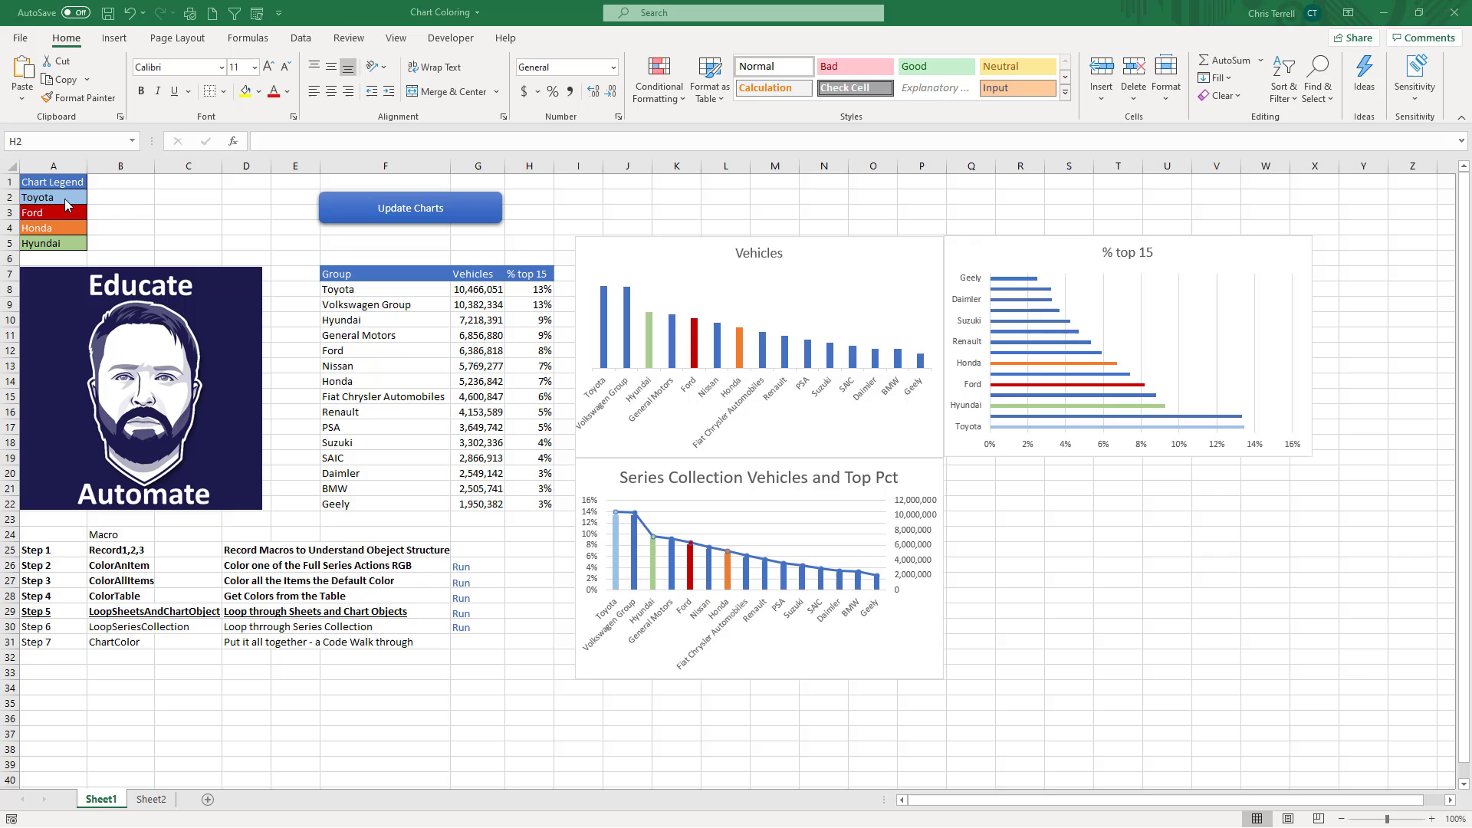
mouse_move(495, 335)
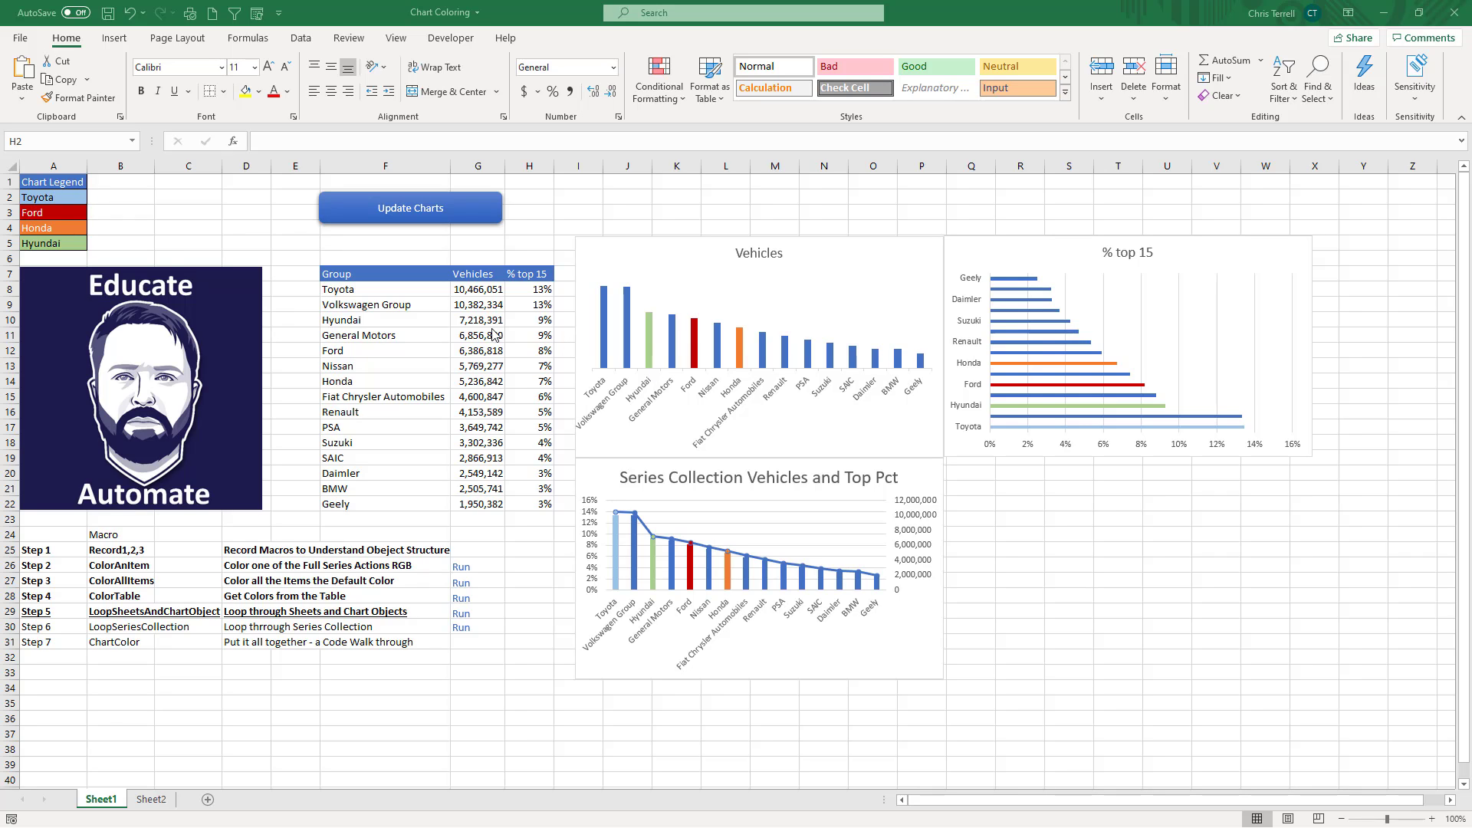
mouse_move(159, 215)
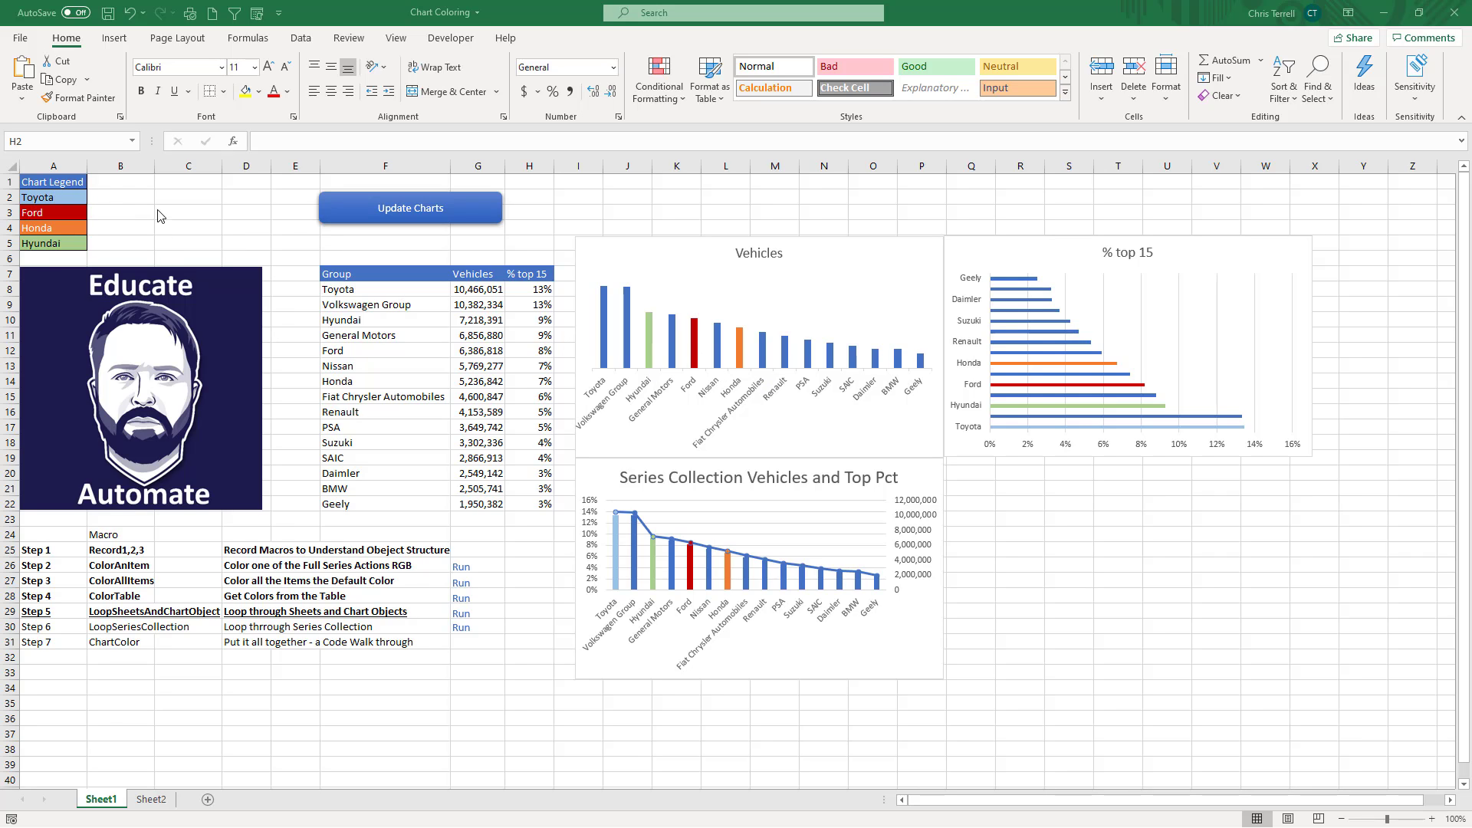
Step: Open the Scratchpad module from the workbook's Modules folder
left_click(53, 181)
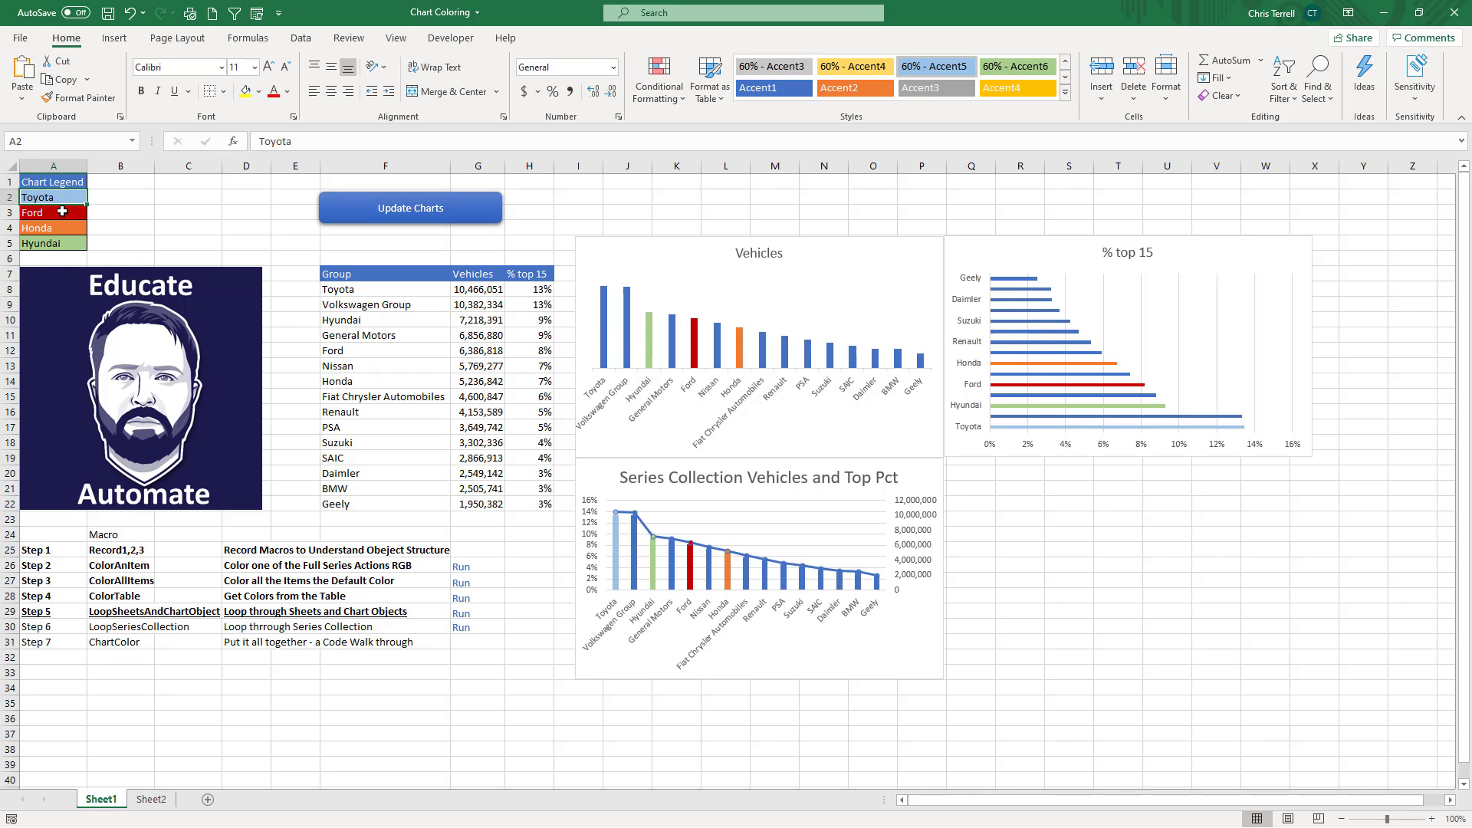
mouse_move(314, 377)
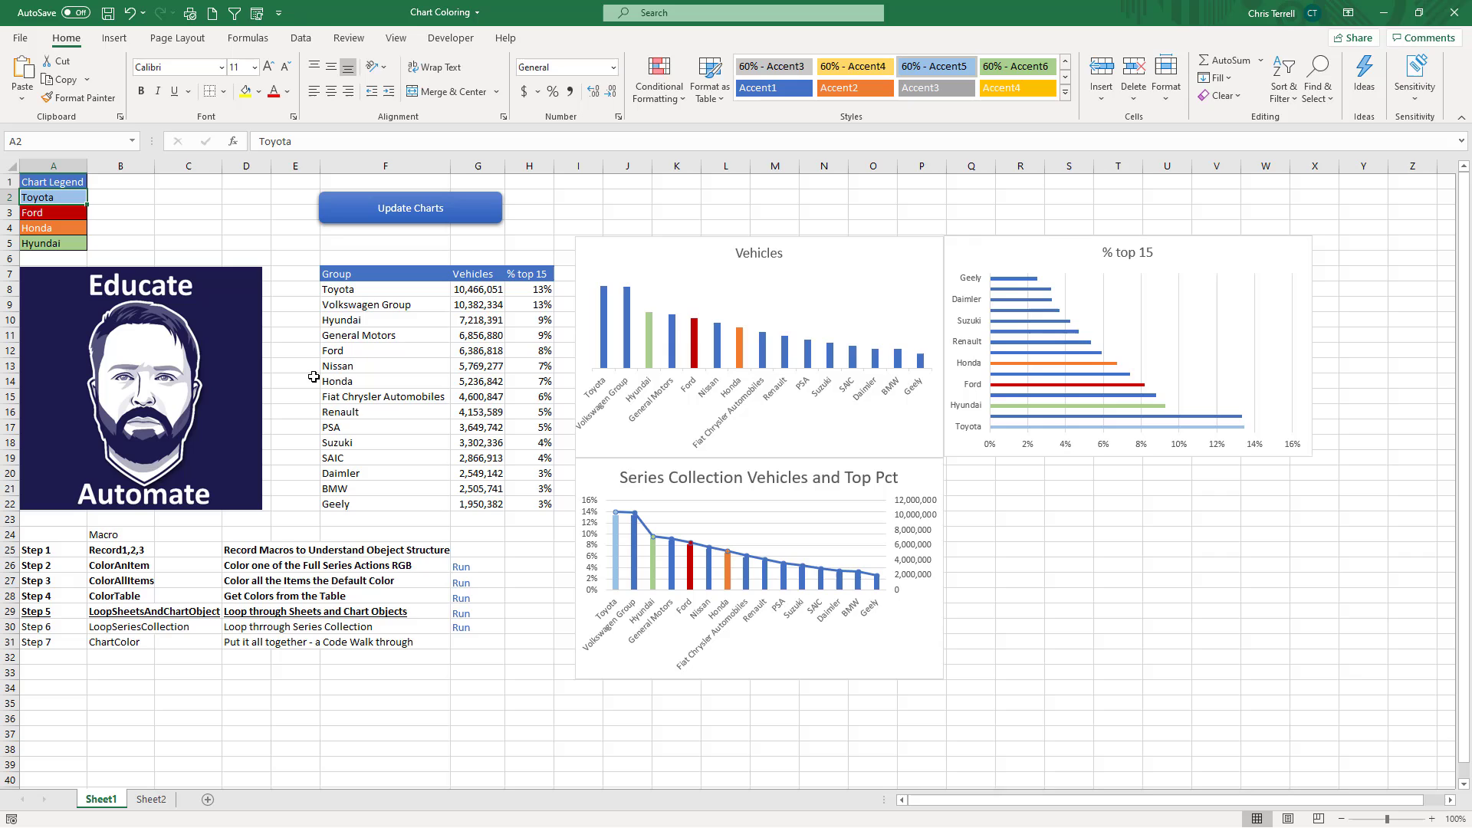
mouse_move(305, 435)
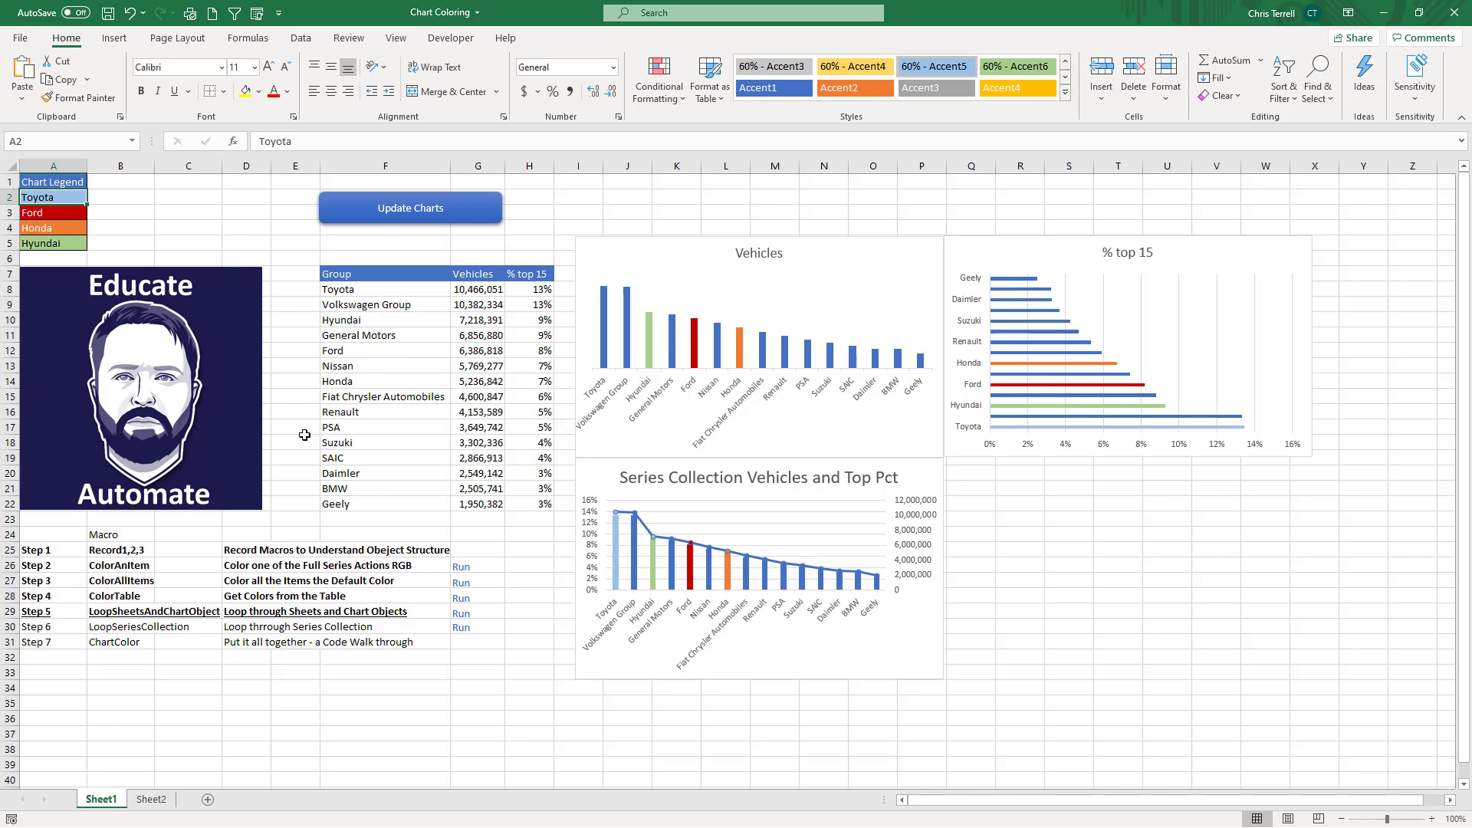
mouse_move(125, 611)
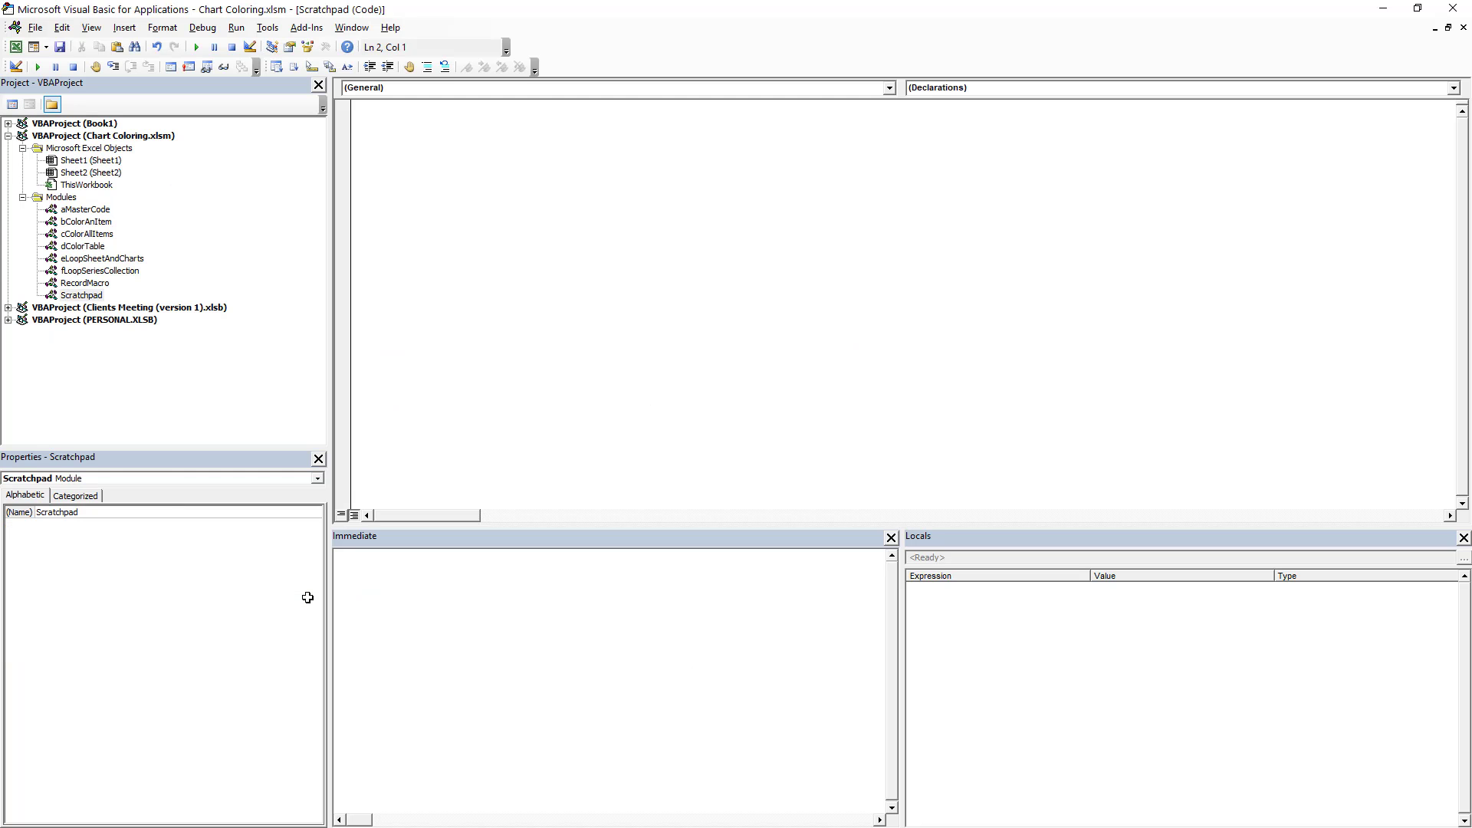
mouse_move(200, 158)
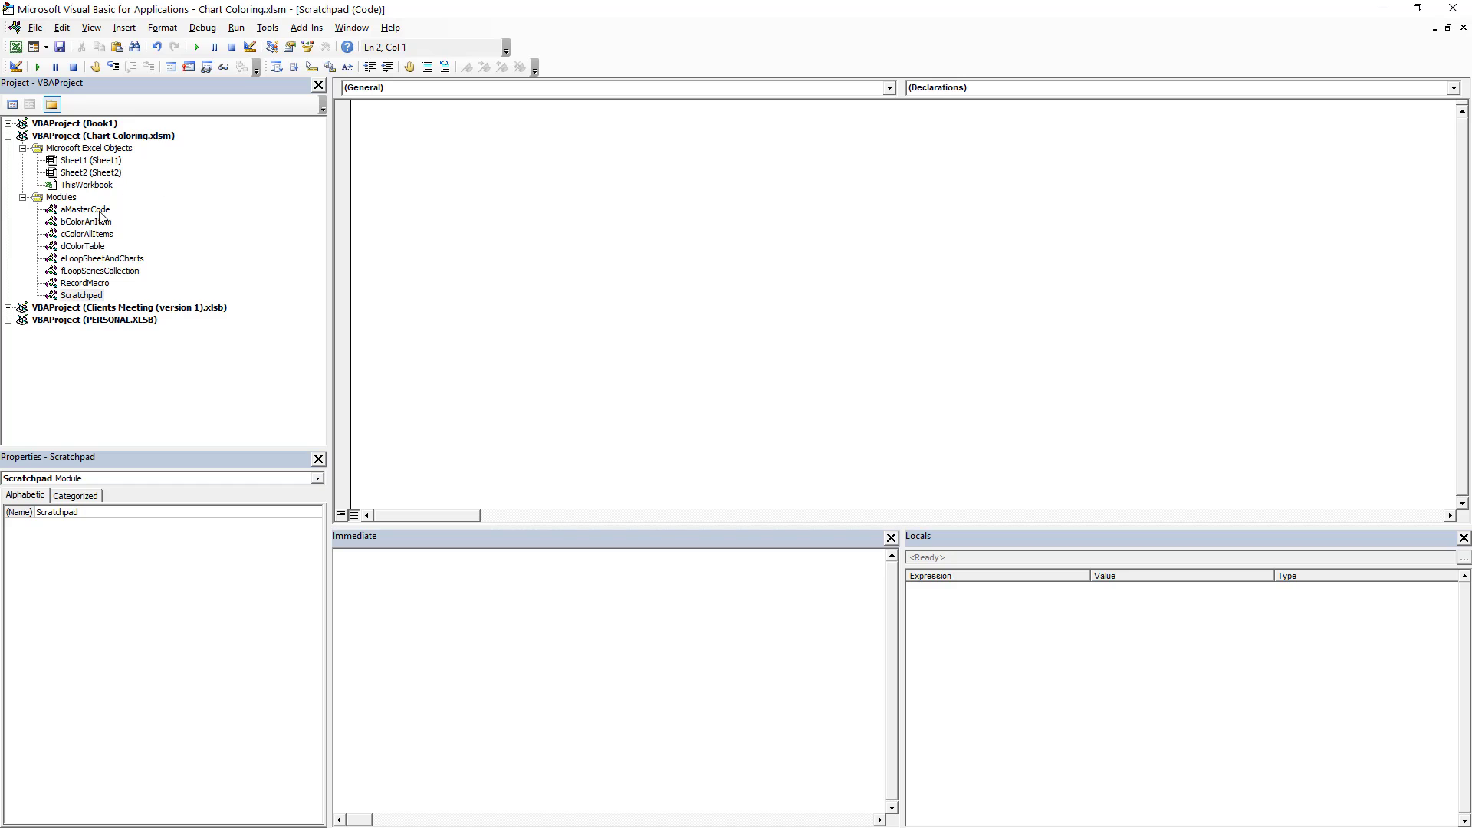
left_click(62, 197)
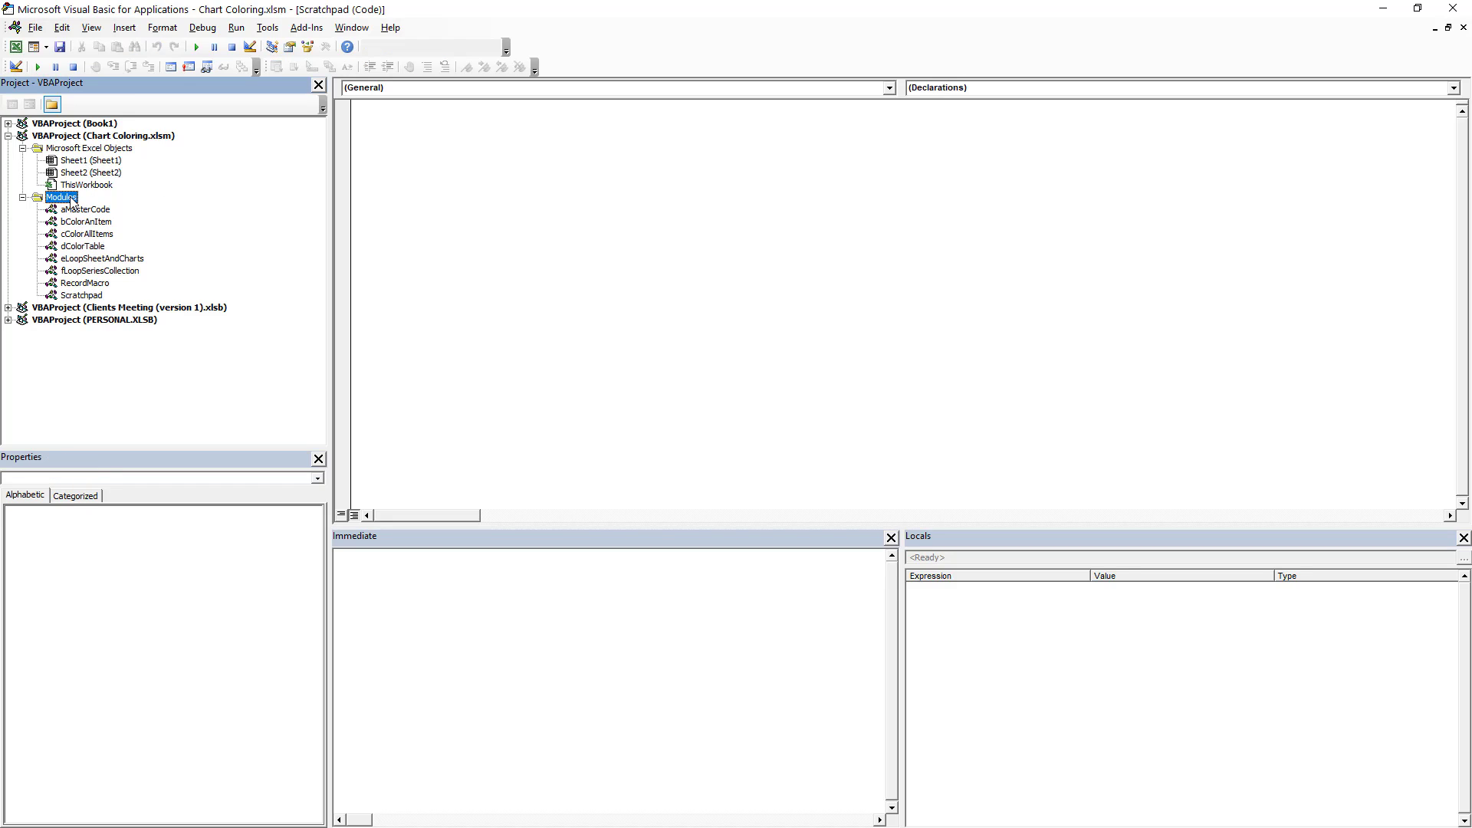
left_click(82, 294)
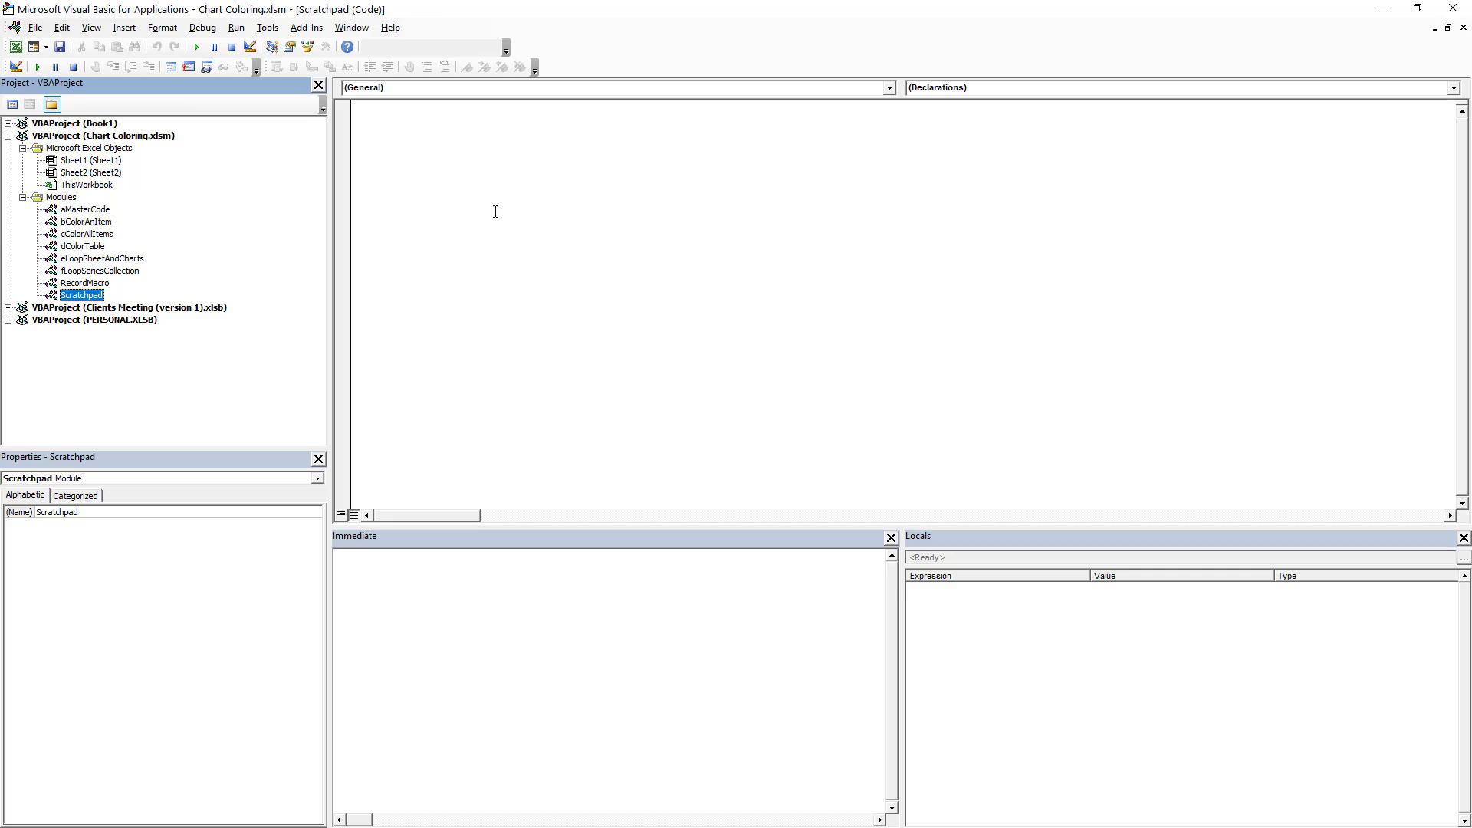
Step: Create an empty Sub ScratchSheetandChart0 with its End Sub
type("S")
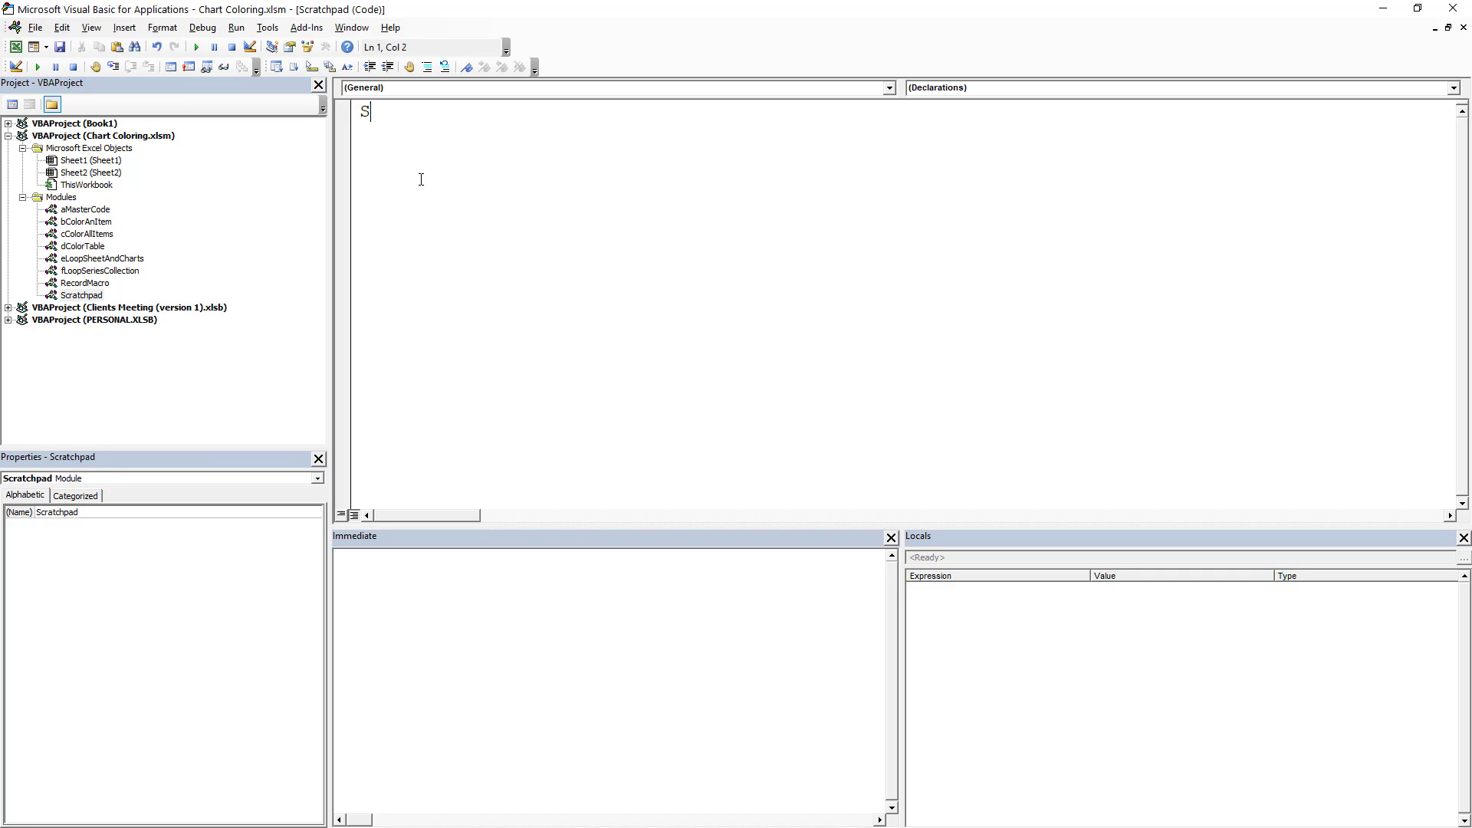
type("ub")
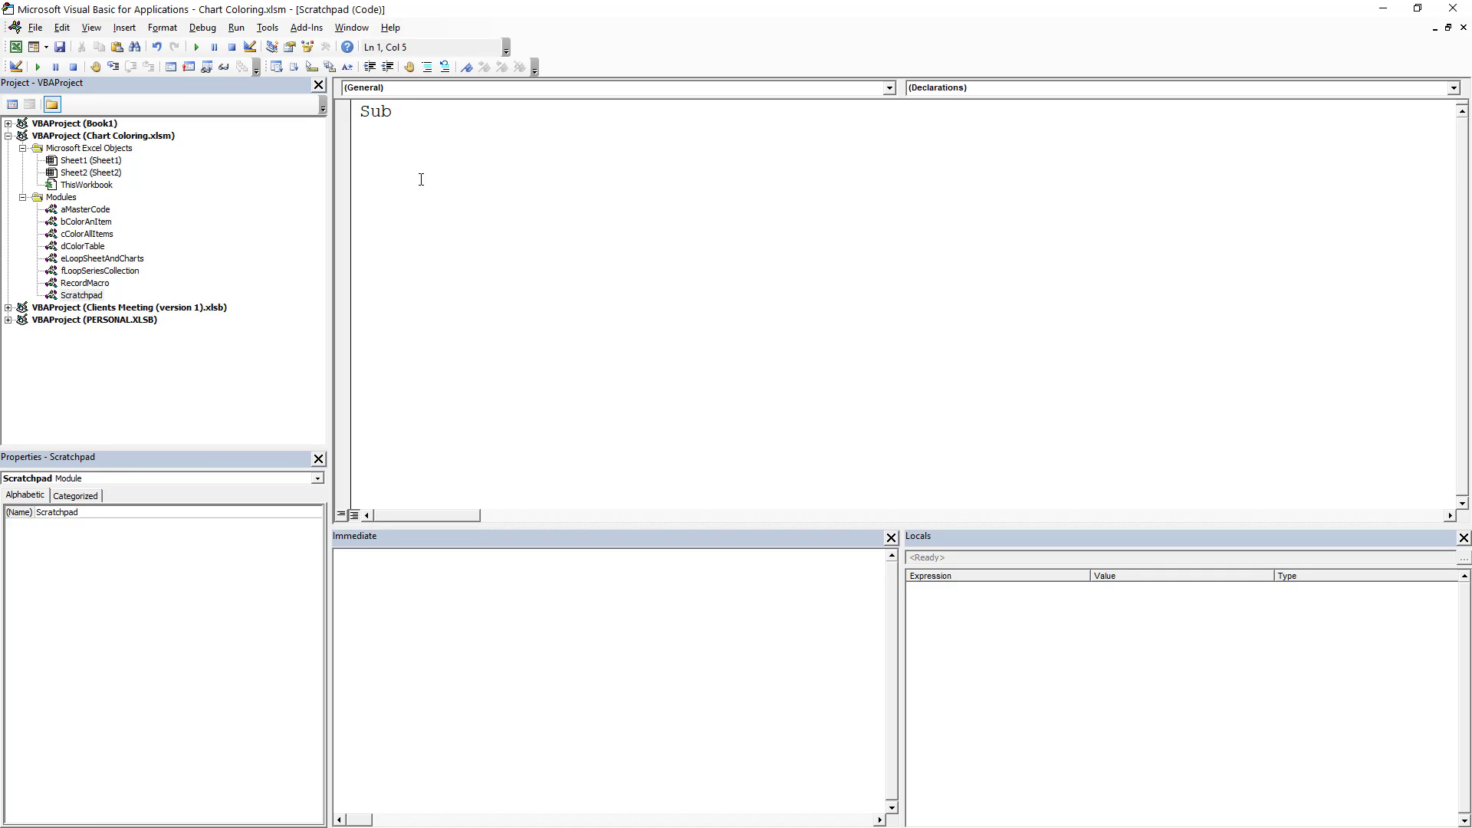
type("S")
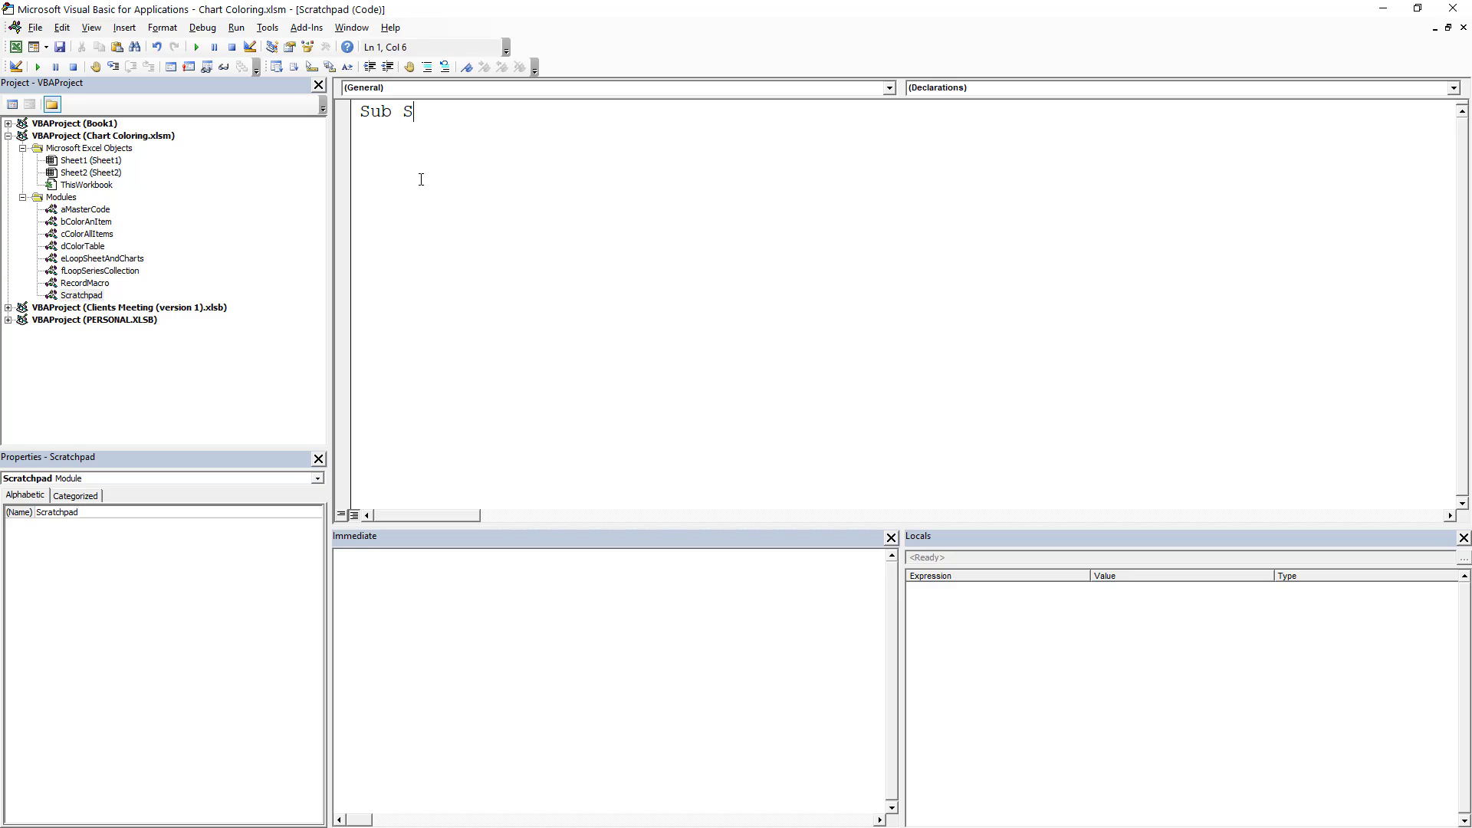
type("cratch")
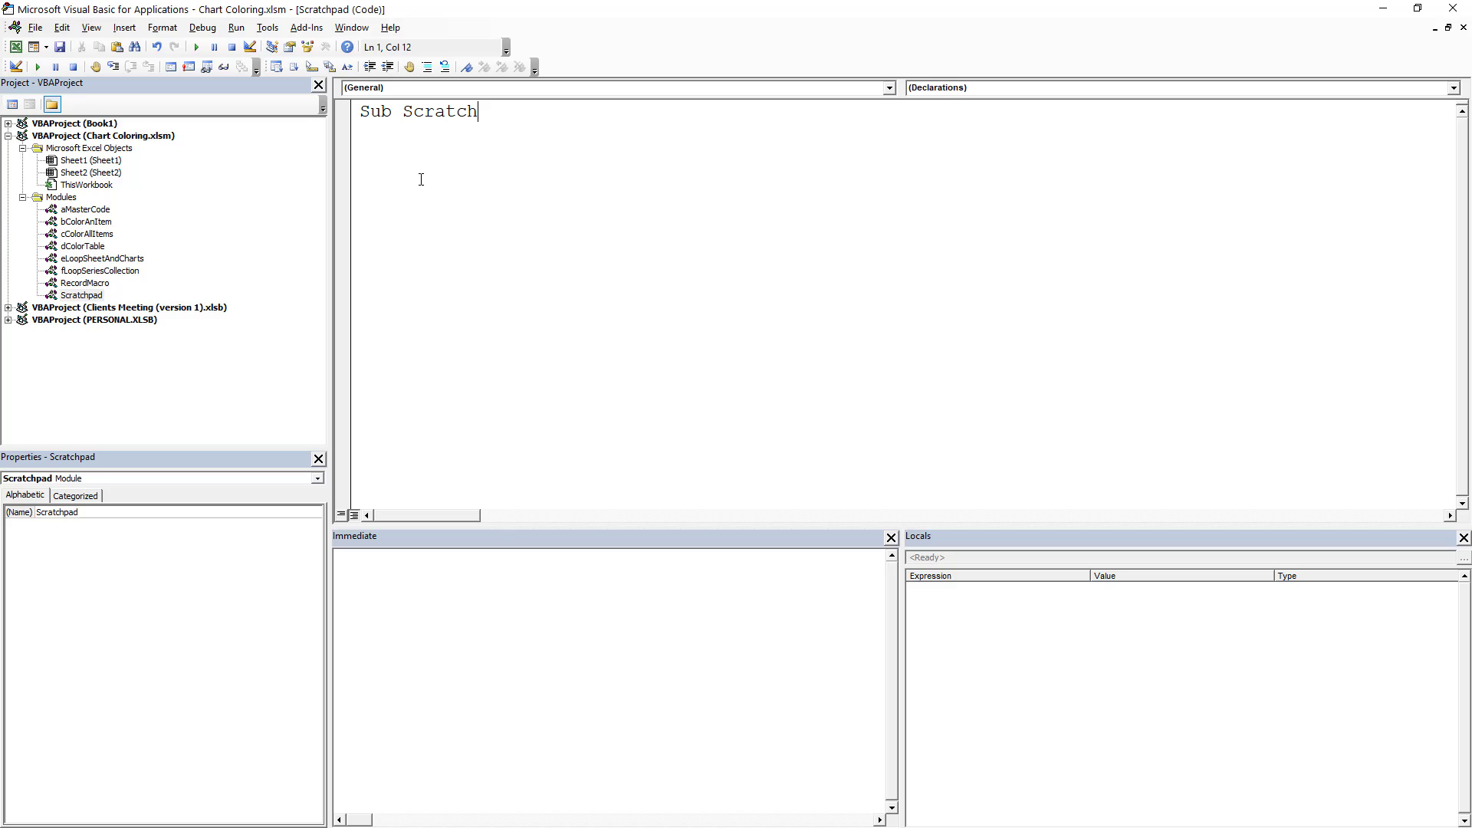
type("Sheetand")
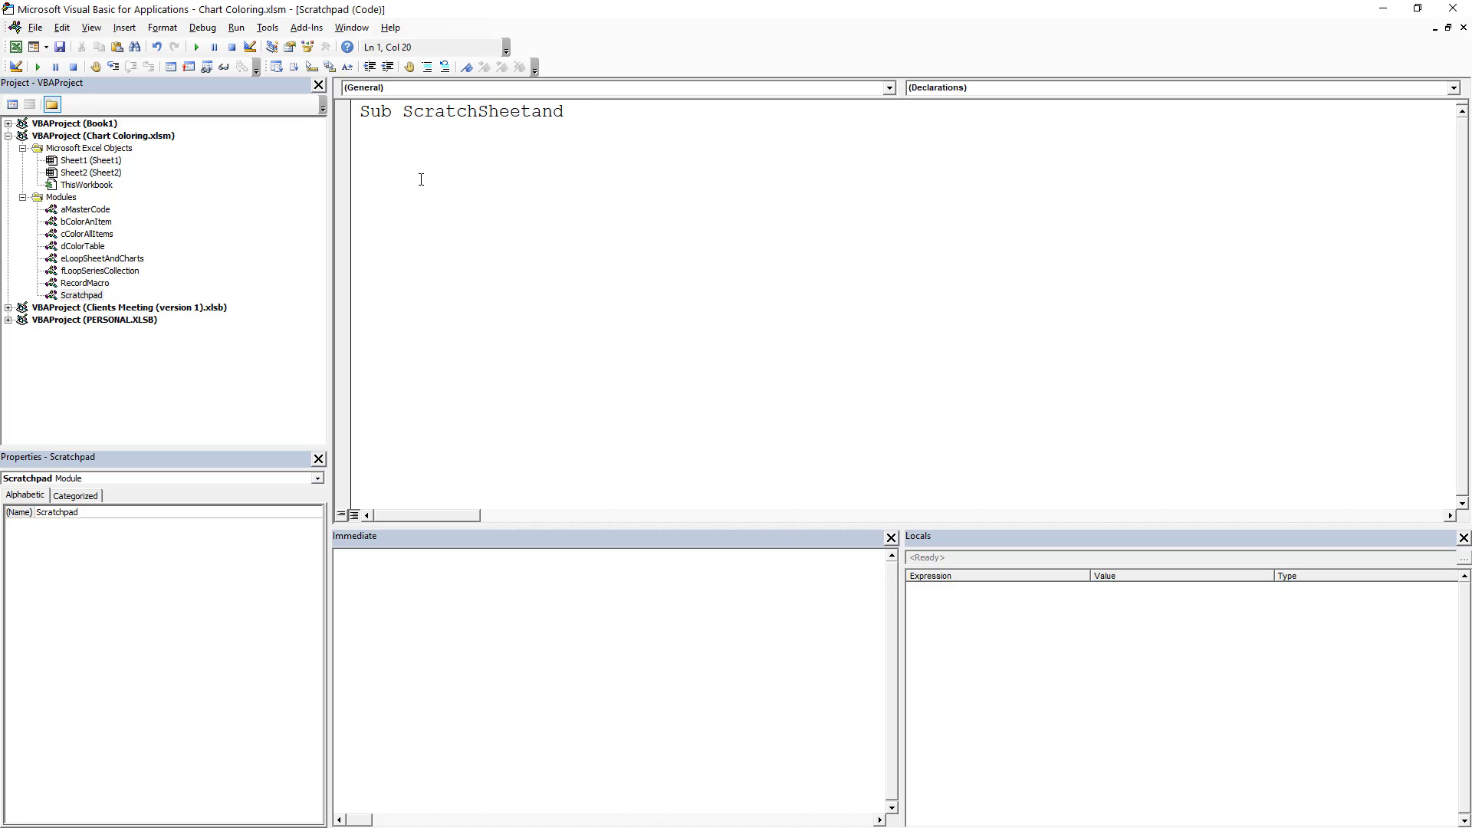
type("Chart")
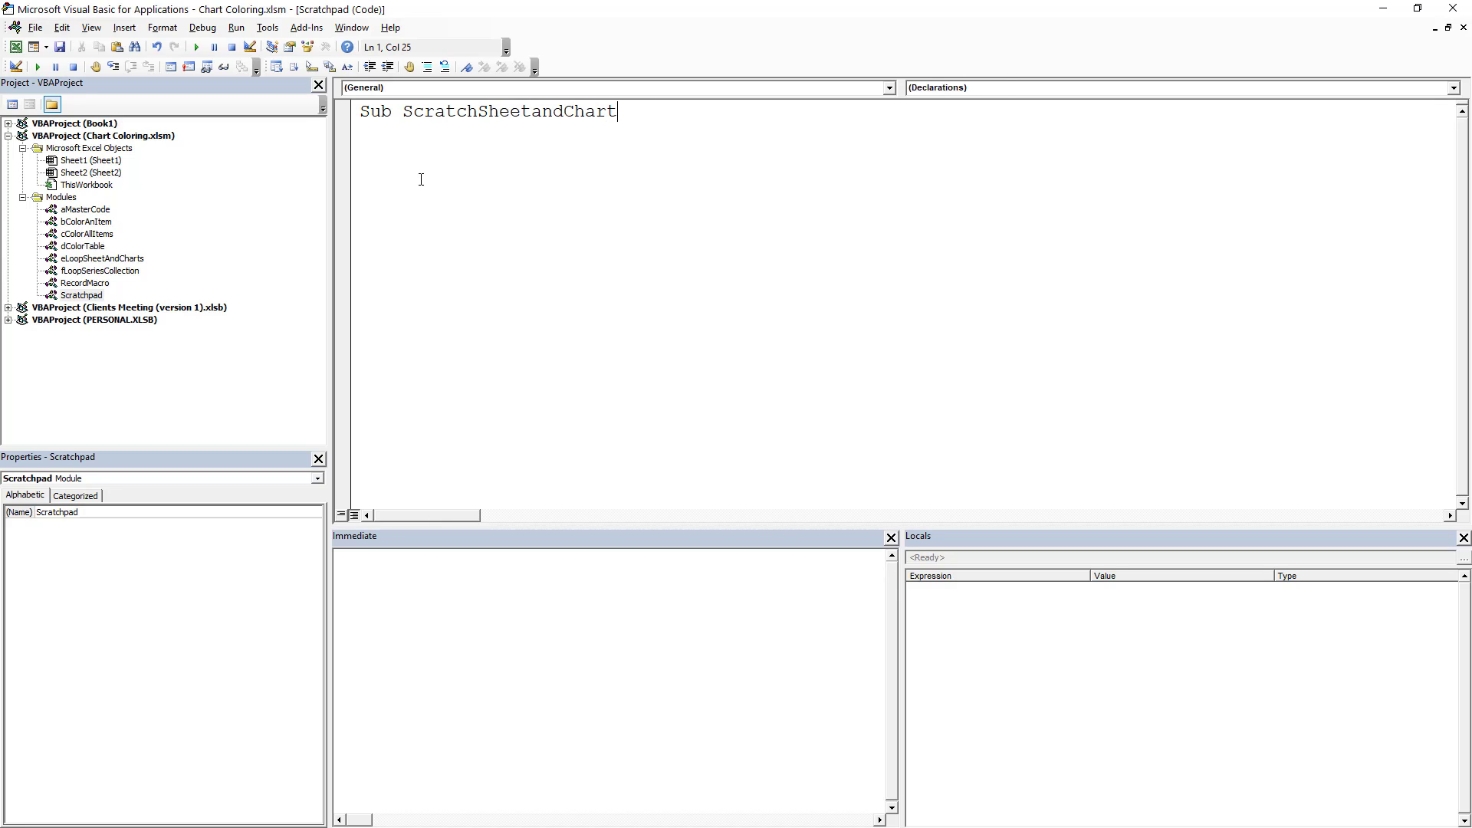
key("enter")
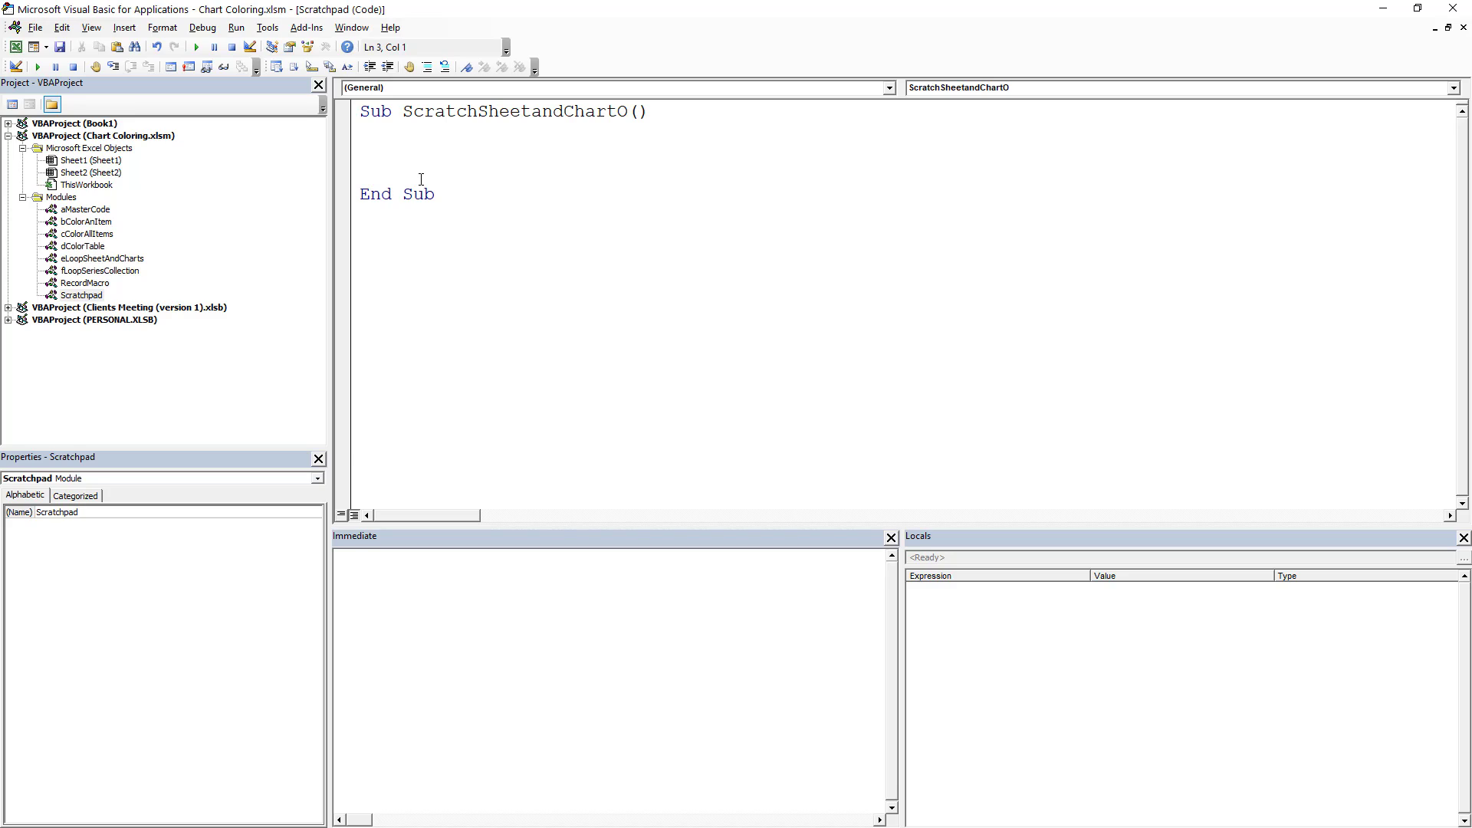
Step: Declare sht As Worksheet and cht As ChartObject, then begin a For line
type("dim")
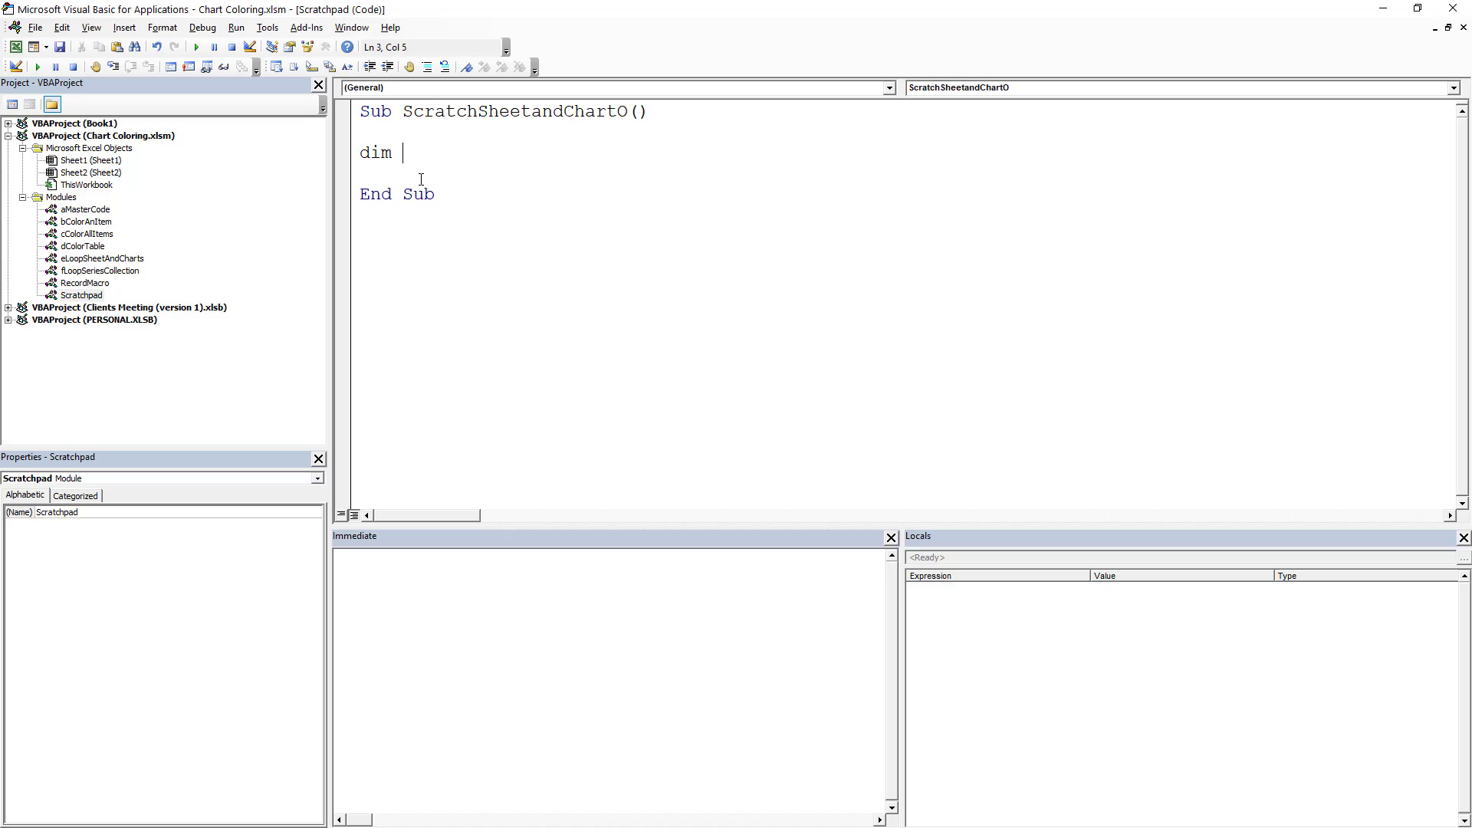
type("sht")
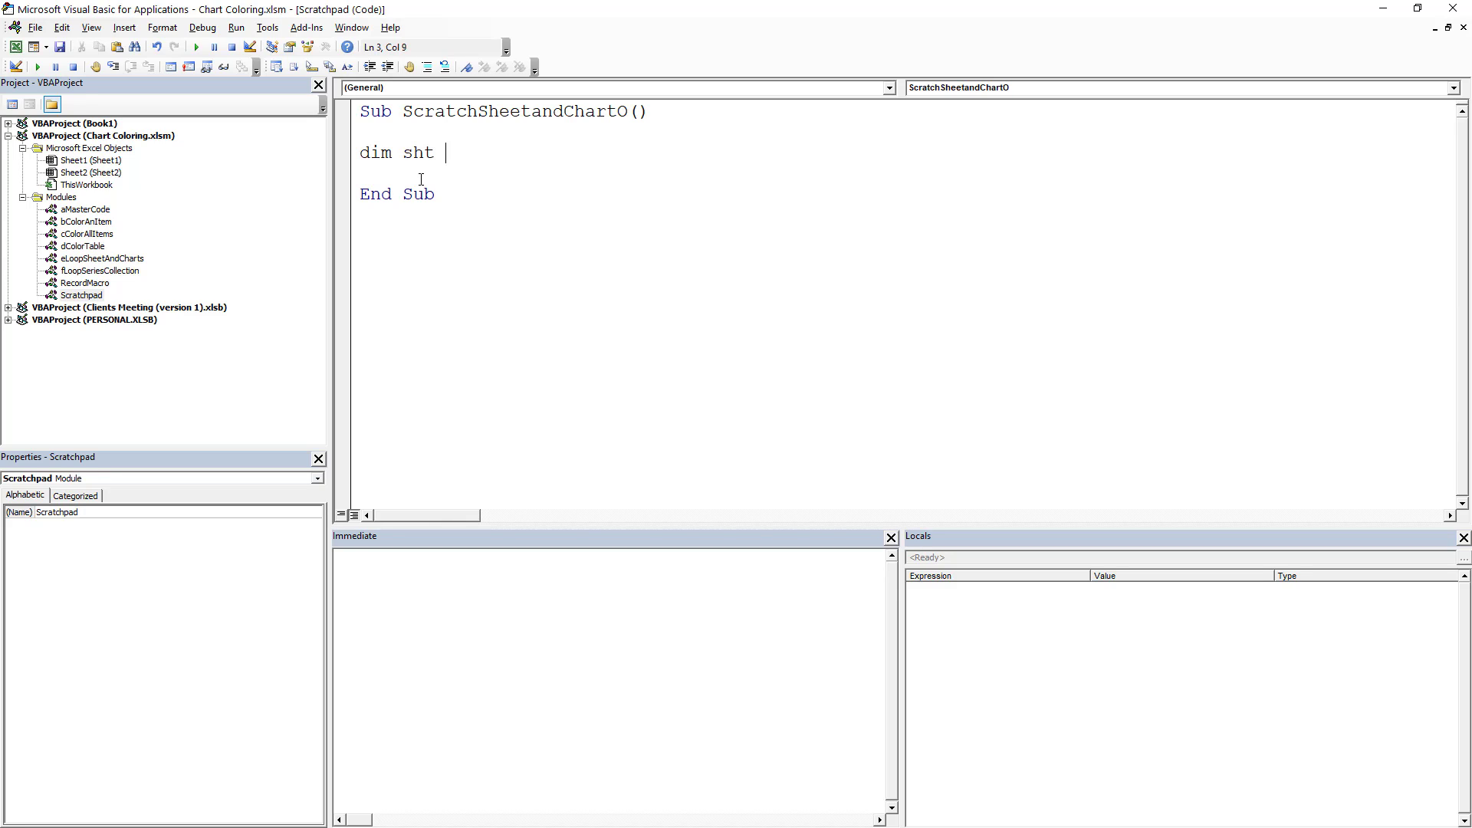
type("as sw")
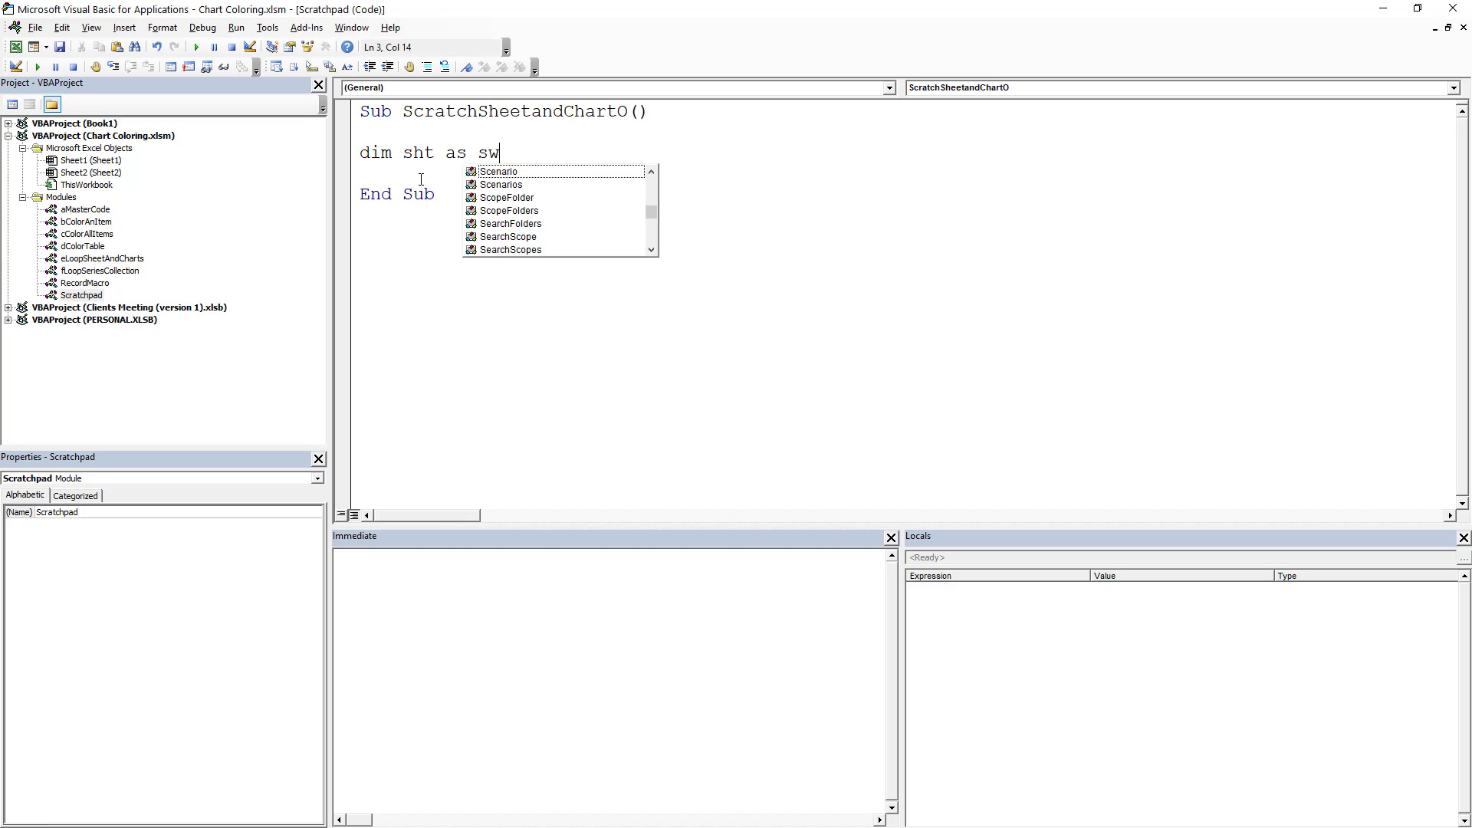
type("orksheet")
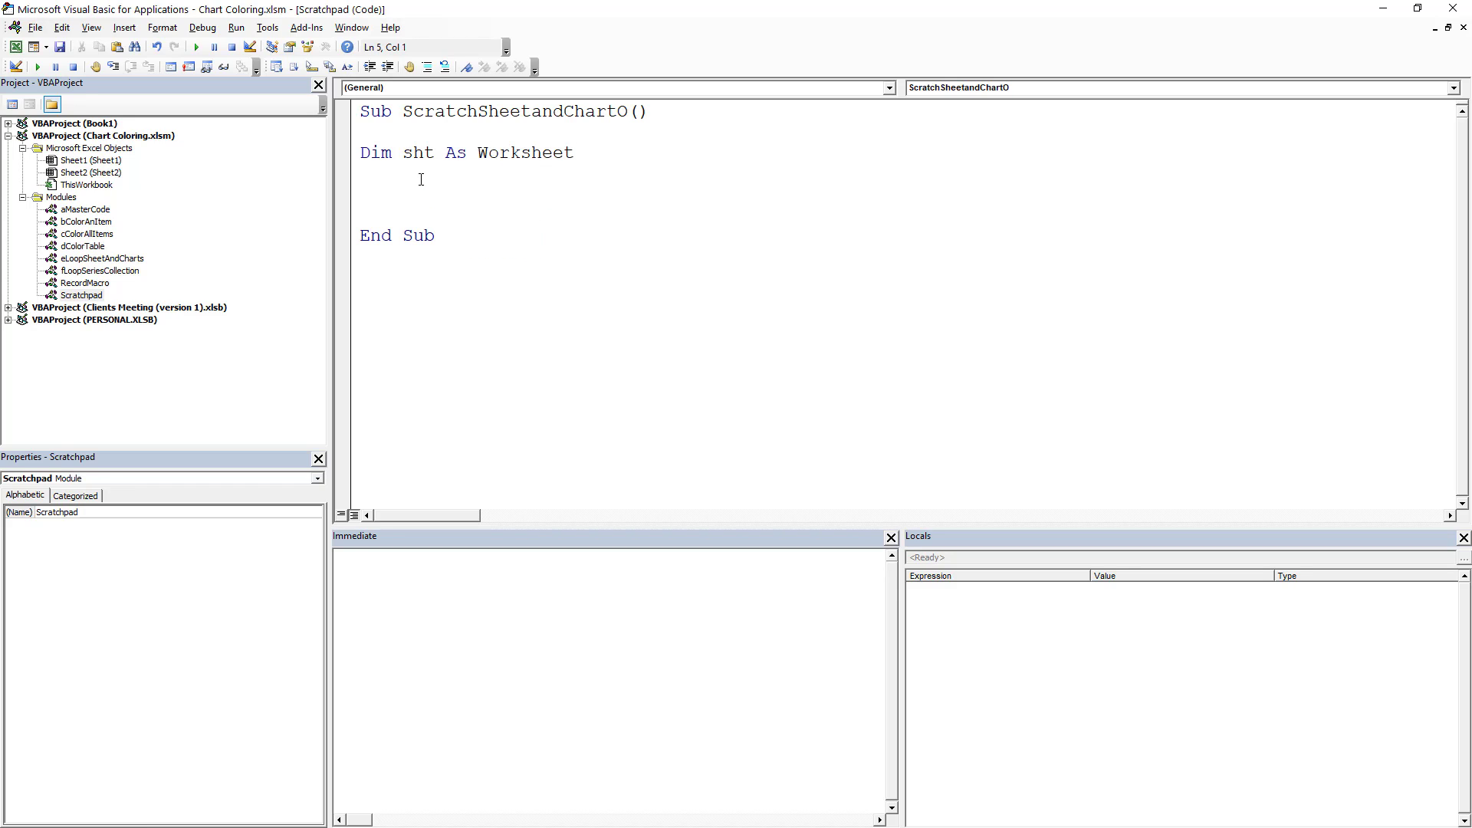
type("dim")
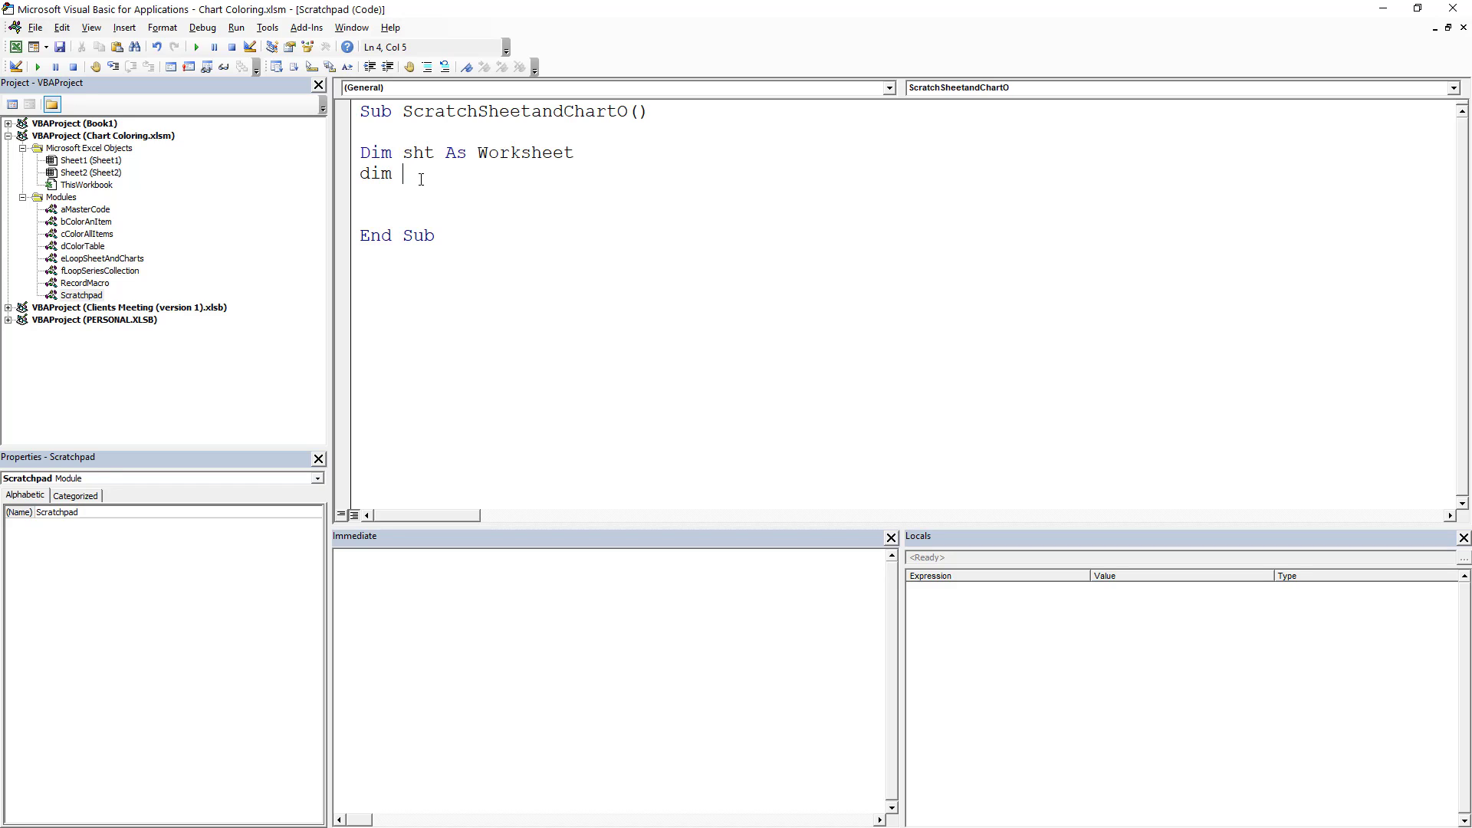
type("cht as")
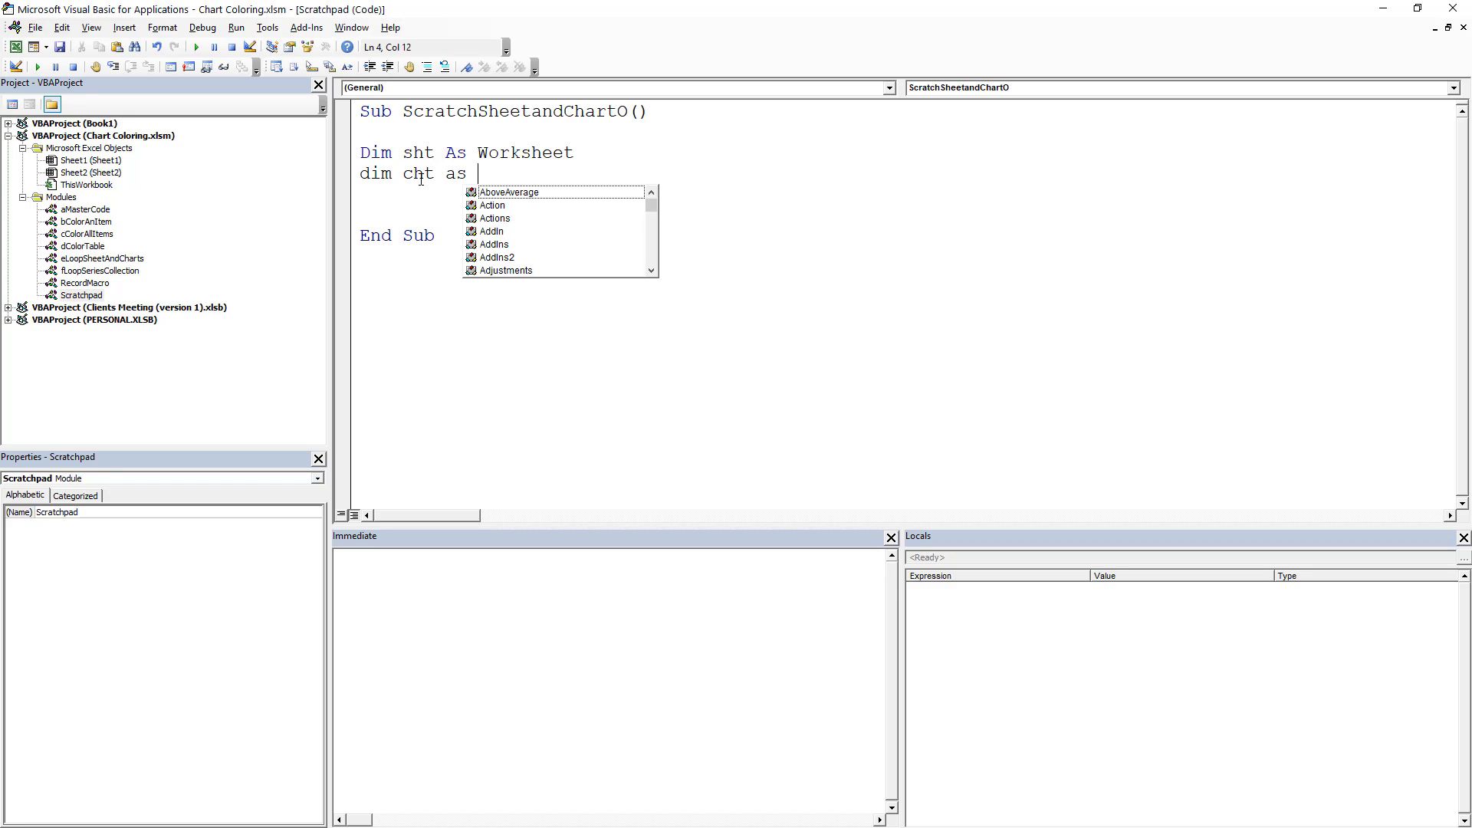
type("chartob")
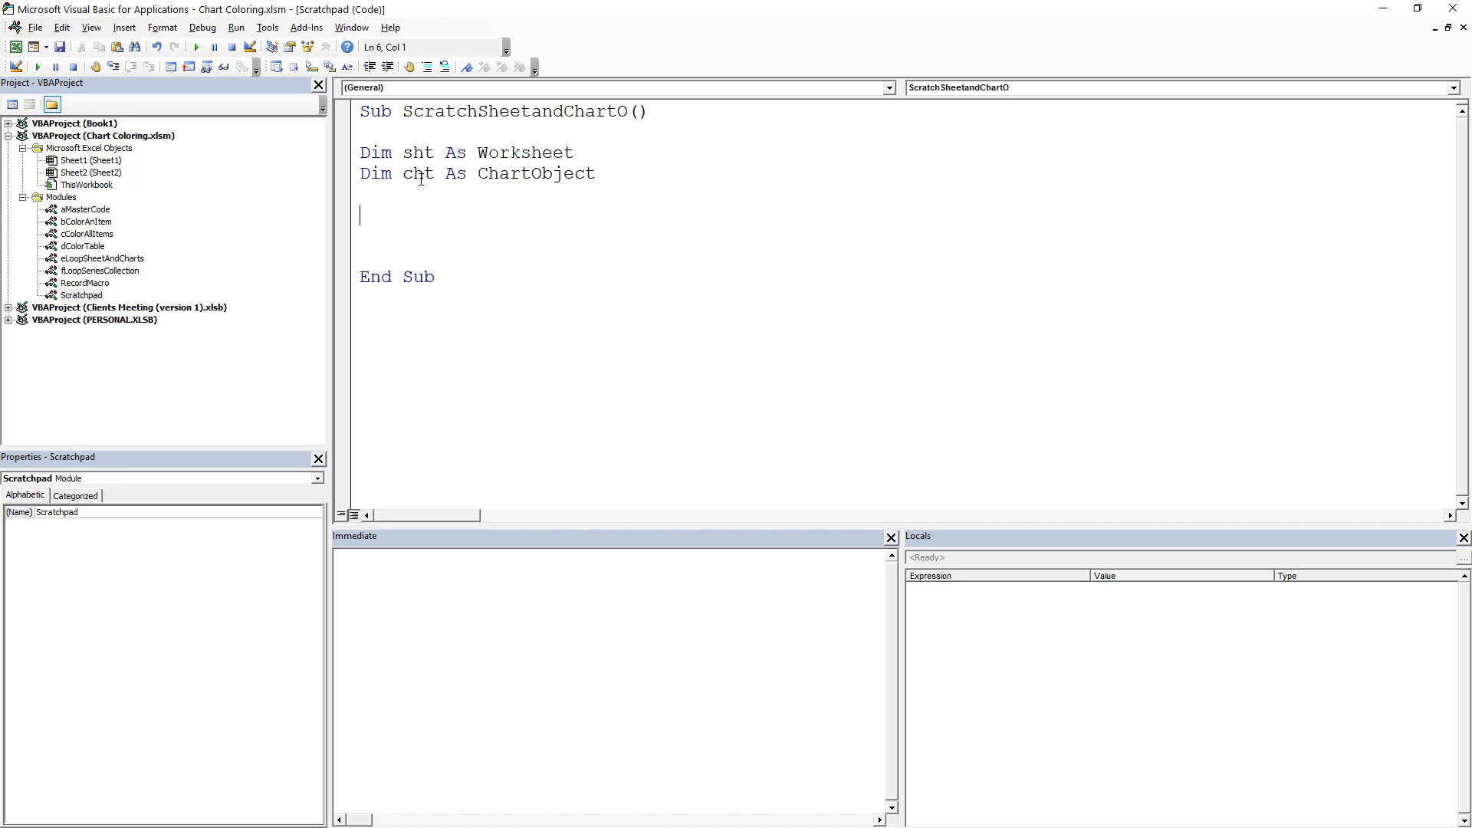
type("for")
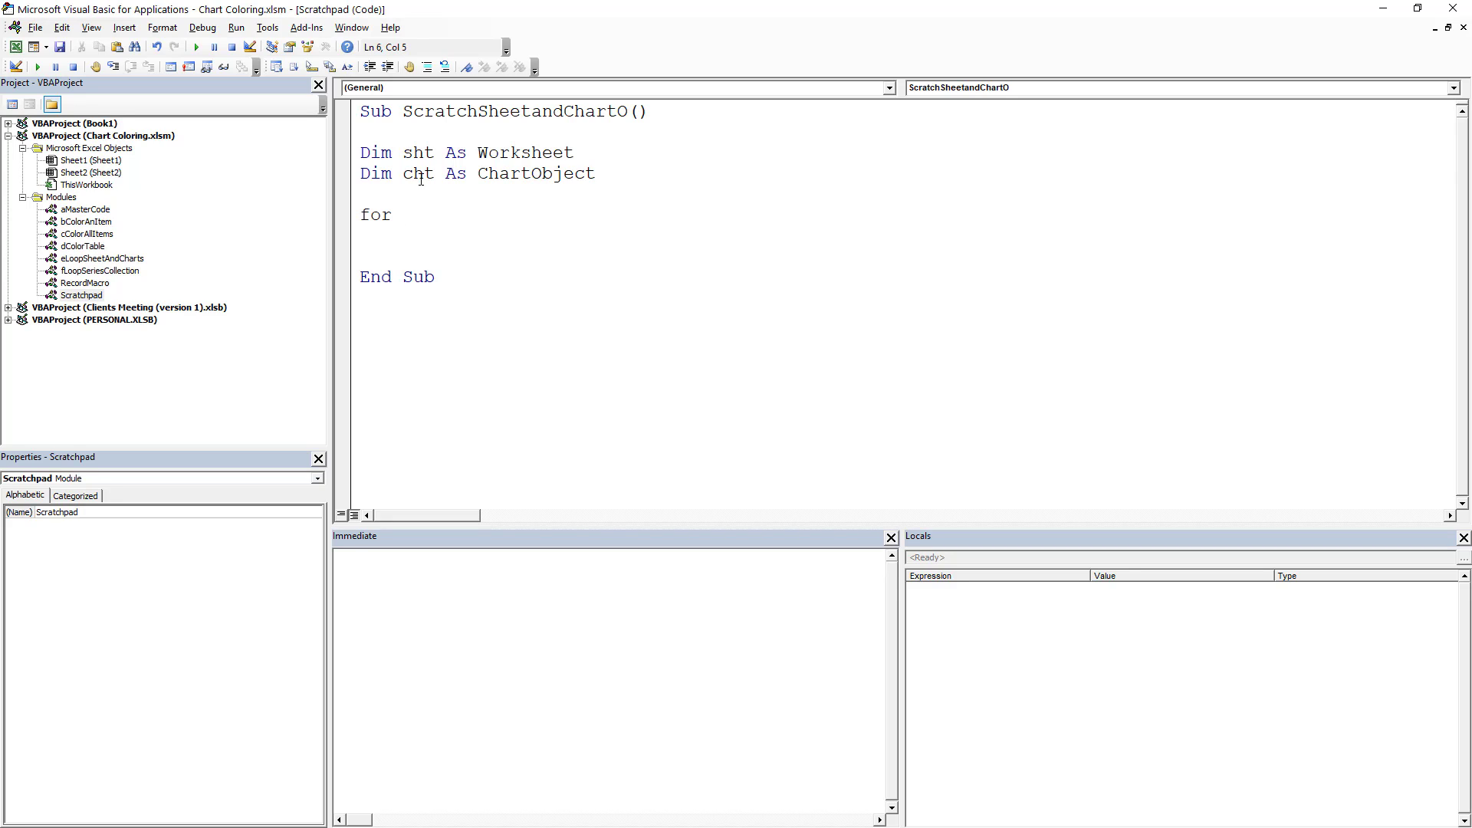
Step: Write the outer For Each sht In Worksheets loop with its Next sht
type("each")
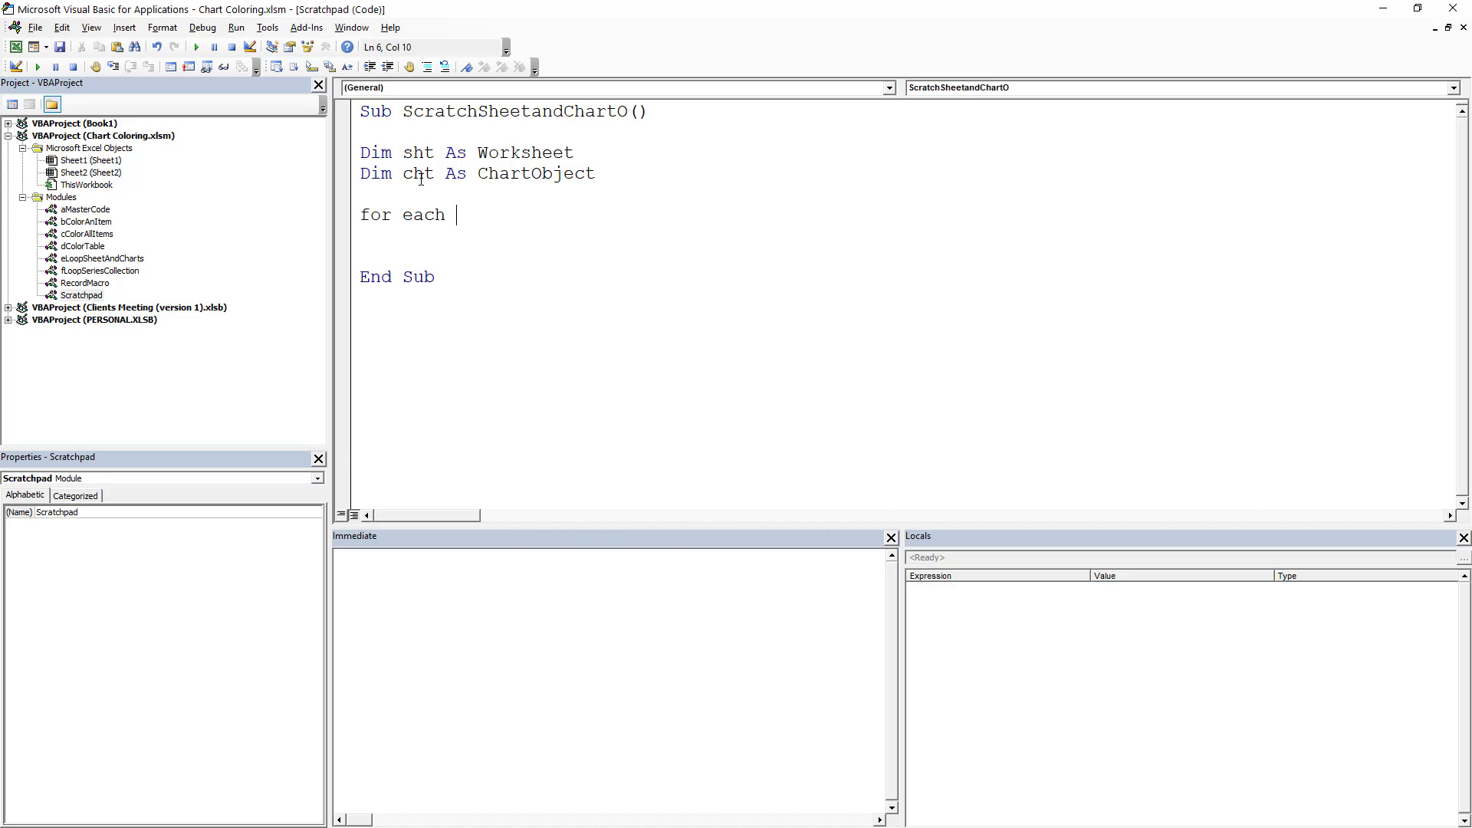
type("sht")
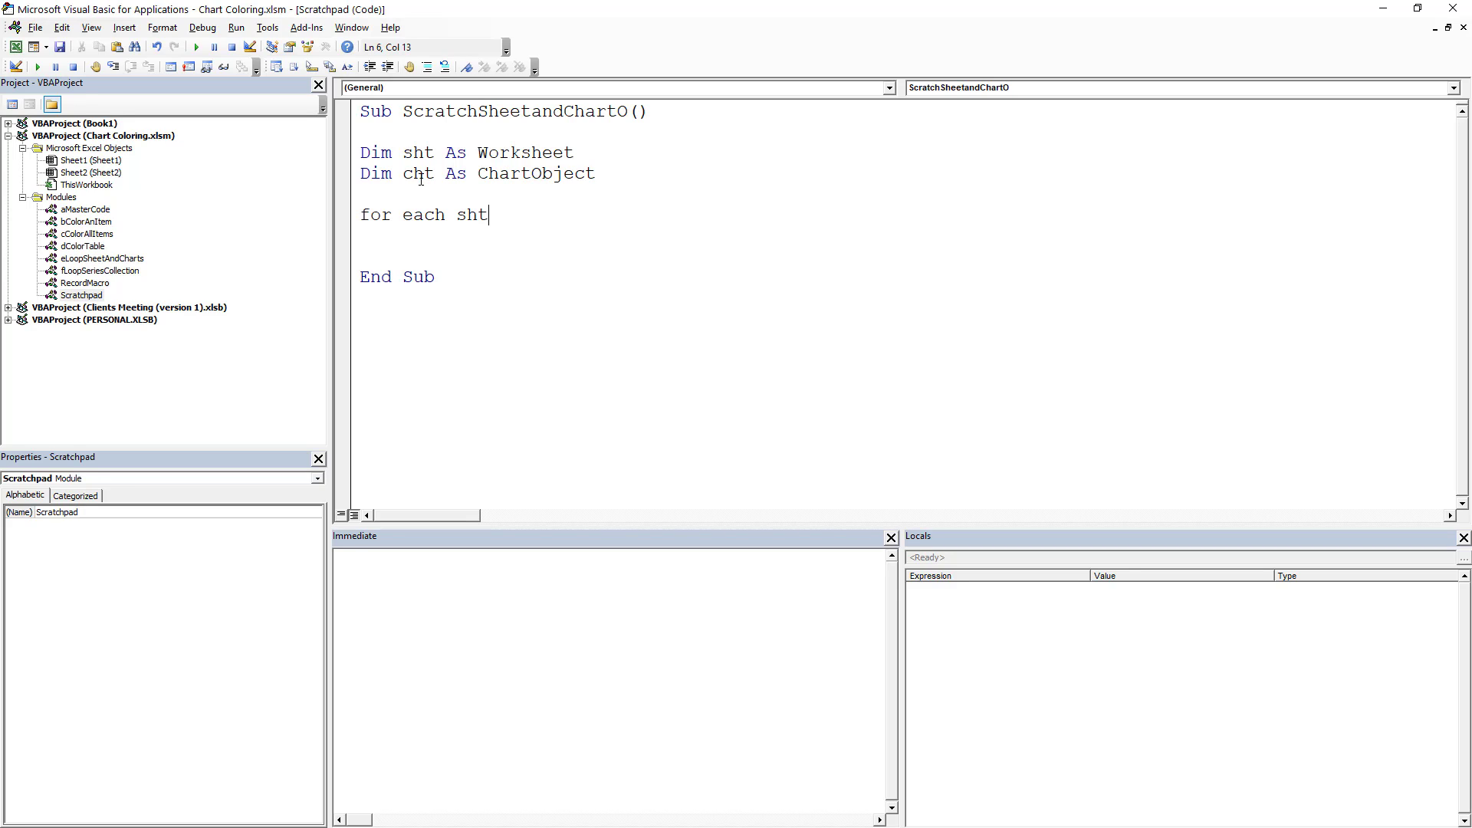
type("in works")
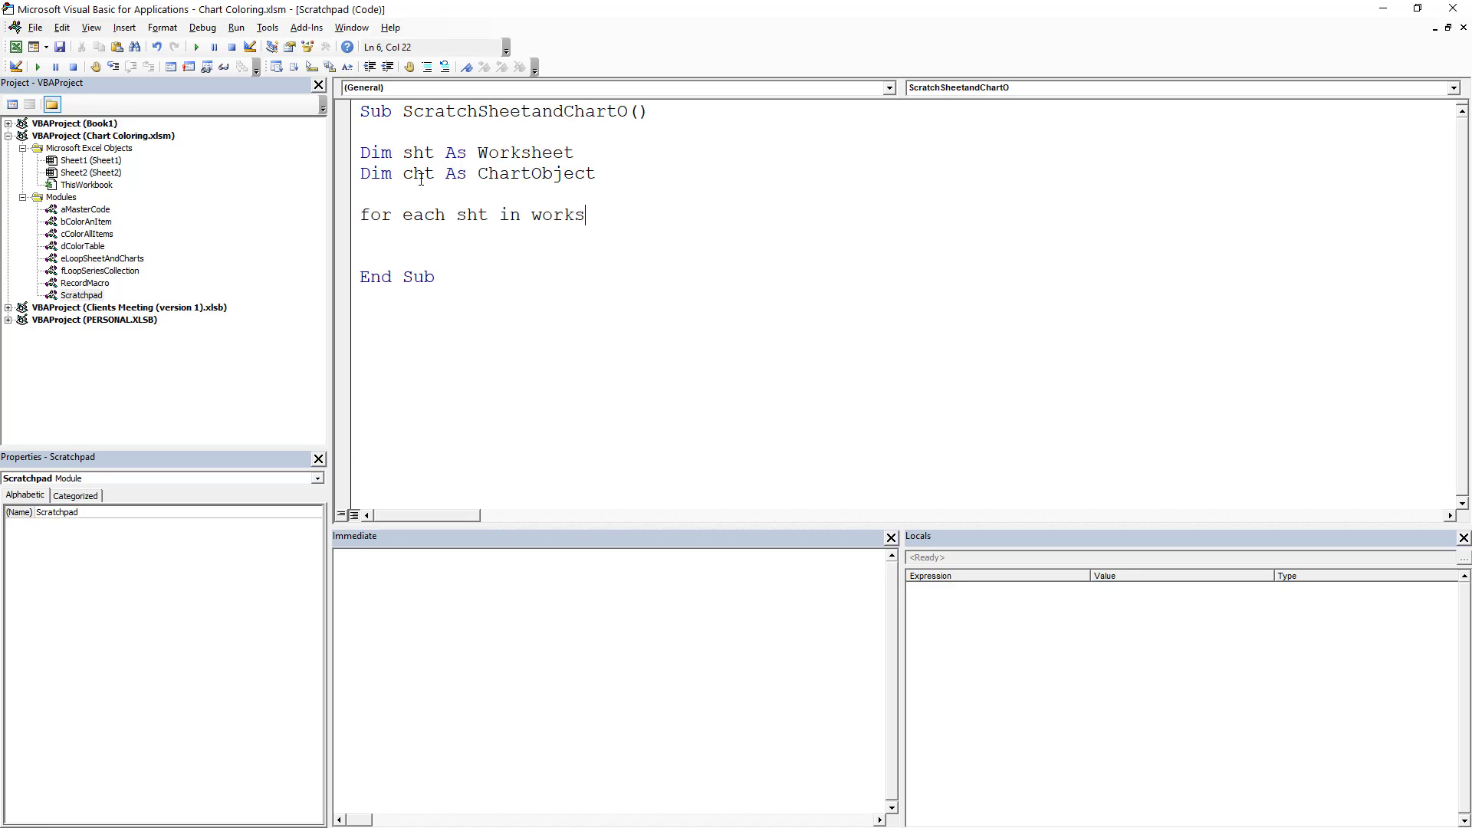
type("heets")
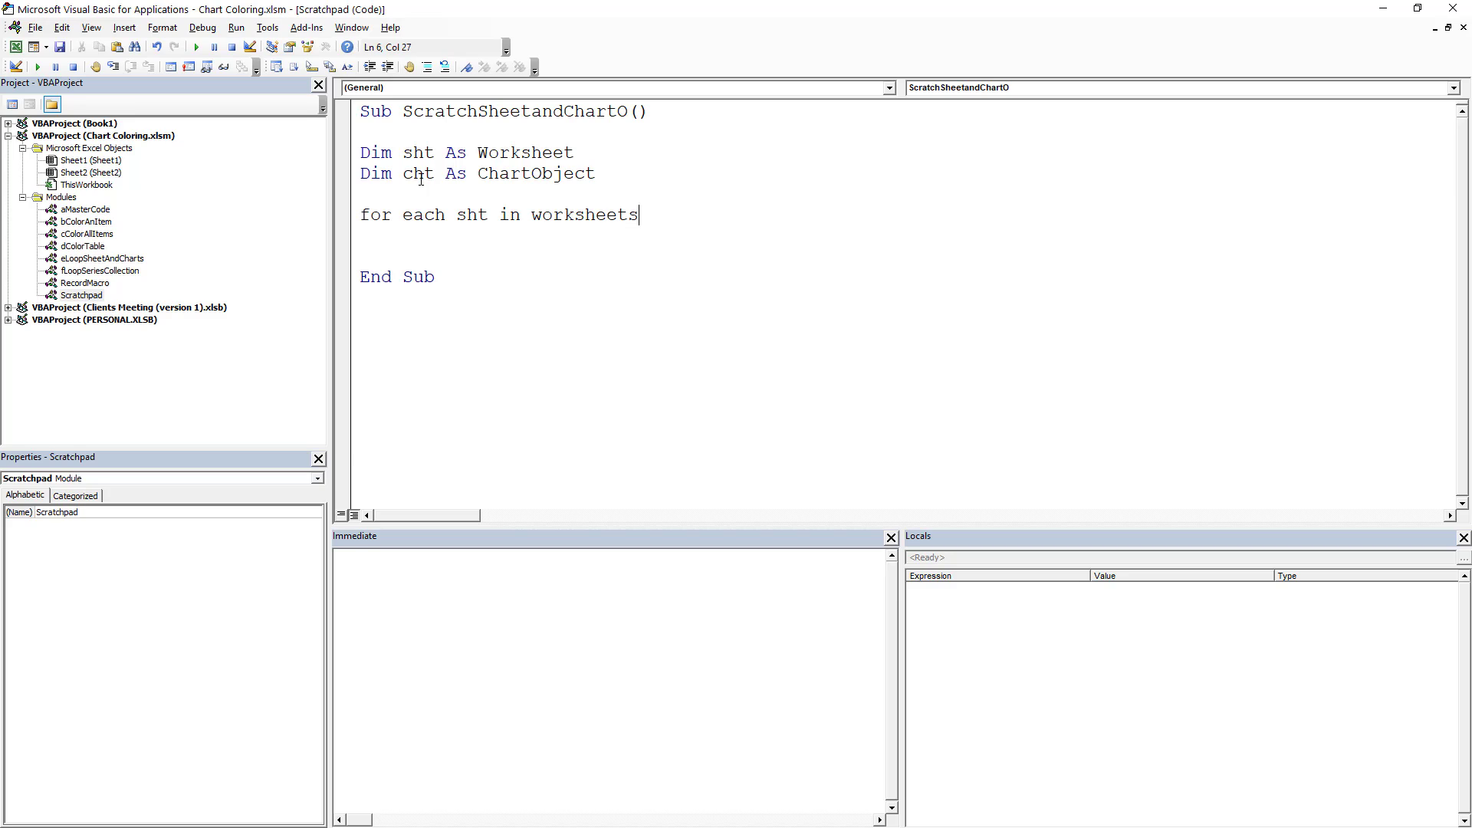
type("nex")
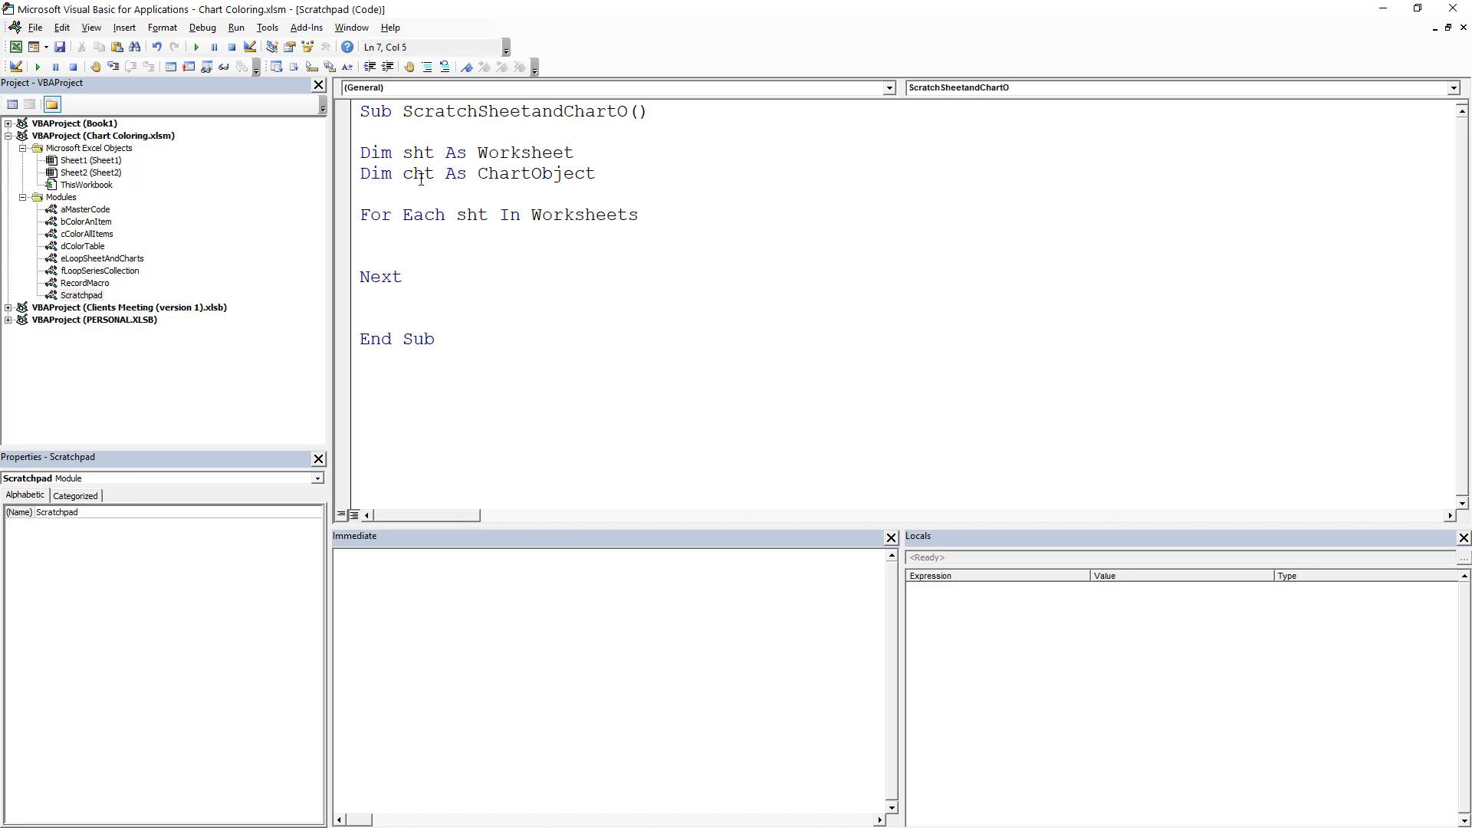
type("sht.Select")
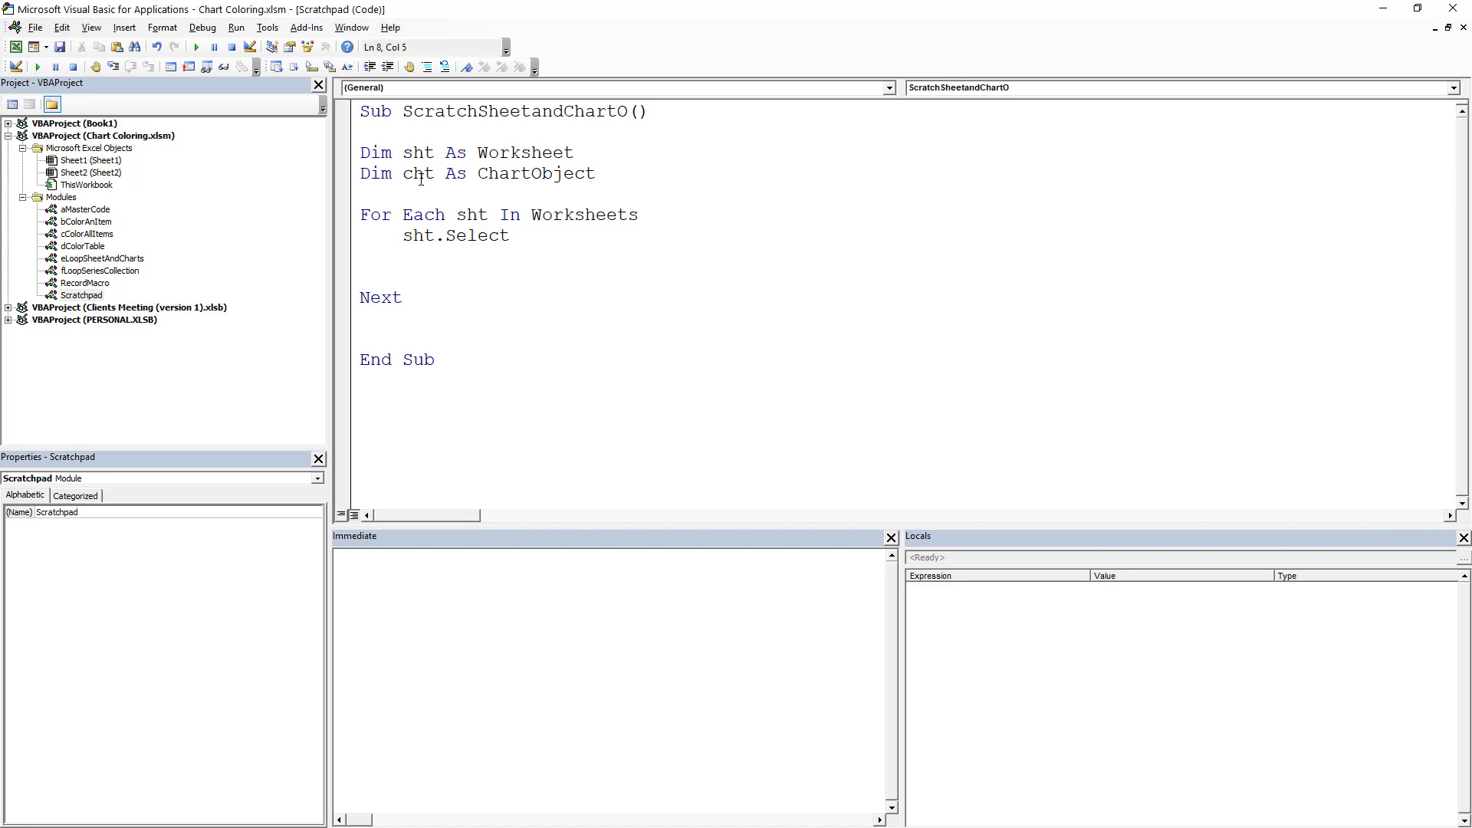
Step: Nest a For Each cht In sht.ChartObjects loop containing cht.Activate and cht.Select
type("for")
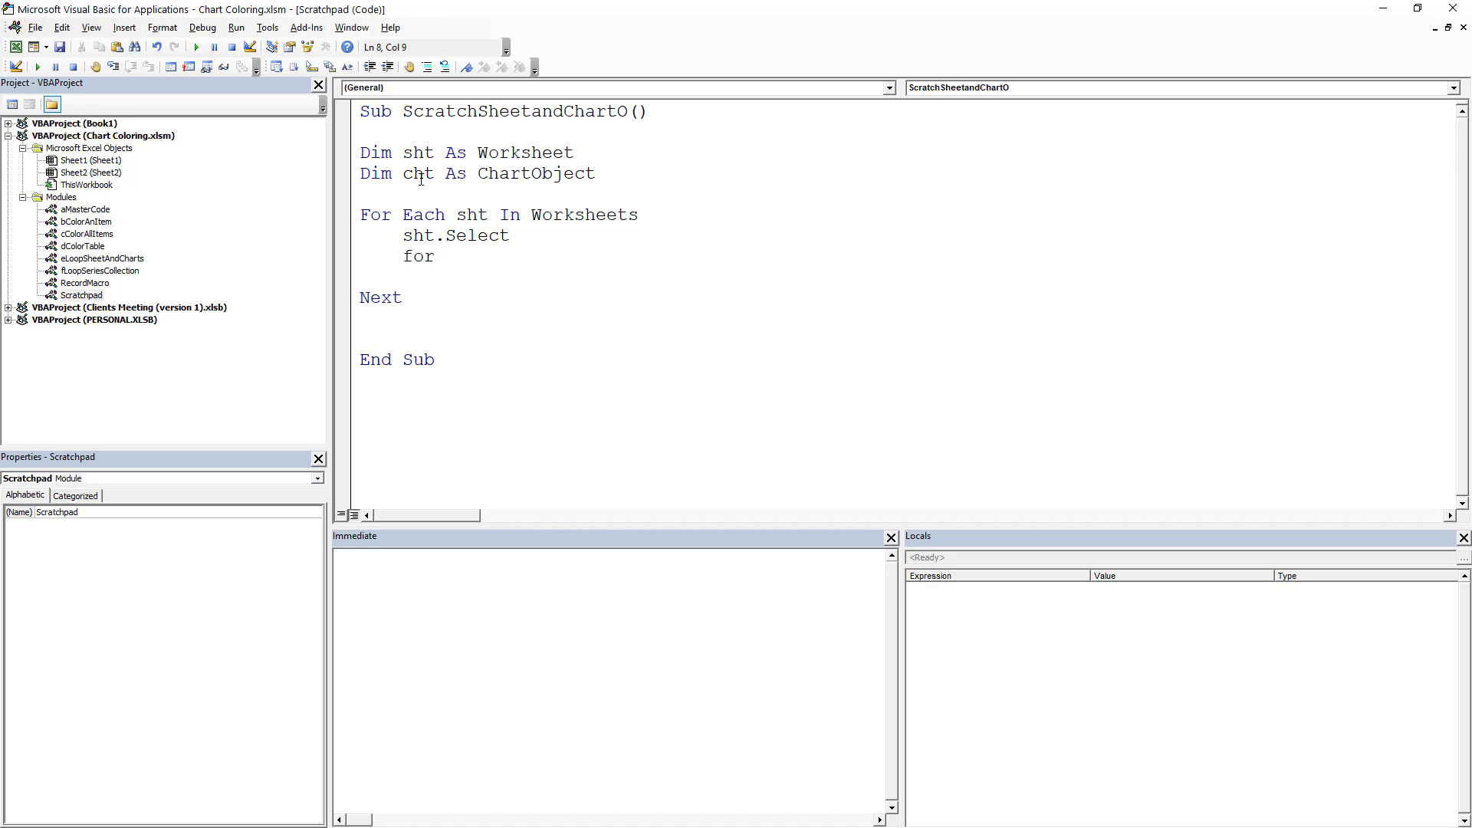
type("each")
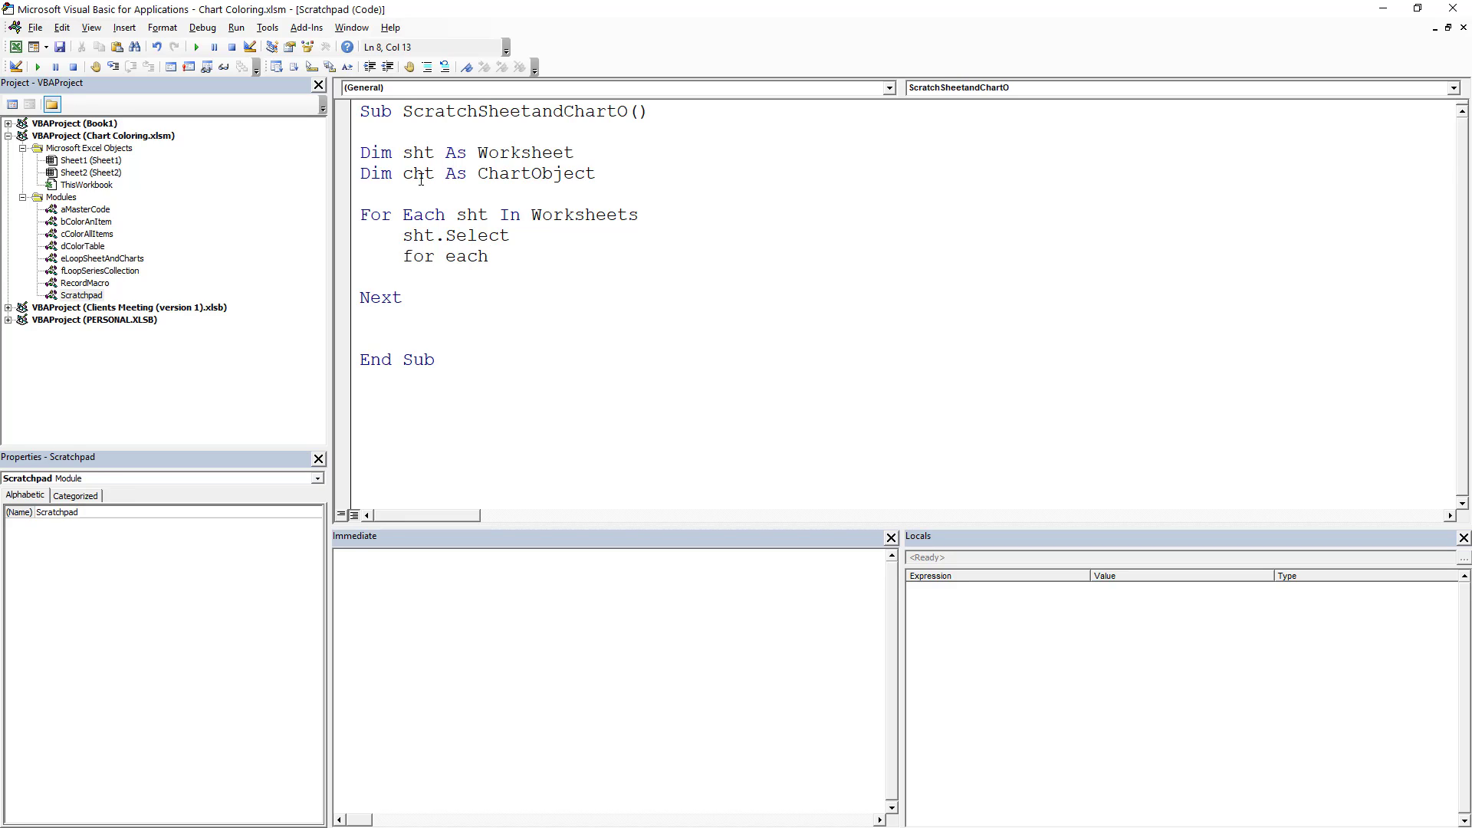
type("cht in c")
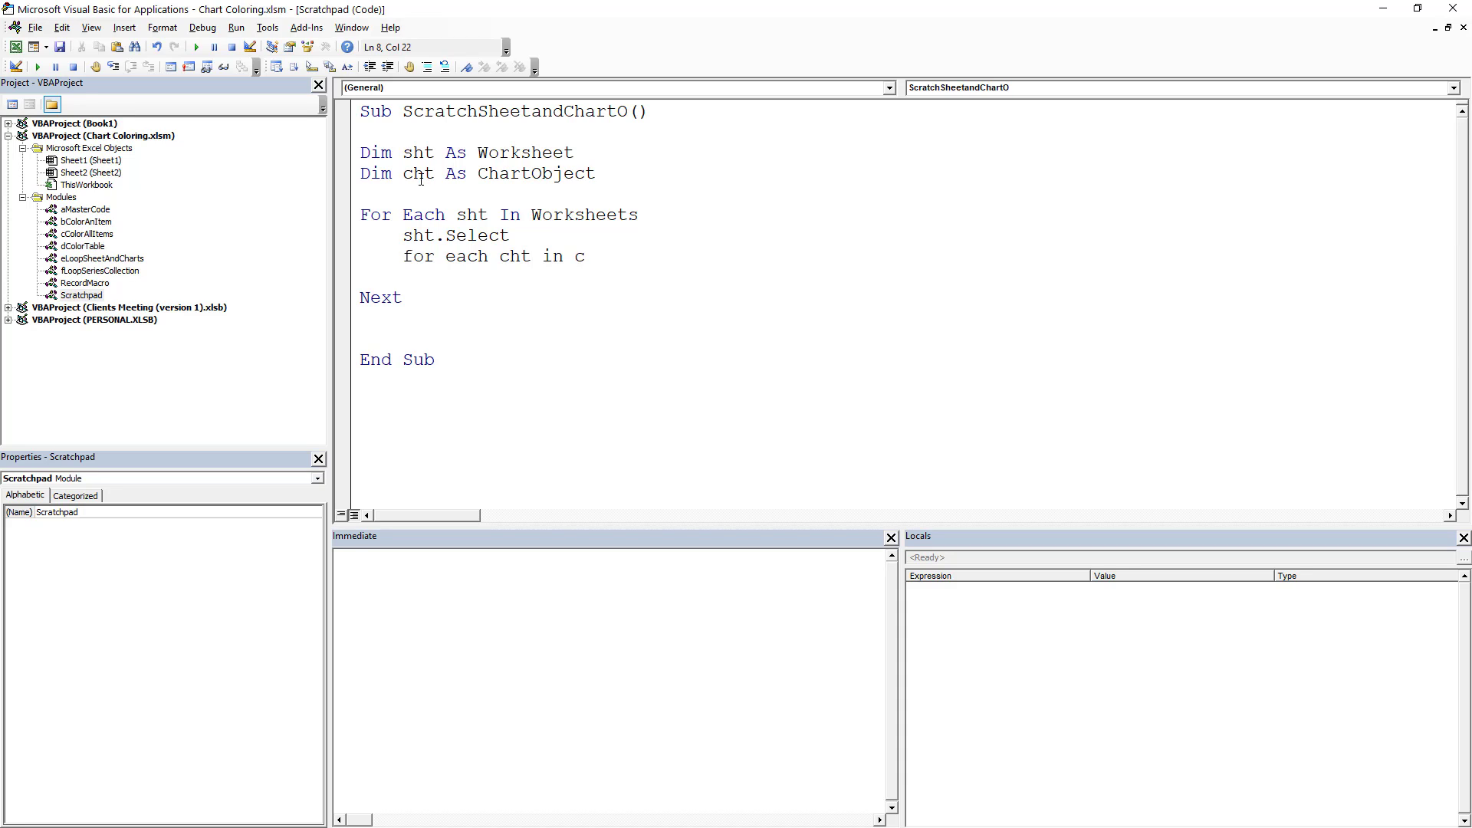
type("ht.ChartObjects")
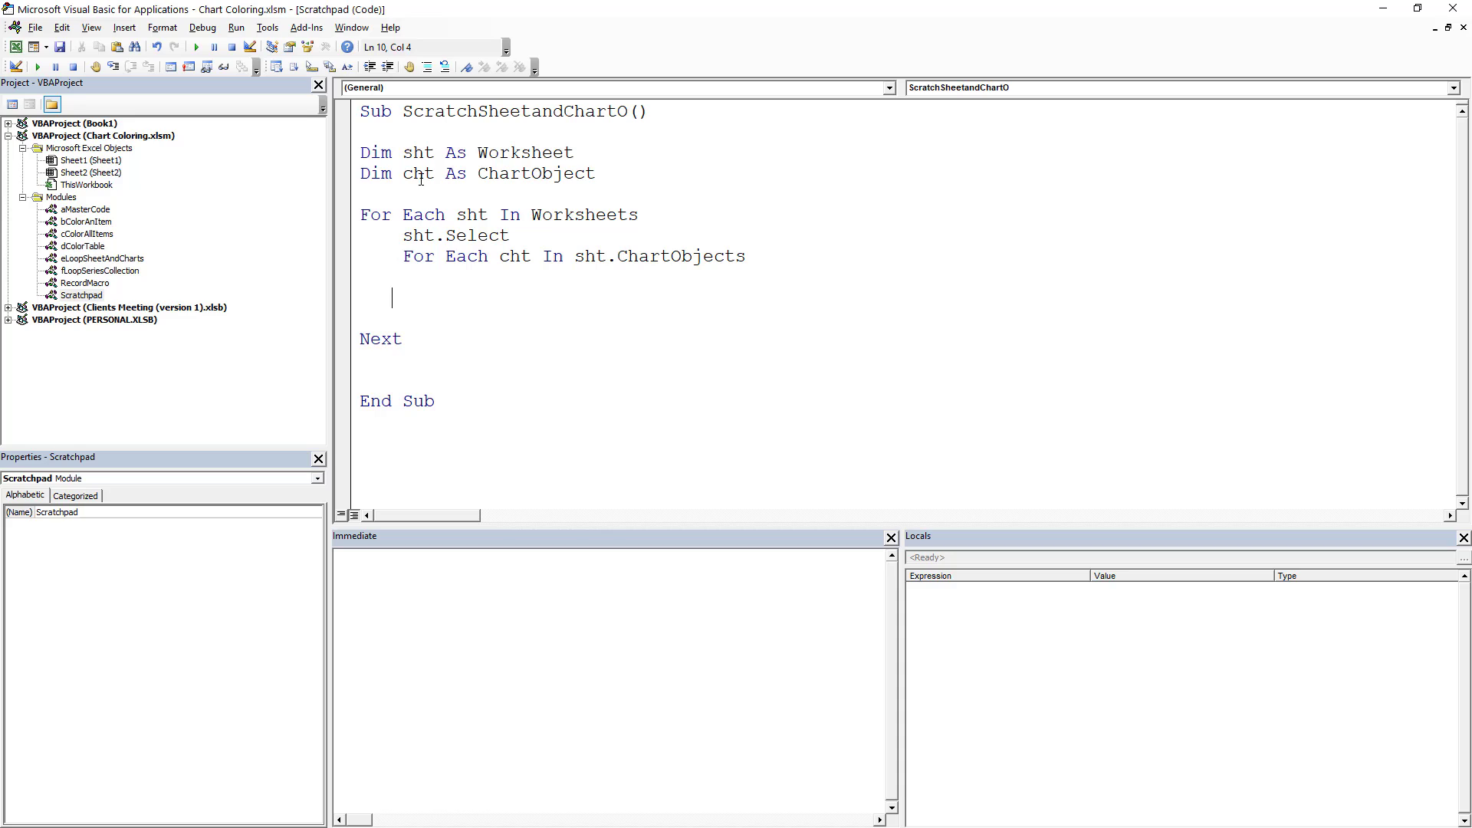
left_click(563, 256)
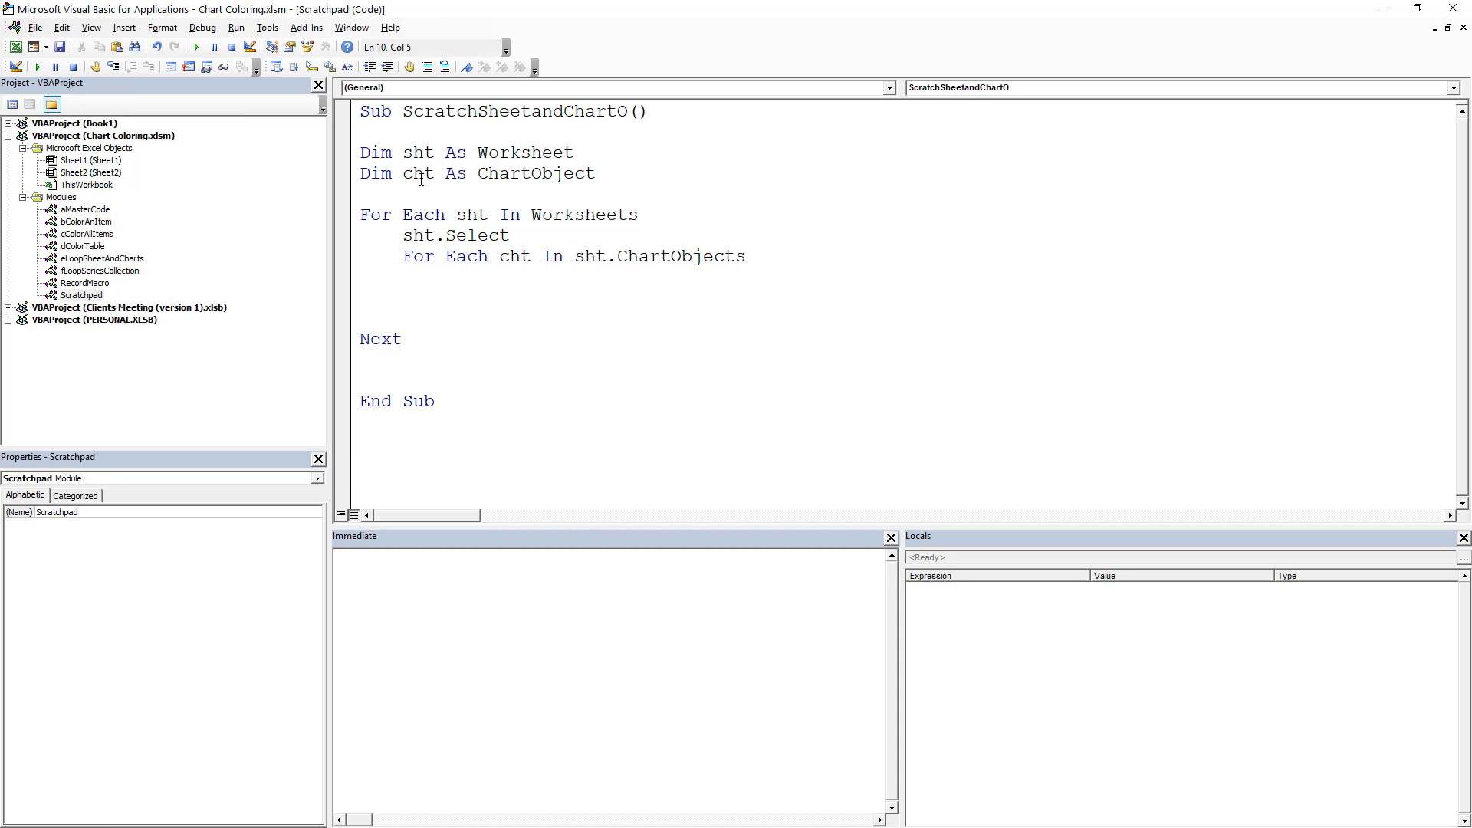
left_click(403, 298)
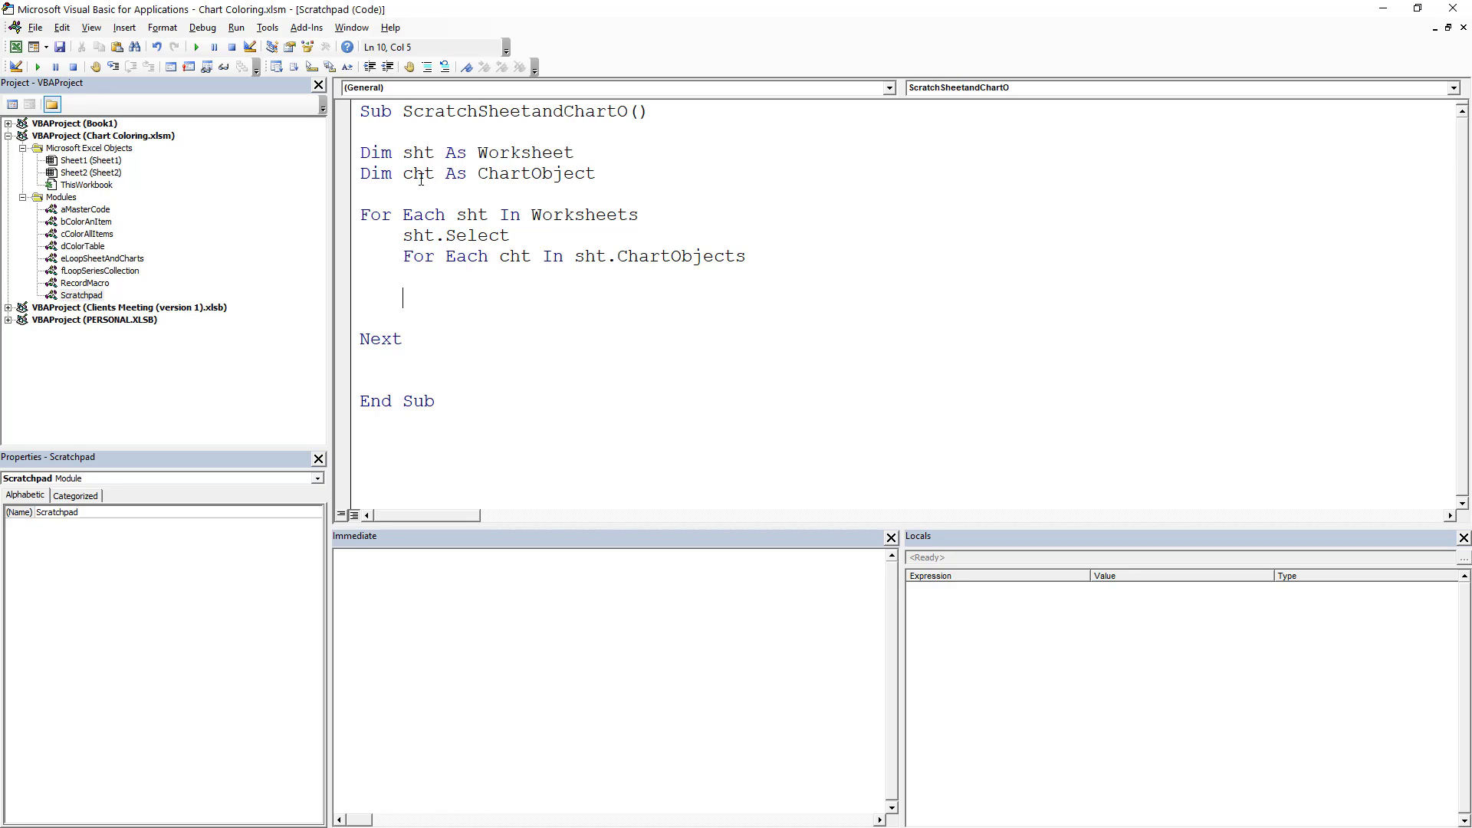
type("ne")
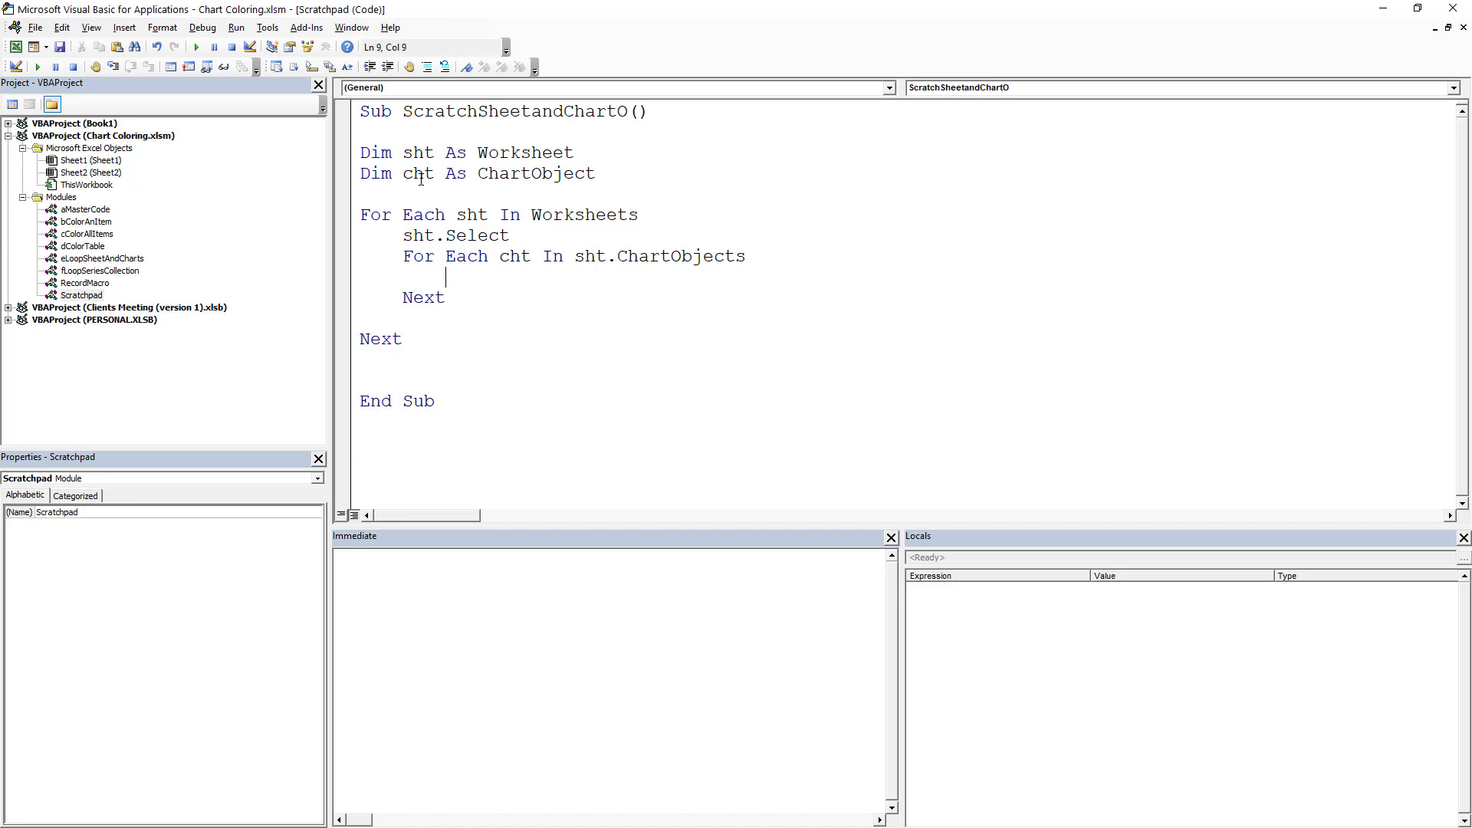
type("cht.")
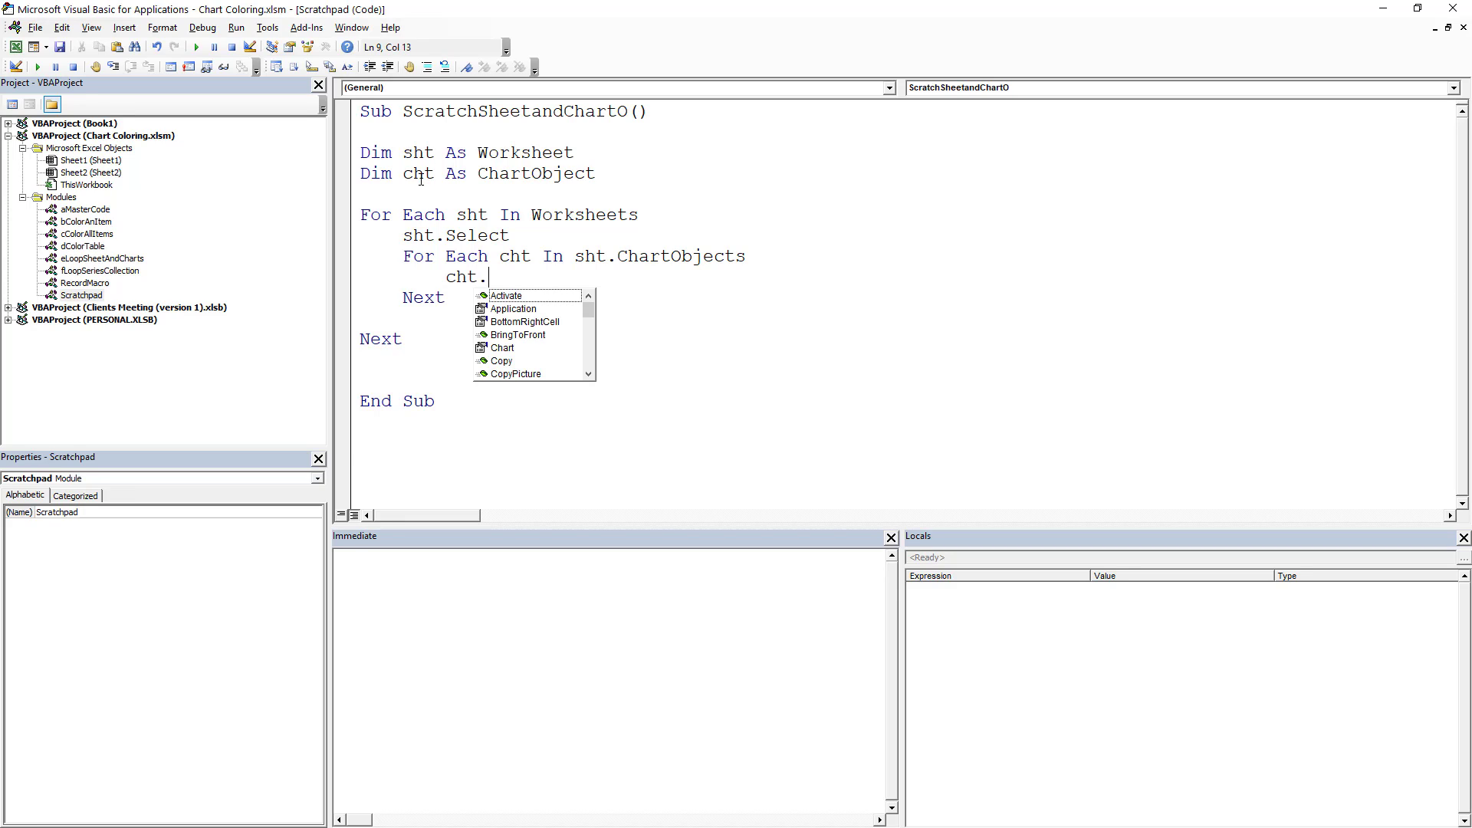
type("Activate")
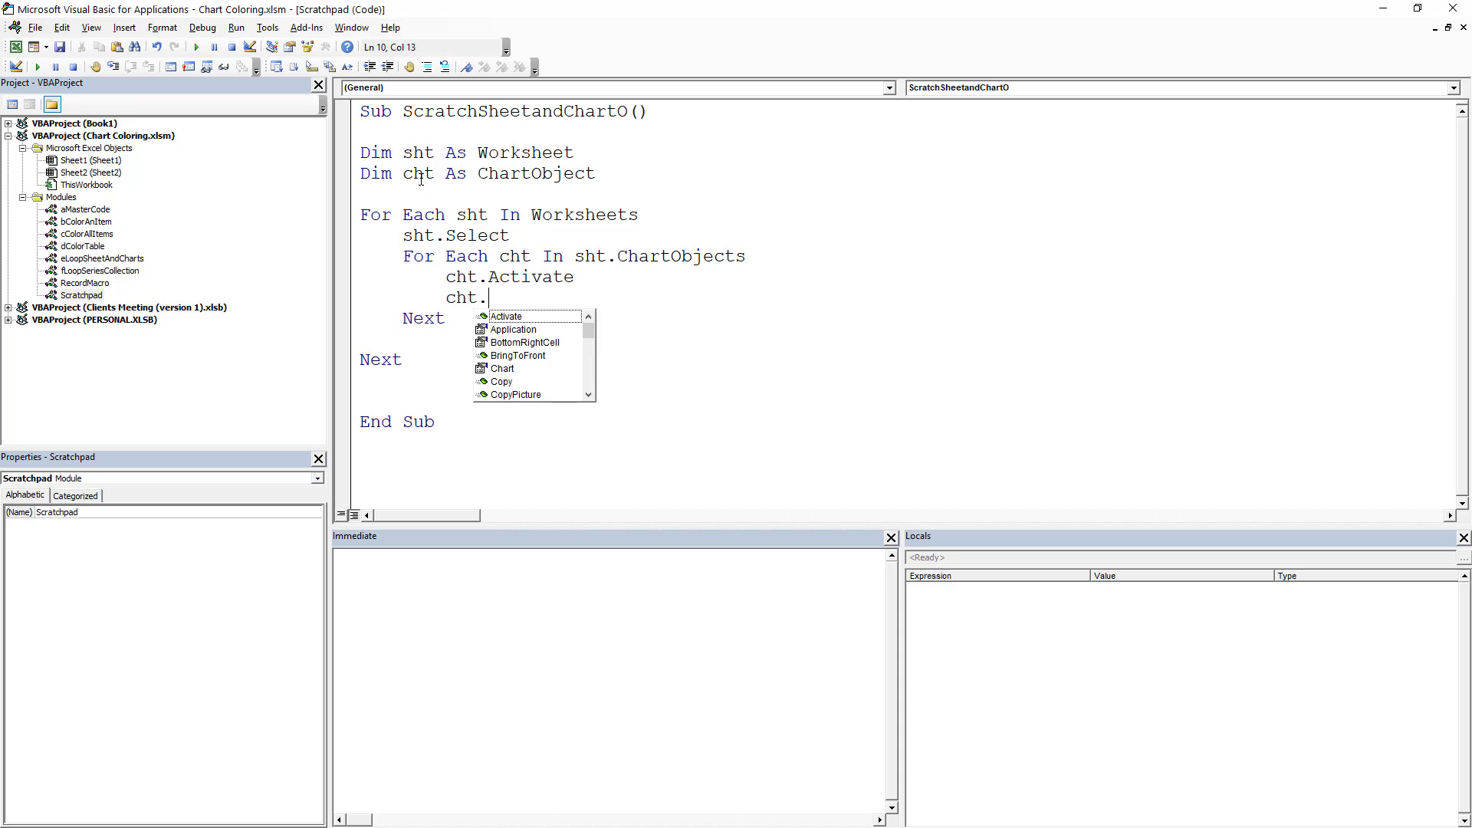
type("Select")
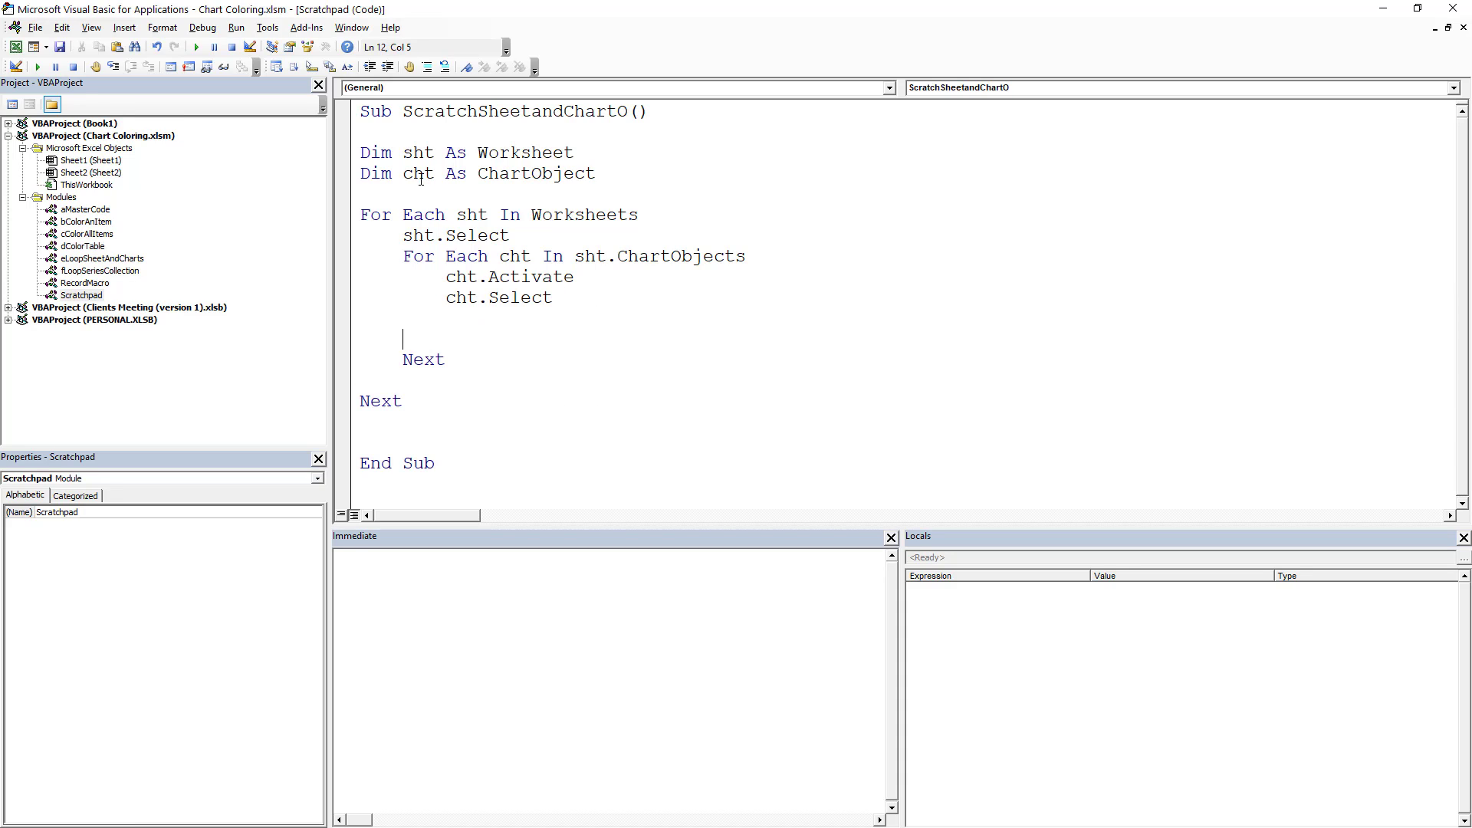
Step: Add MsgBox "Chart " & cht.Name & " is now active" inside the inner loop
key("Backspace")
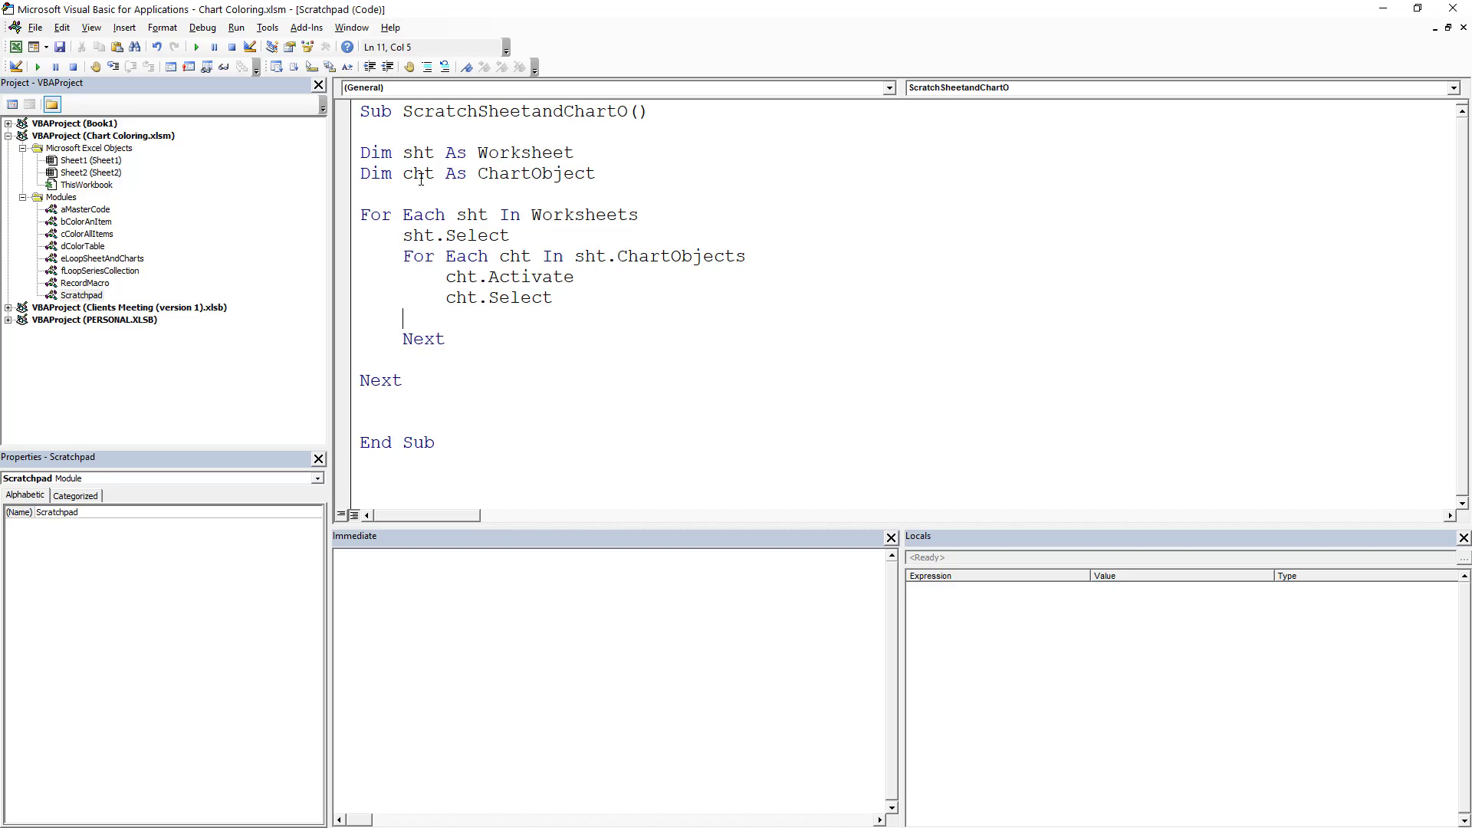
type("msgbo")
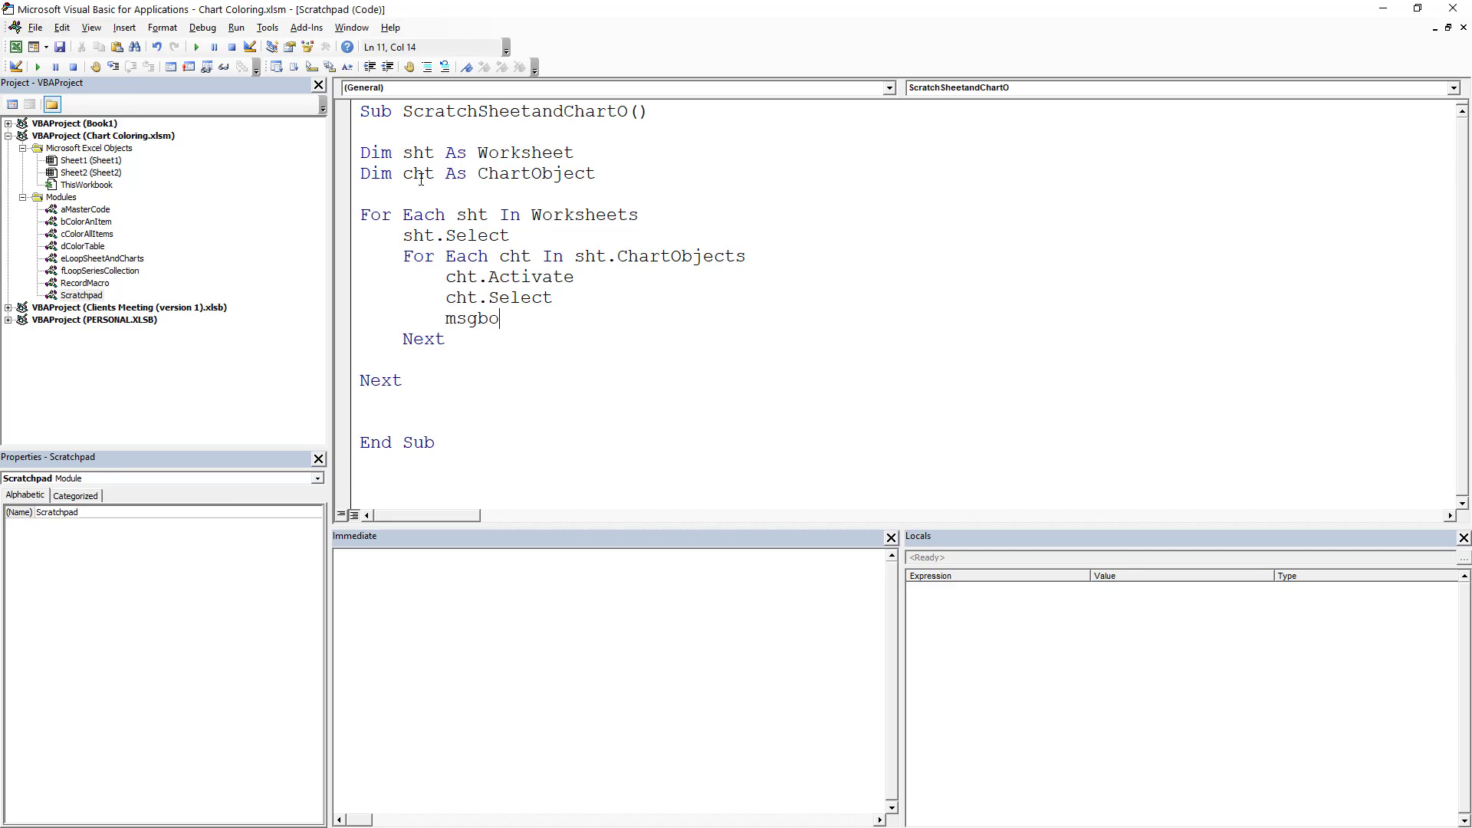
type("x")
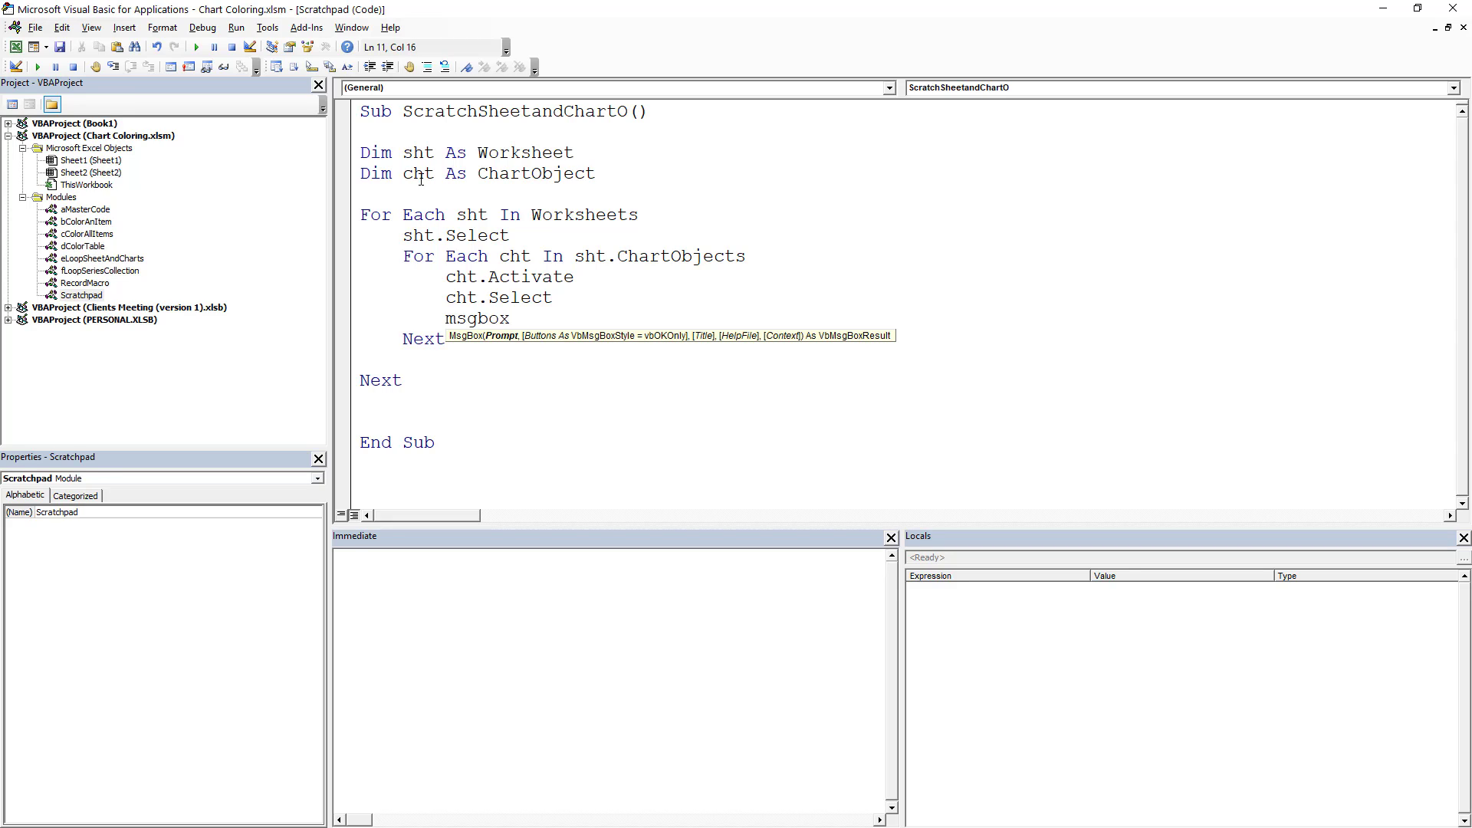
type("\"Chart")
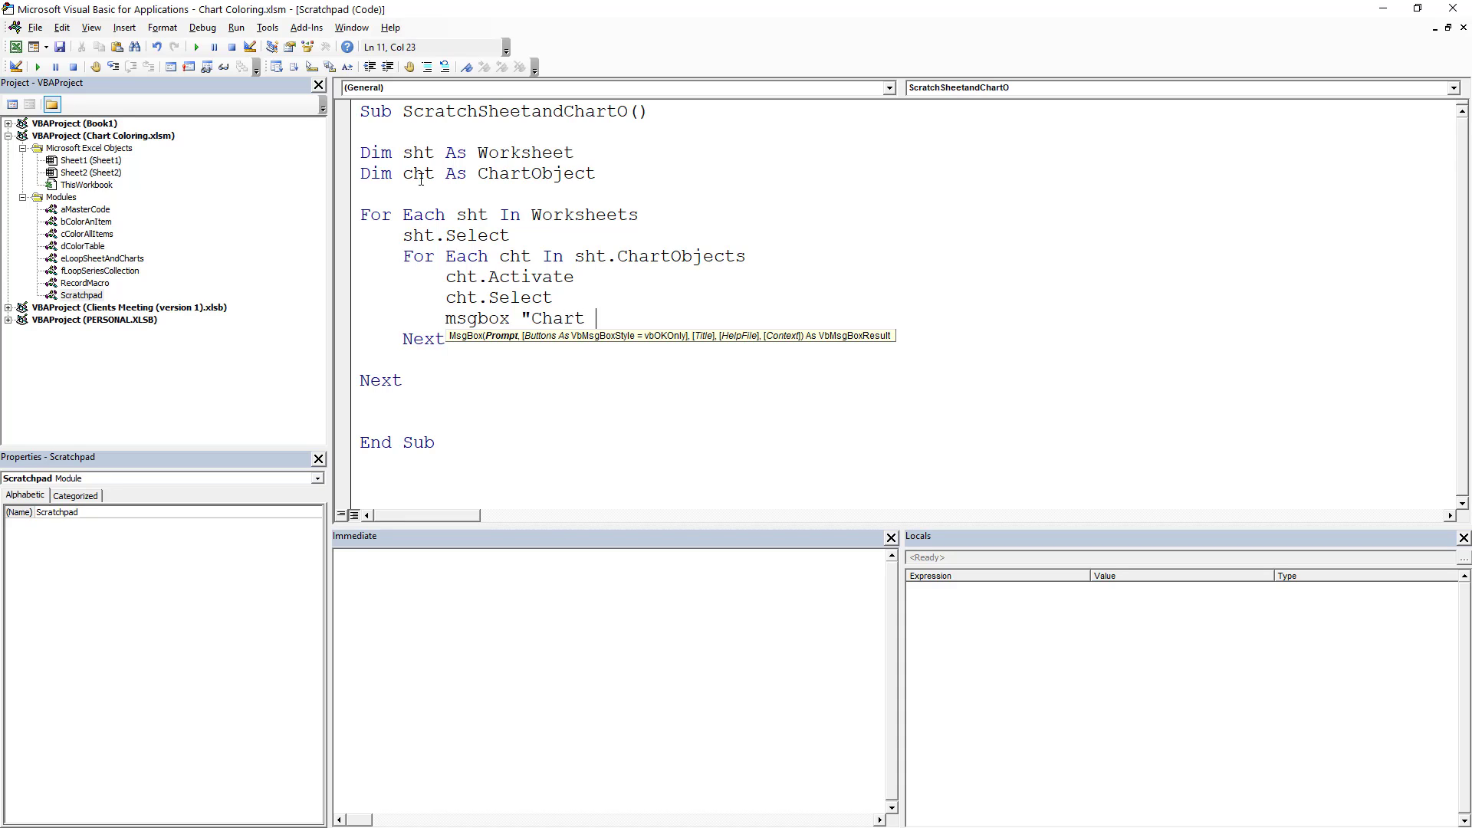
type("\" &")
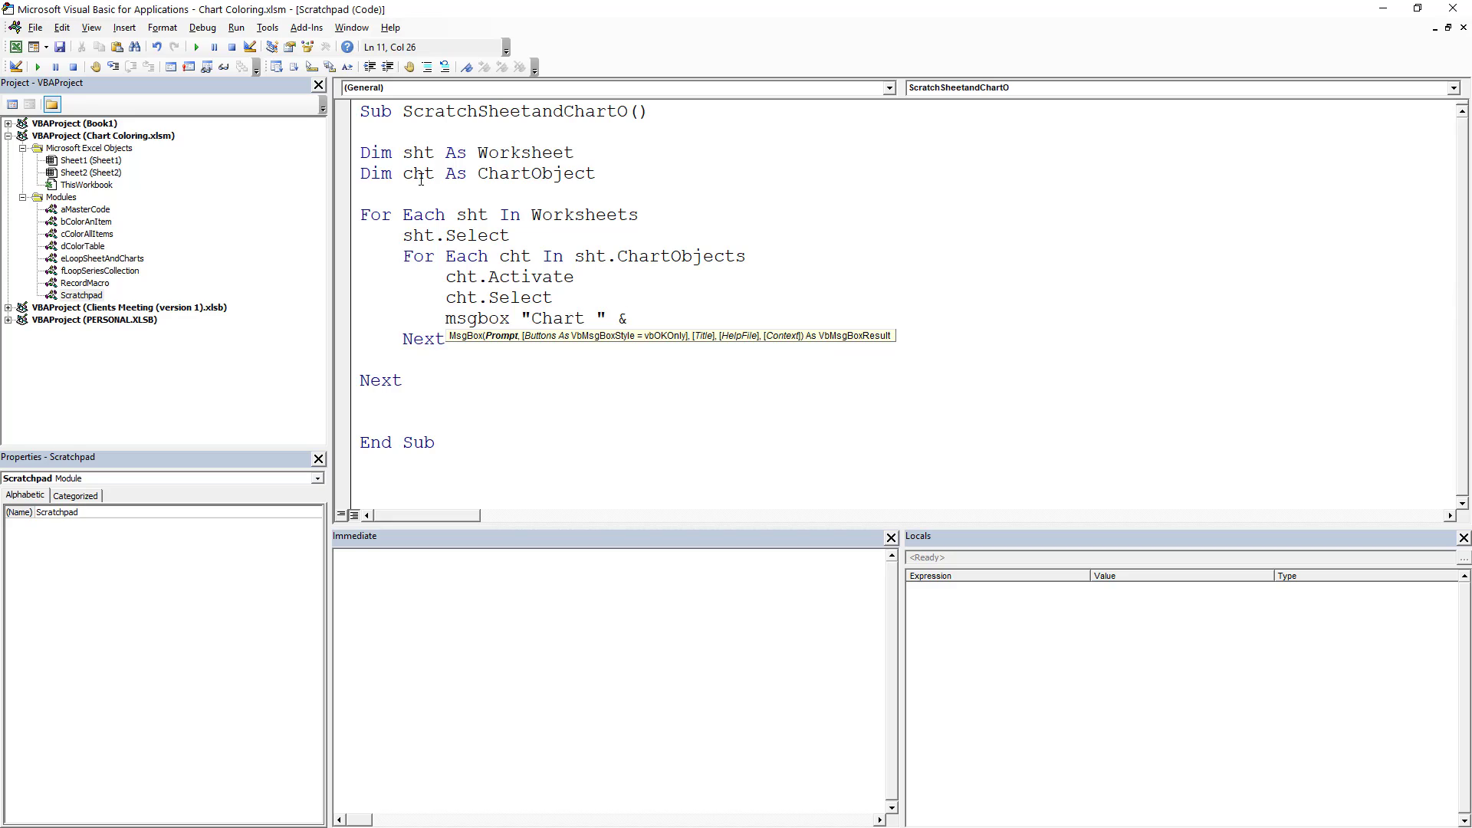
type("chr.")
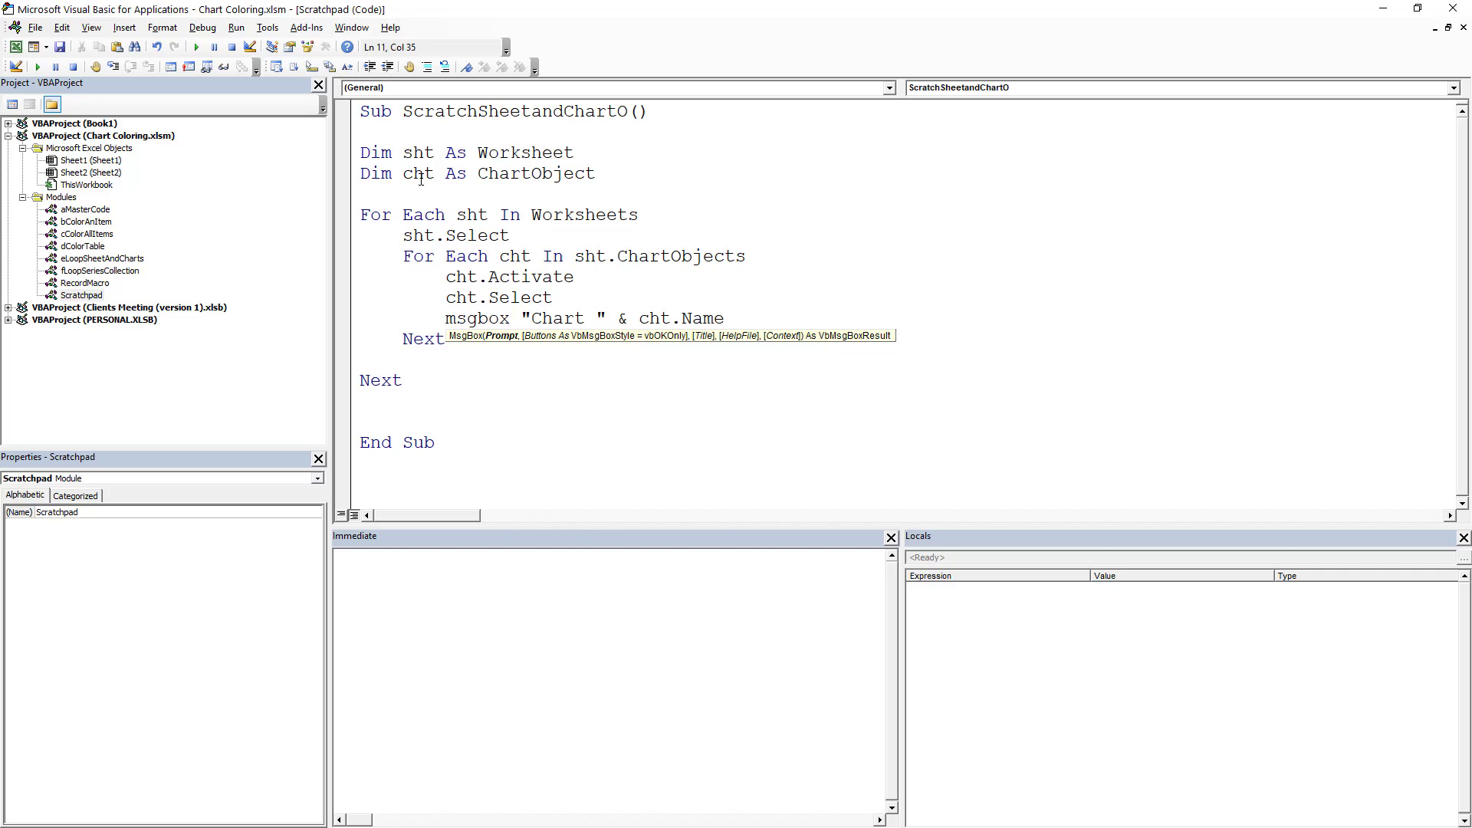
type("& Ch")
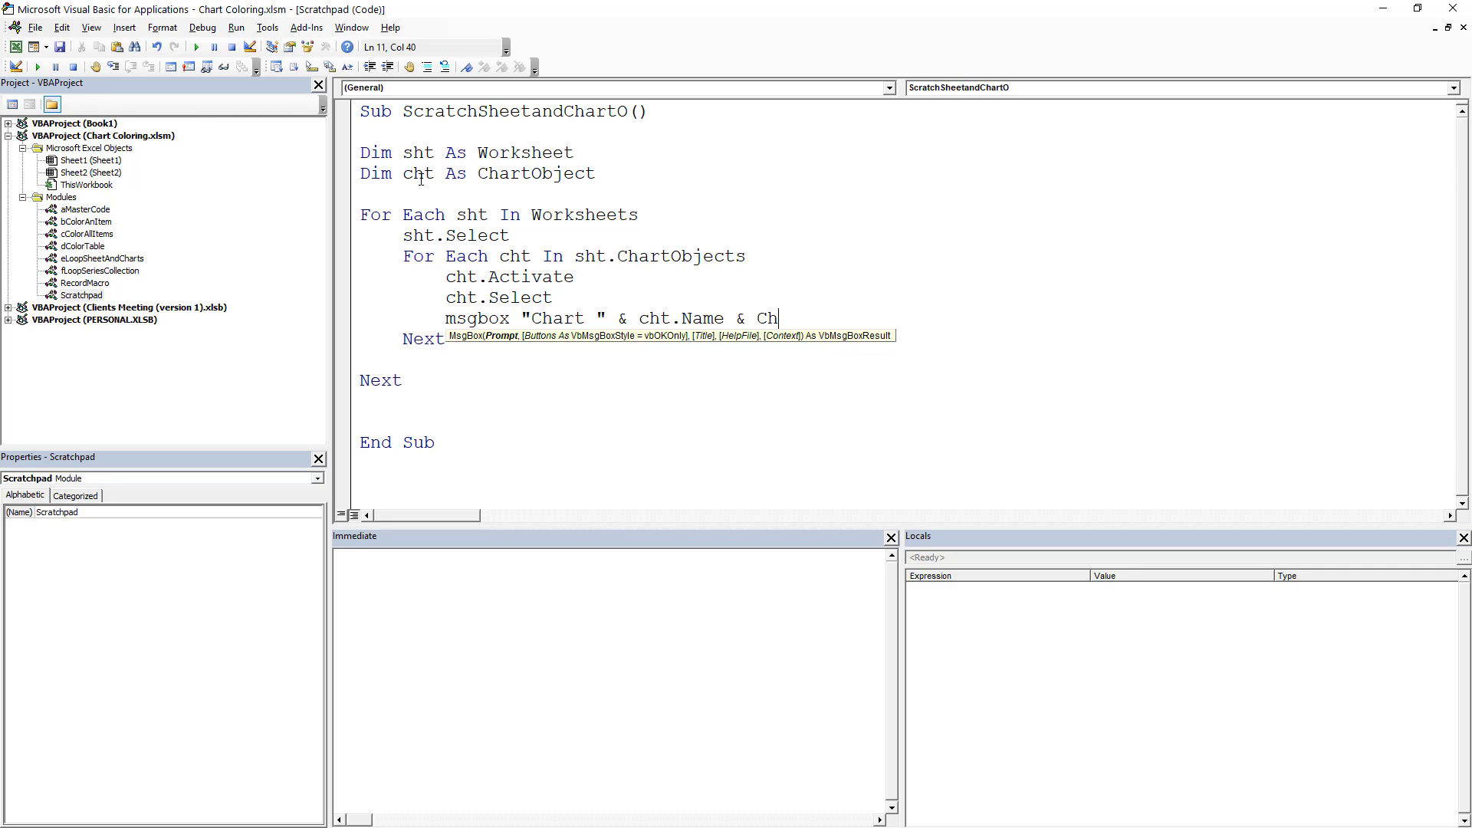
key("Backspace")
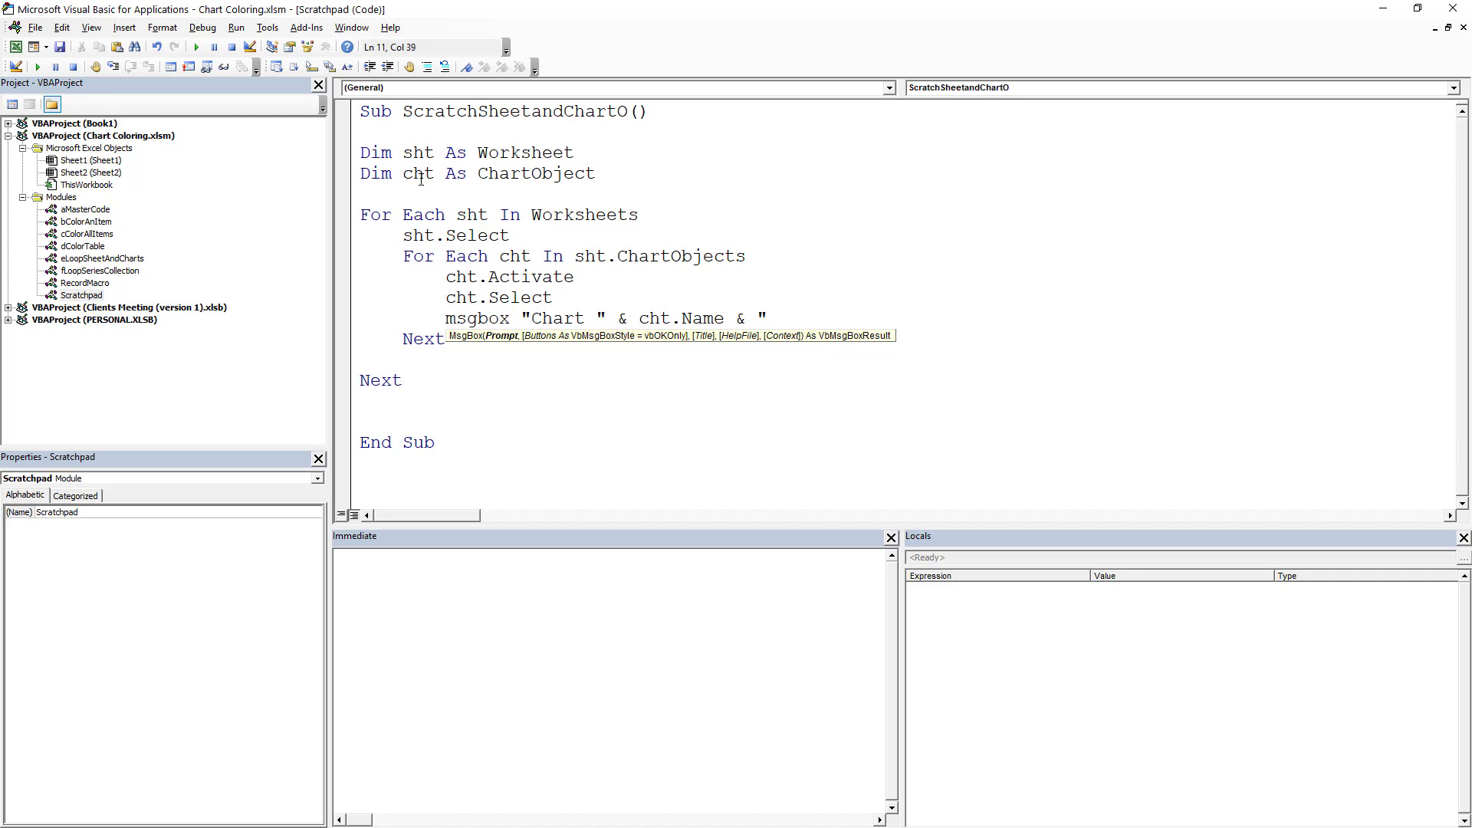
type("is now a")
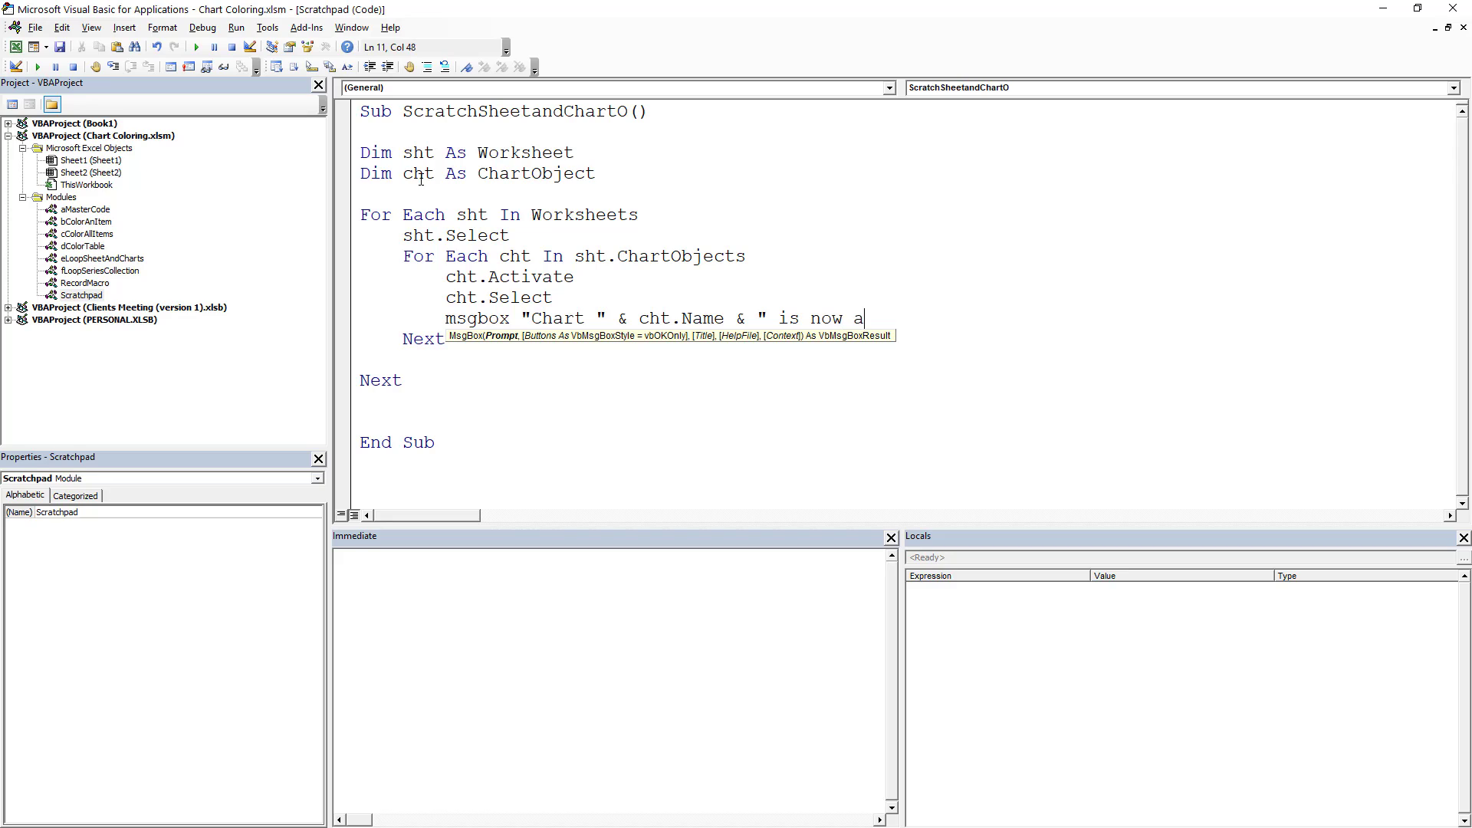
type("c")
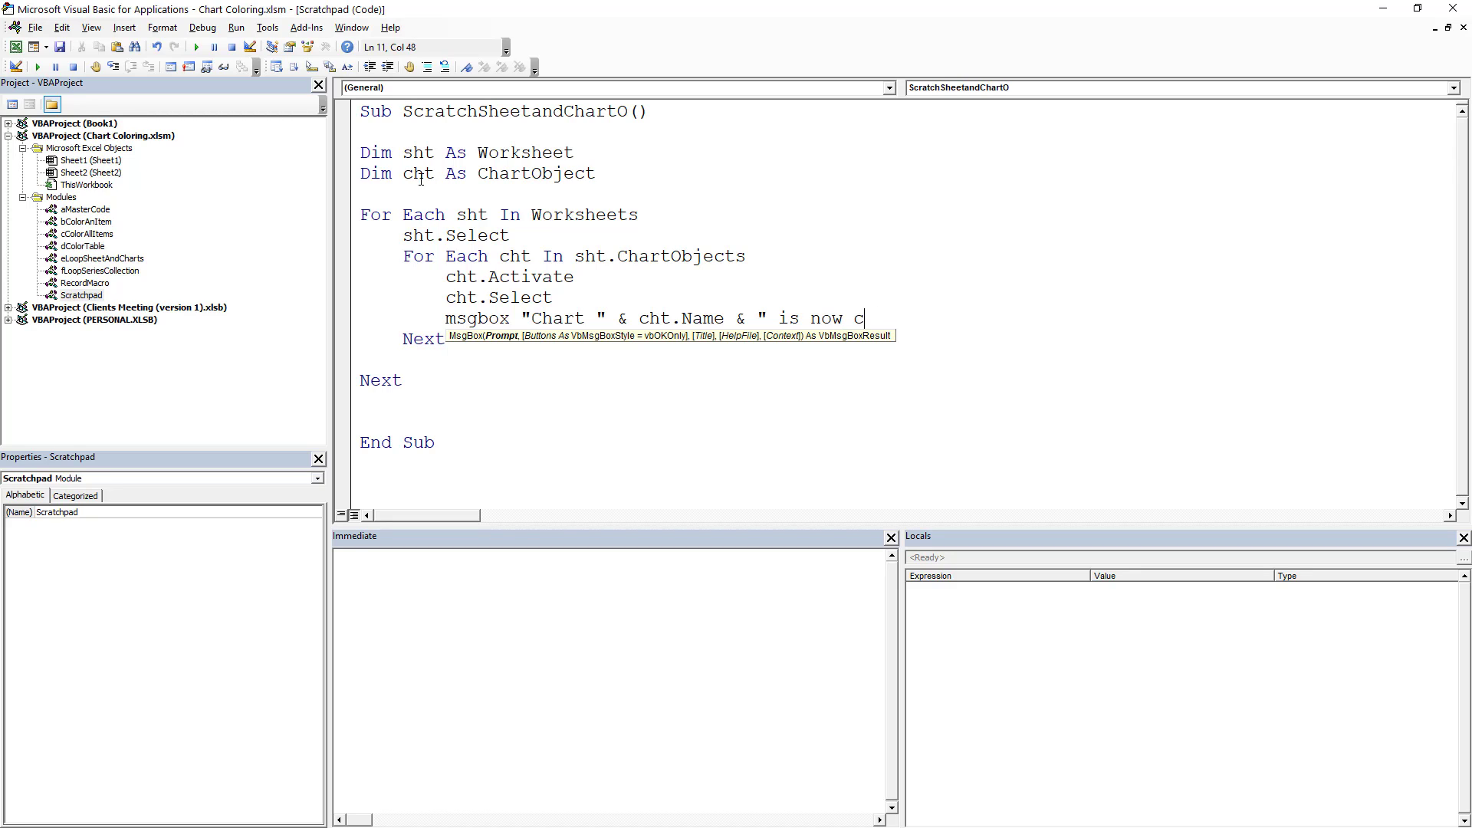
type("n")
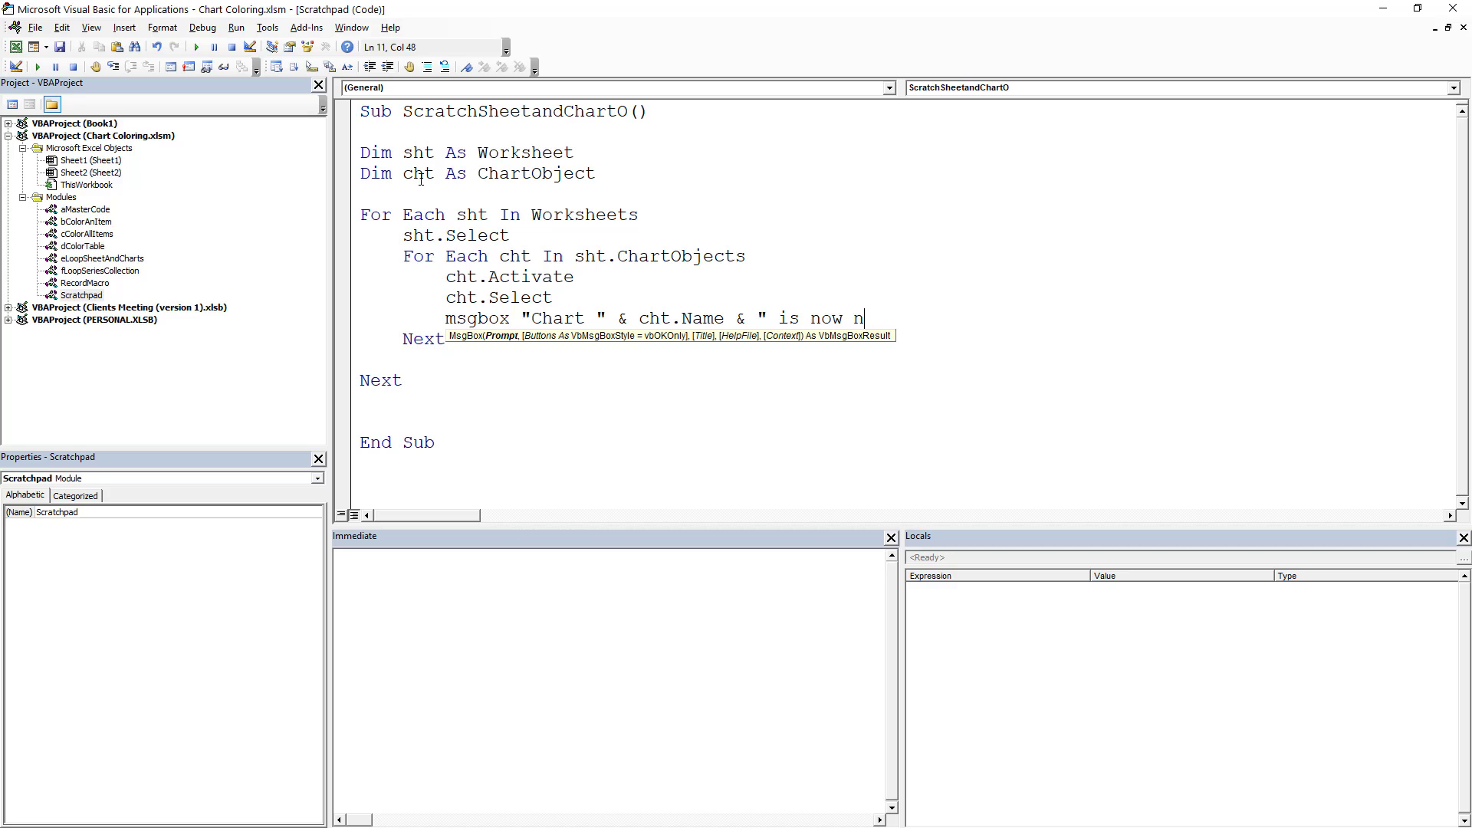
type("actic")
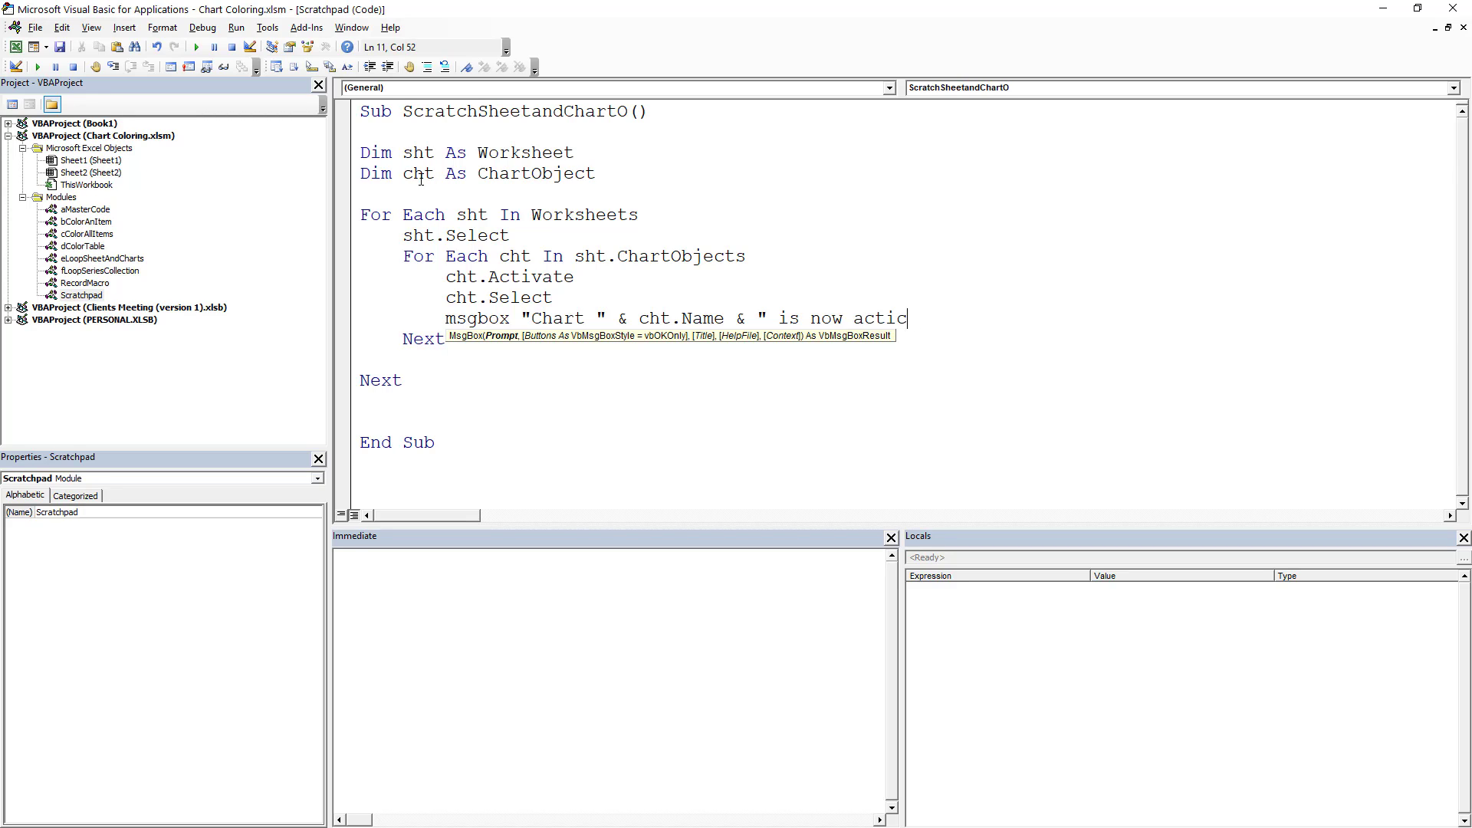
type("e\"")
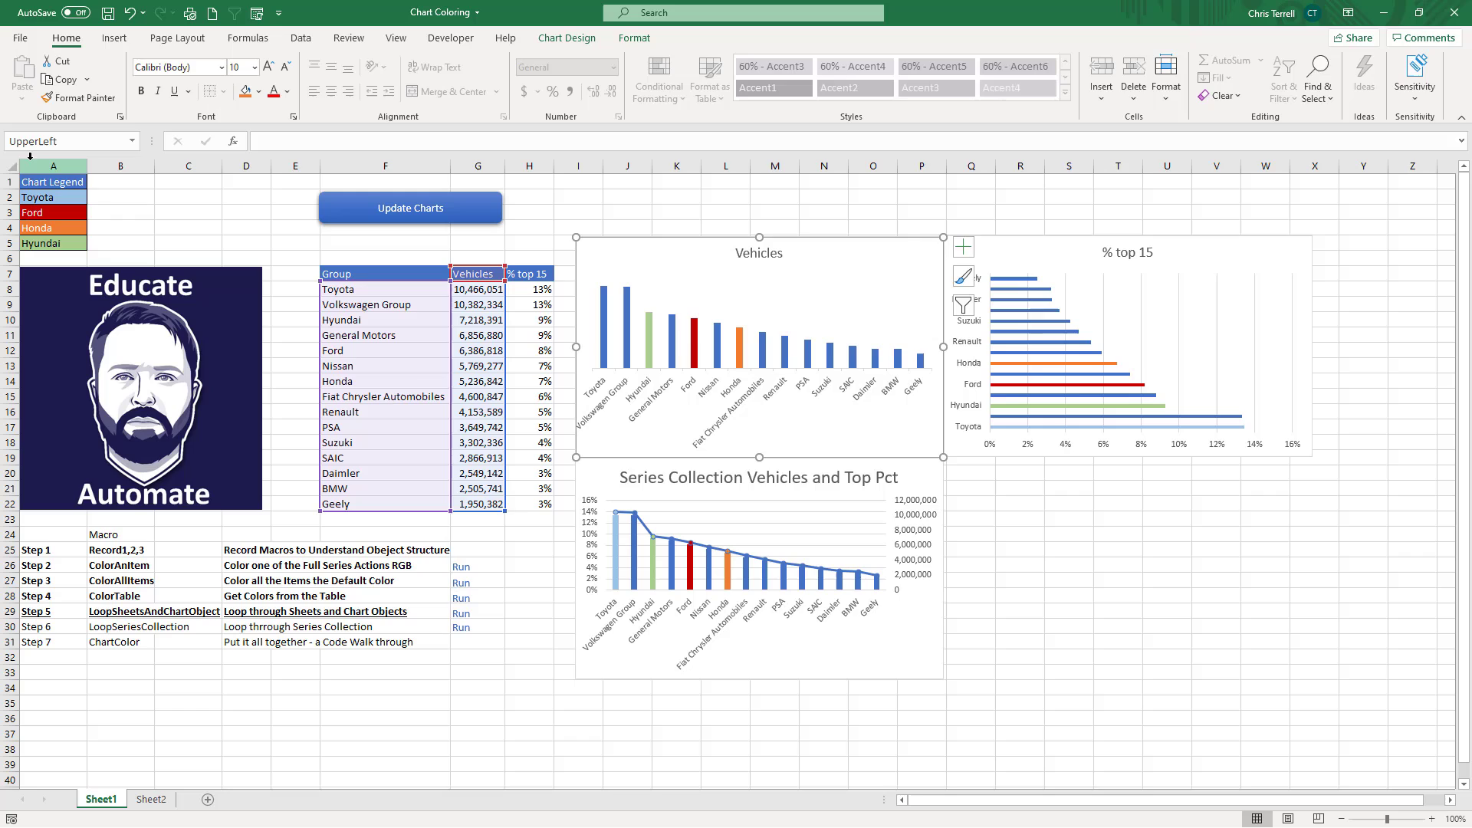
mouse_move(756, 286)
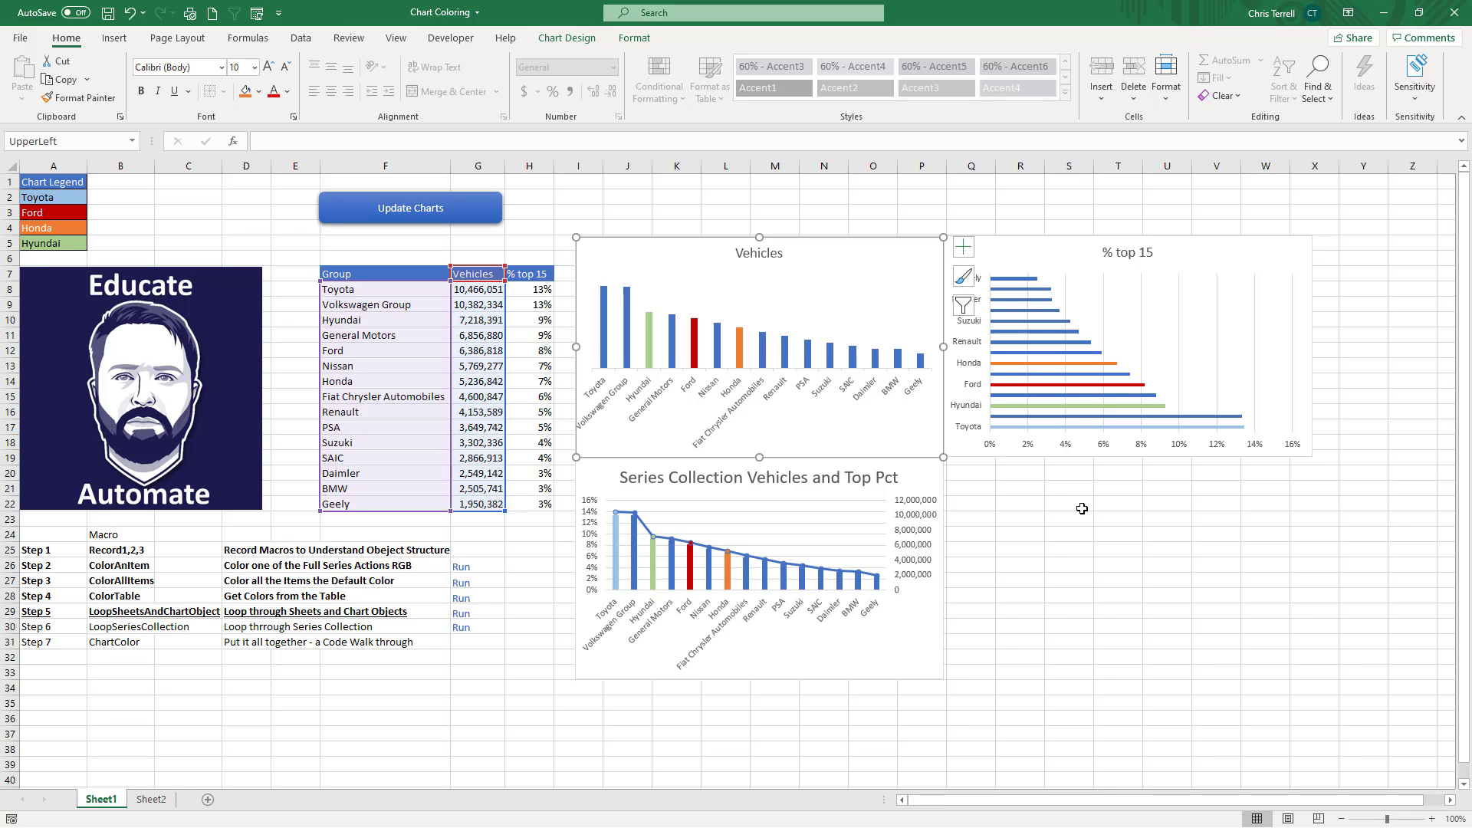
Step: Switch from the VBA editor to Sheet1's vehicle table and charts with Alt+F11
key("alt+F11")
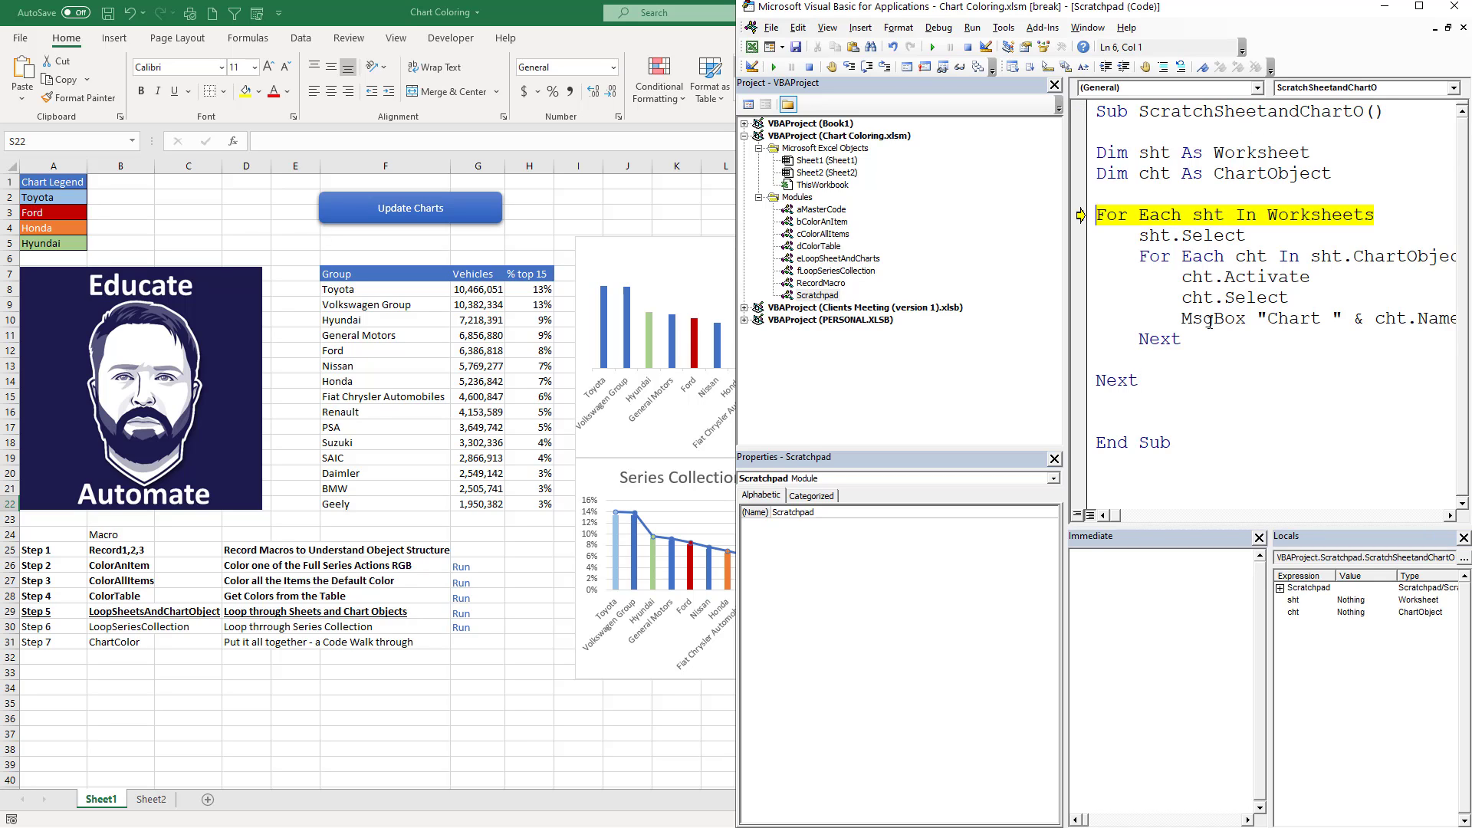
Step: Step through the macro with F8 until the UpperLeft chart message appears
key("F8")
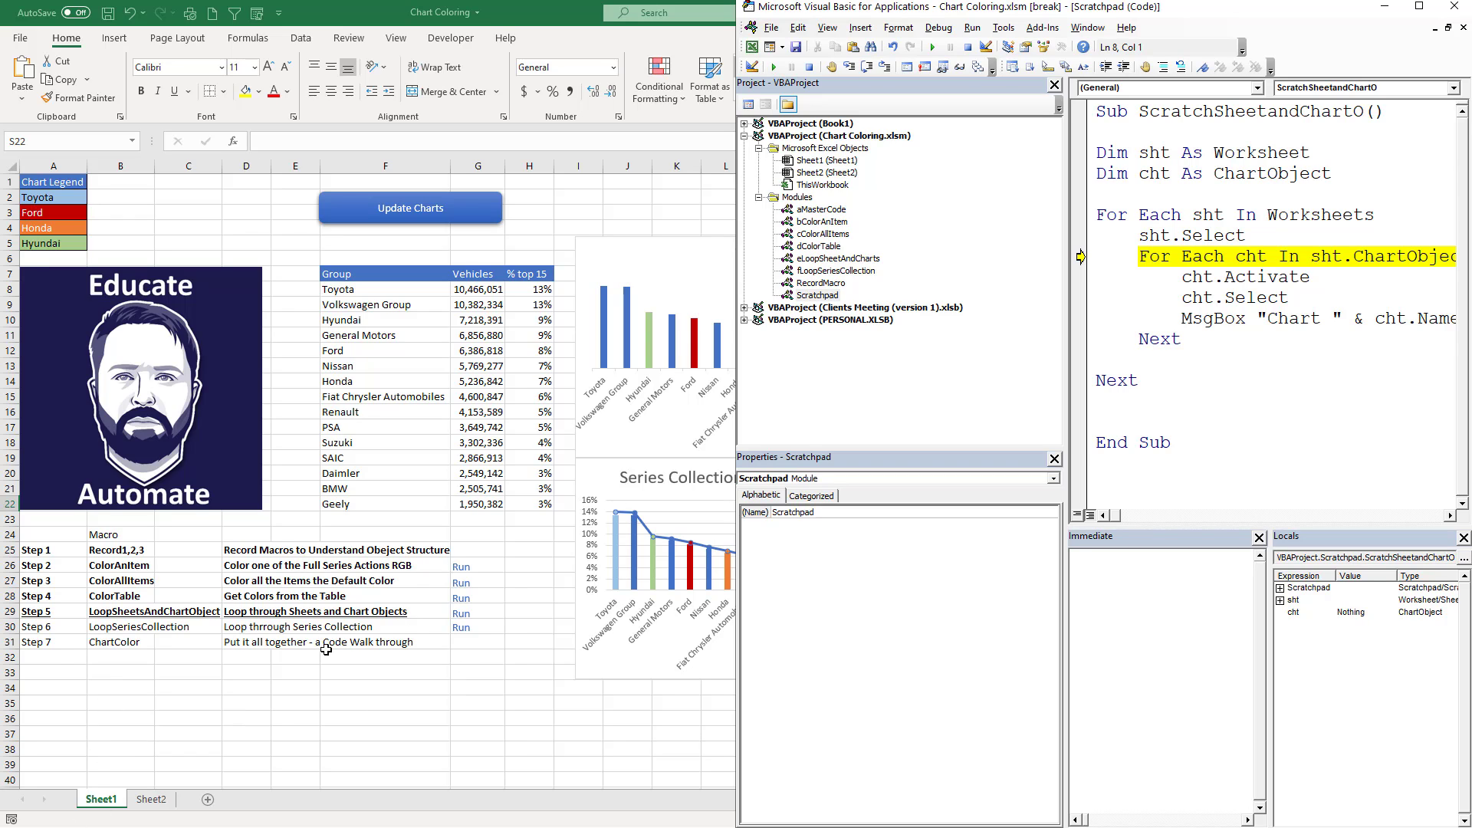
mouse_move(1027, 218)
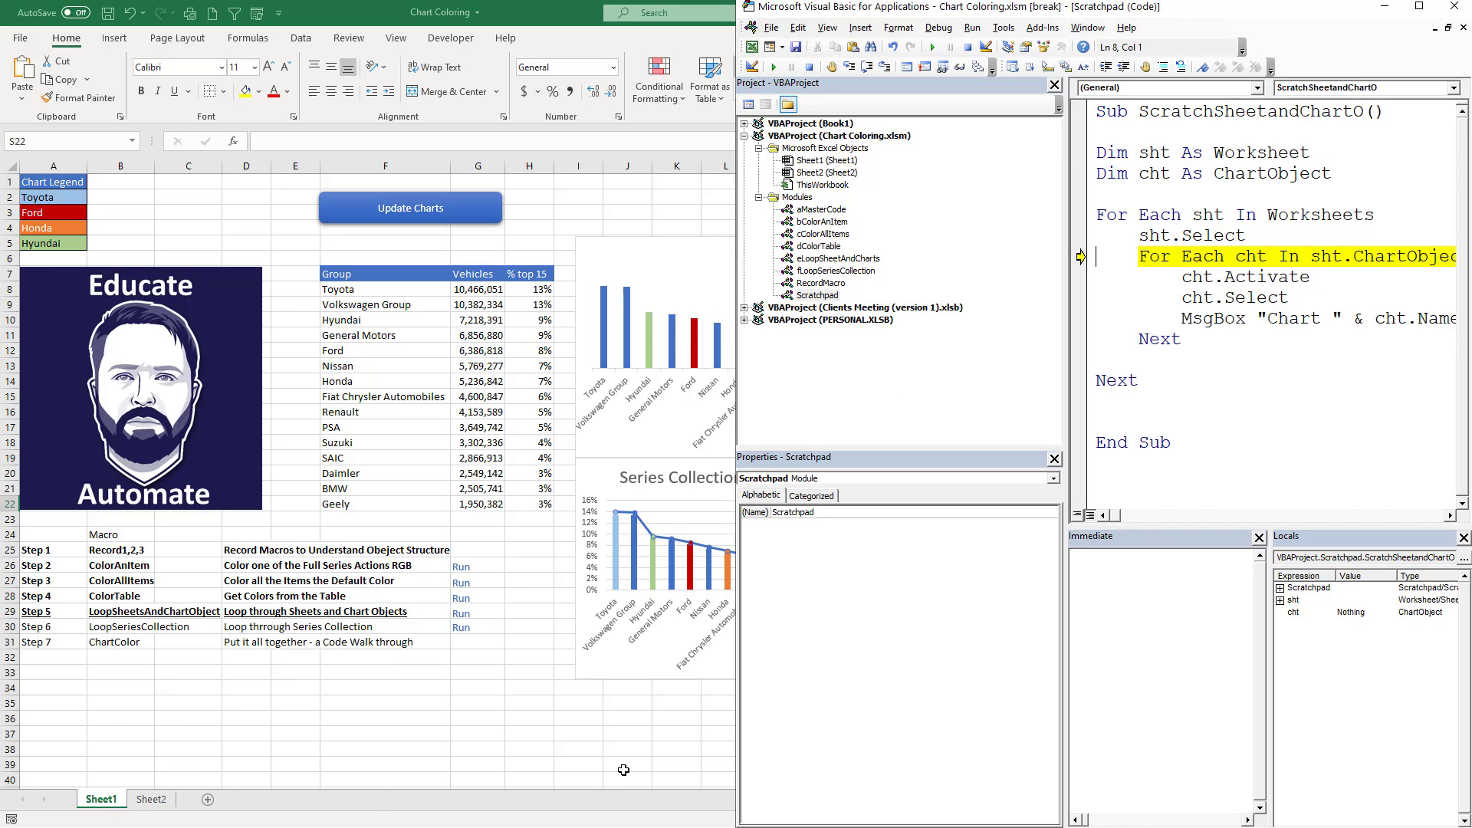
mouse_move(521, 534)
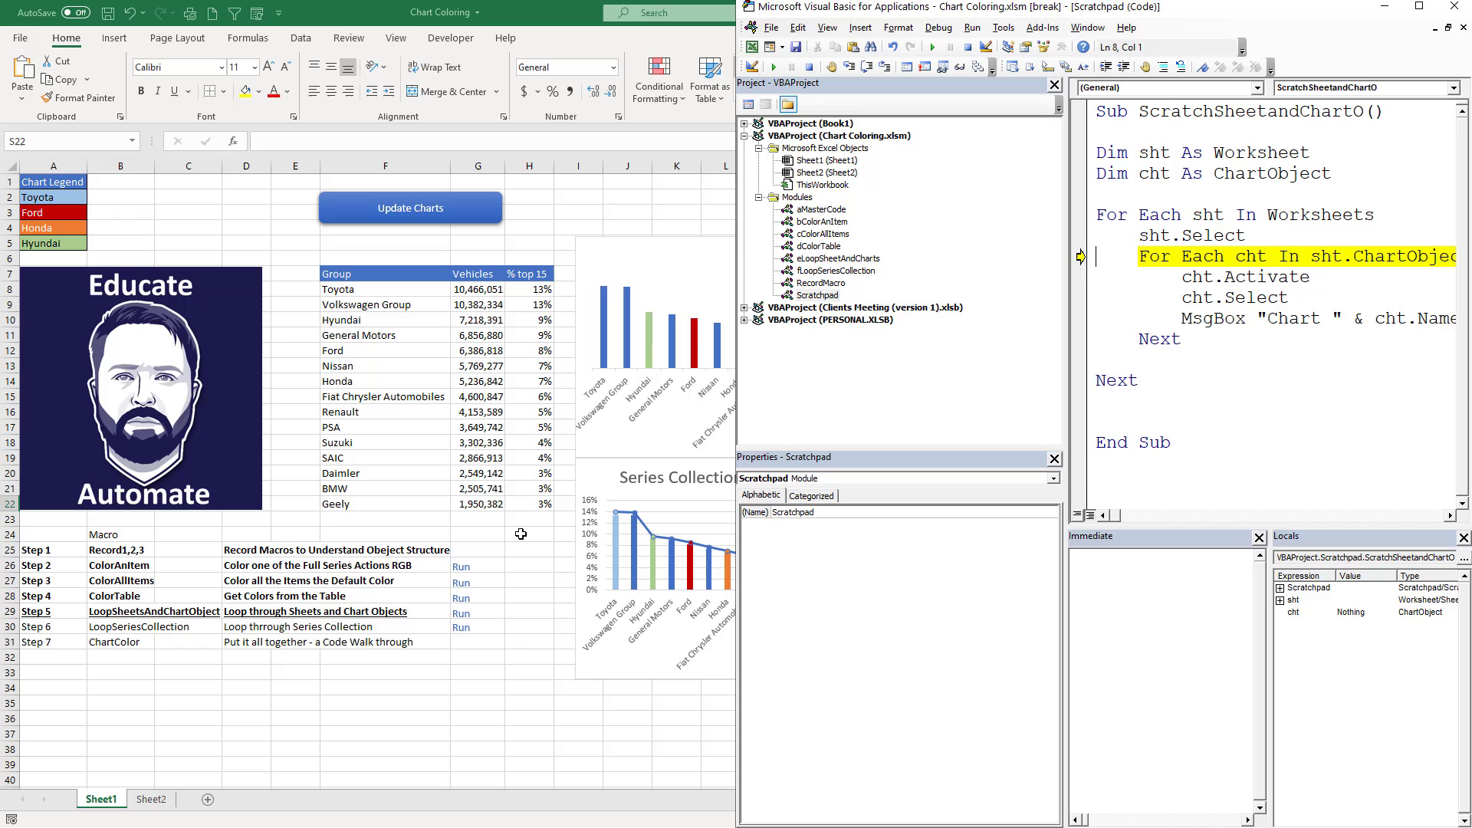
mouse_move(674, 505)
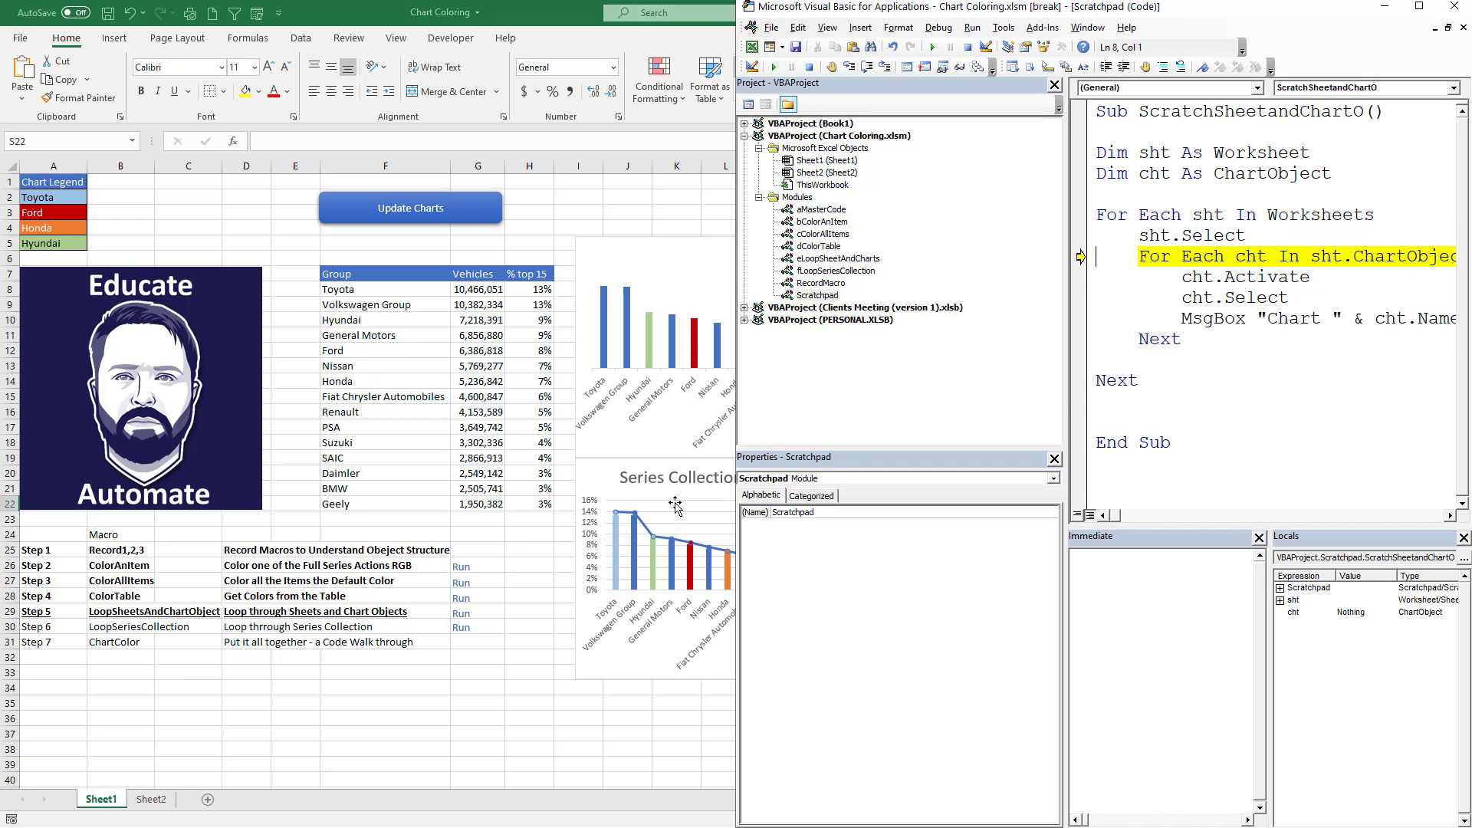
key("F8")
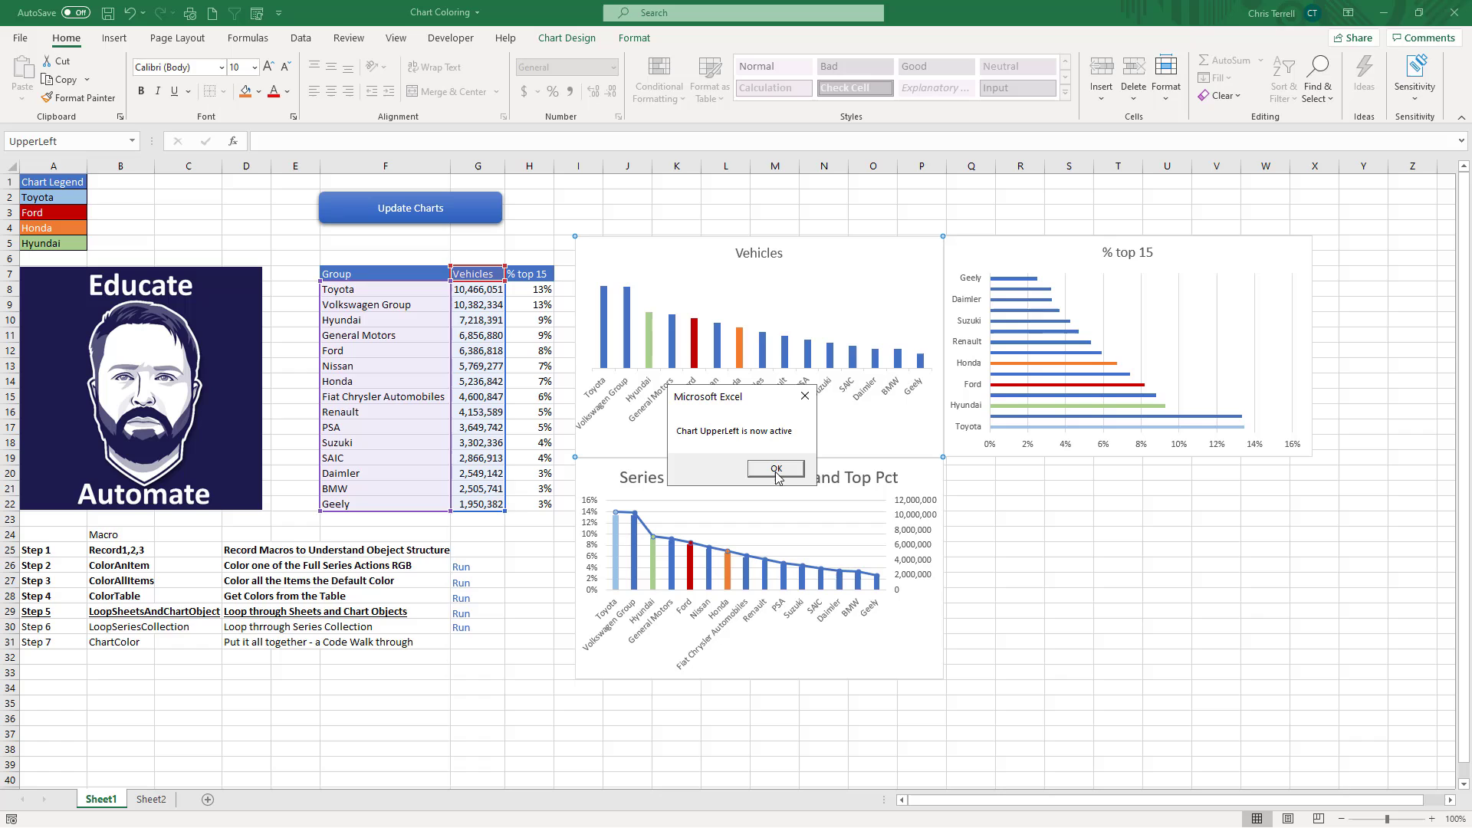
mouse_move(728, 447)
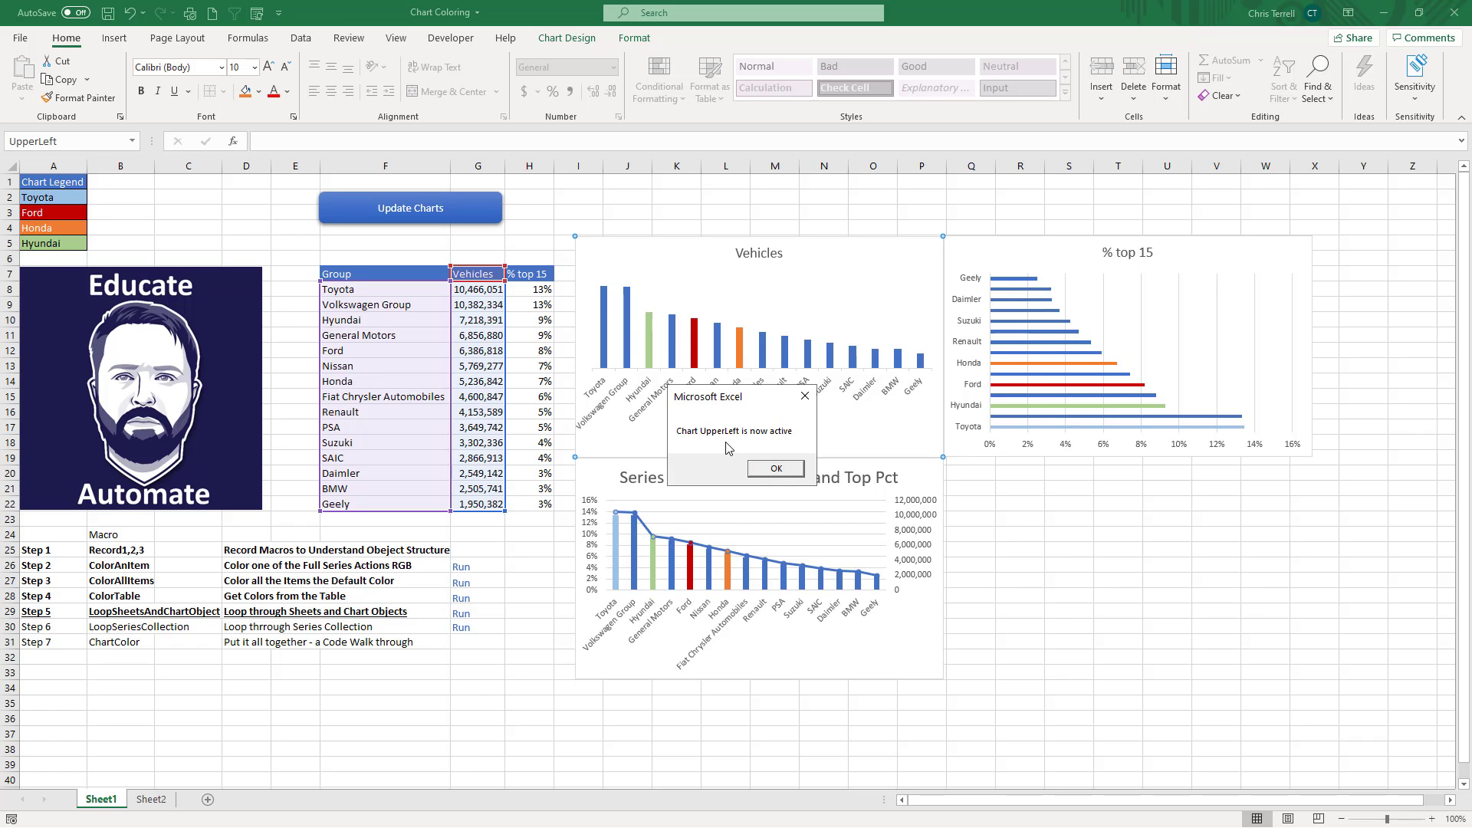
Step: Dismiss the UpperLeft, UpperRight, Bottom and Sheet2 UpperLeft chart messages
left_click(774, 468)
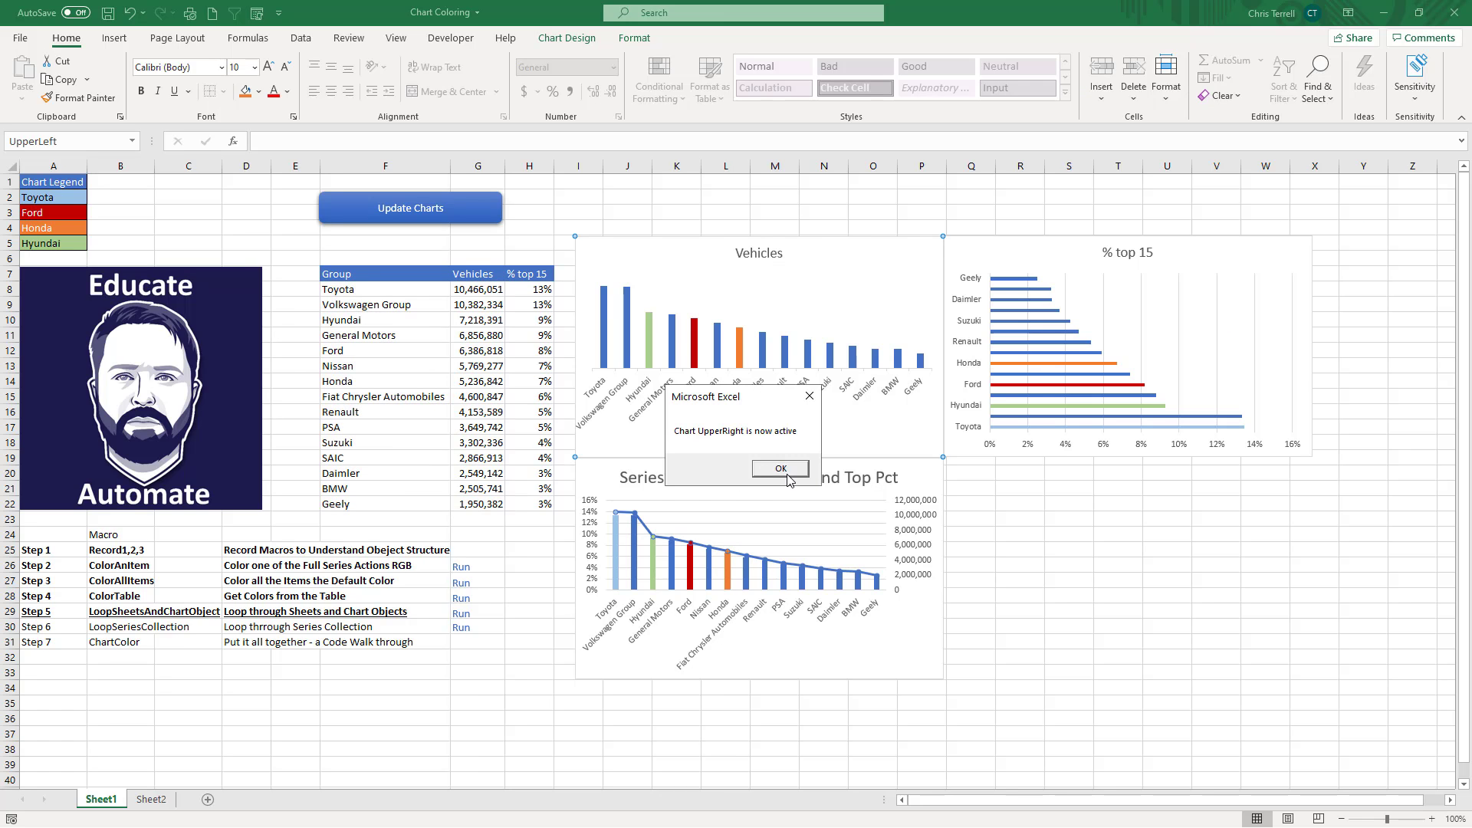
mouse_move(1068, 294)
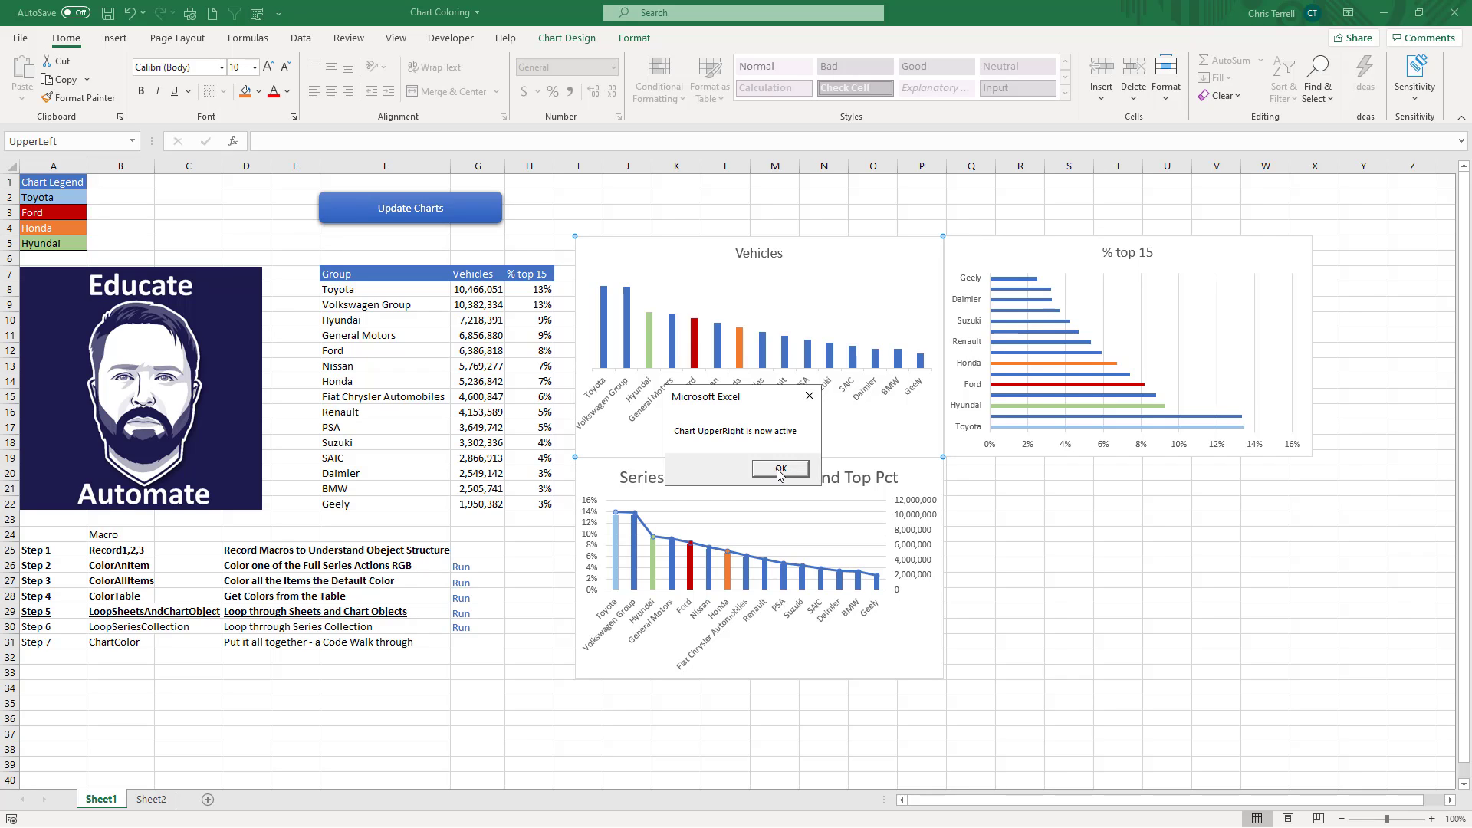
left_click(779, 470)
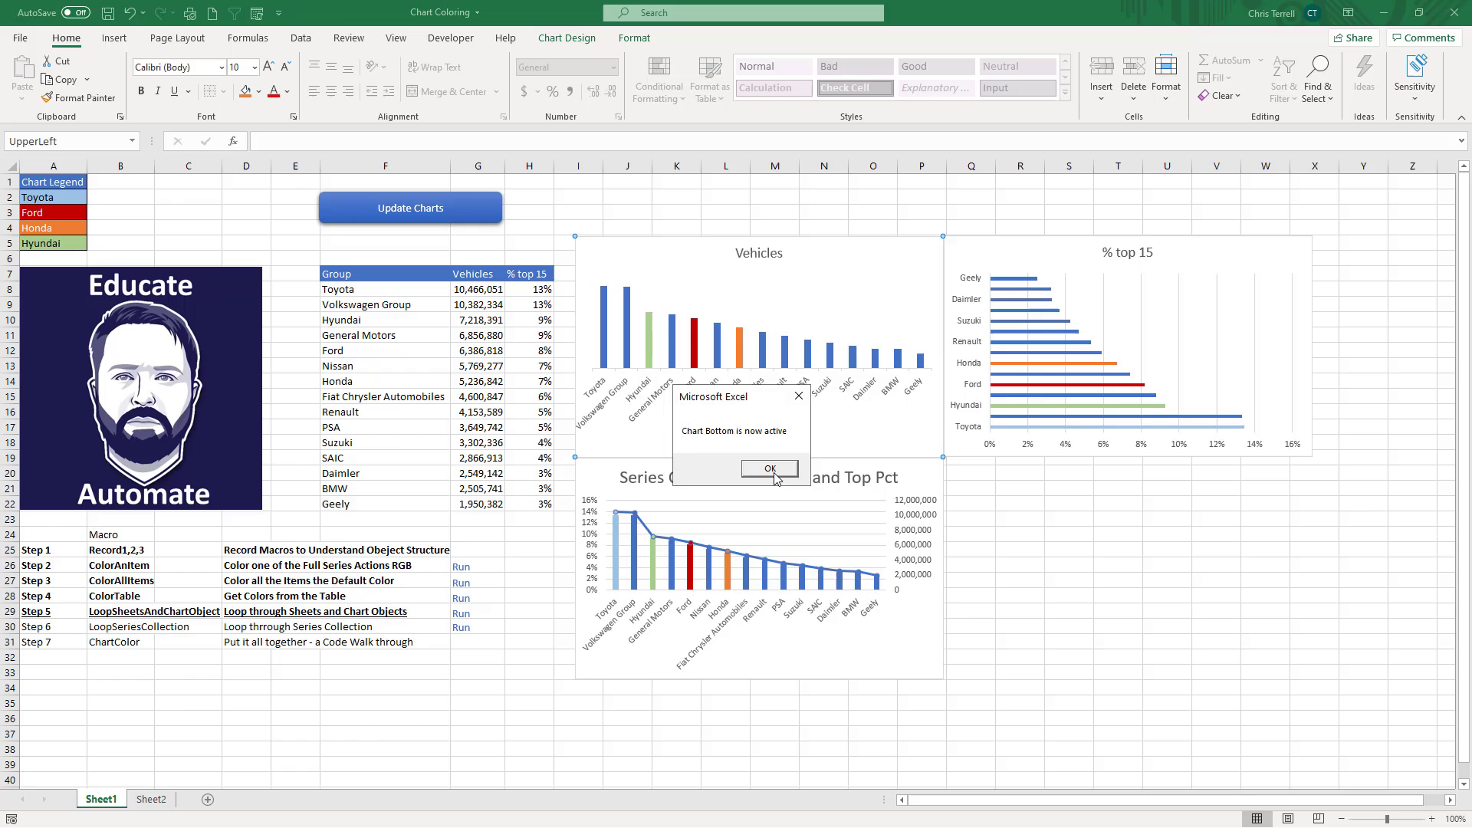
left_click(769, 468)
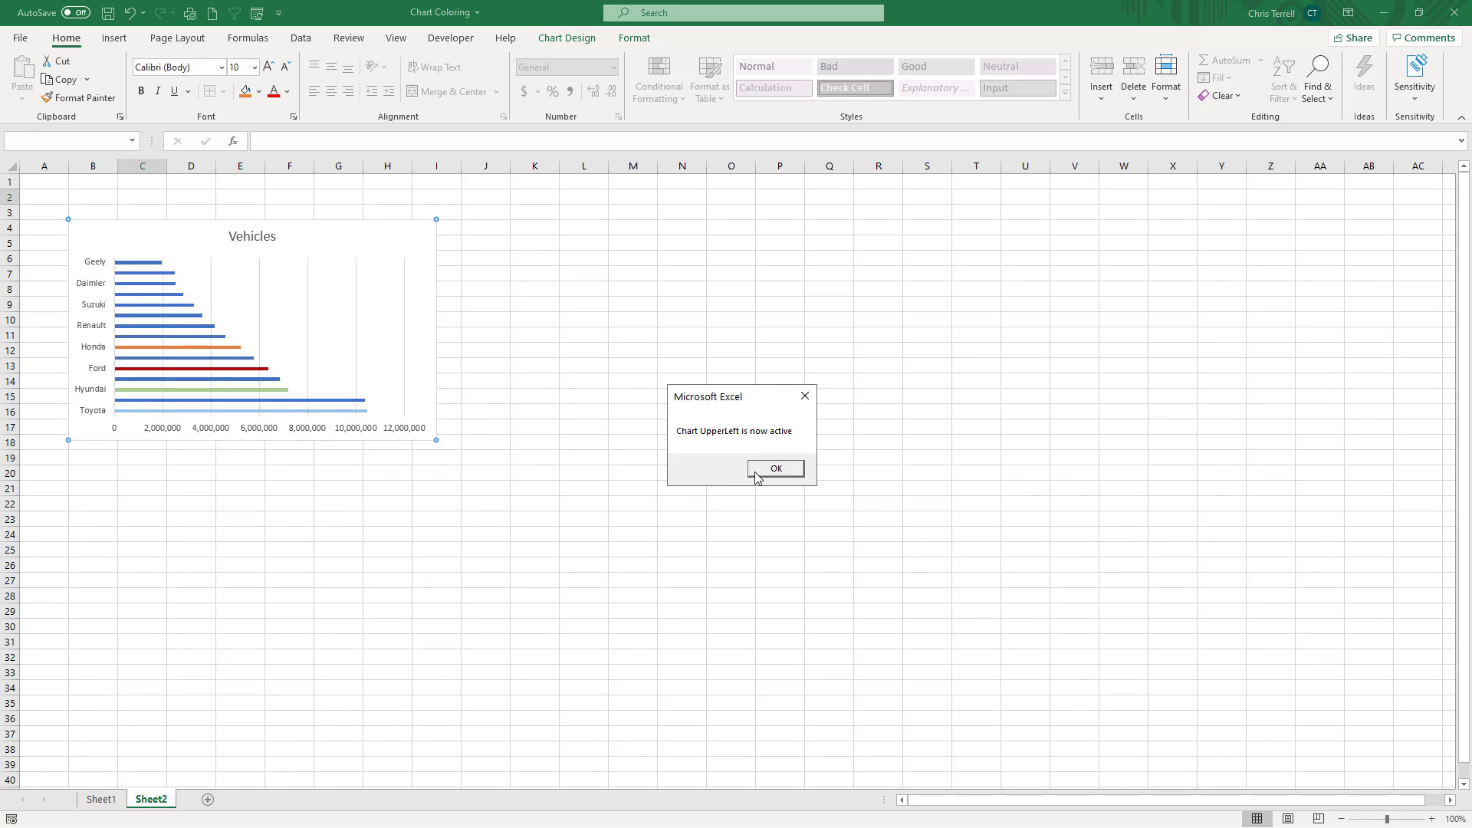
left_click(775, 469)
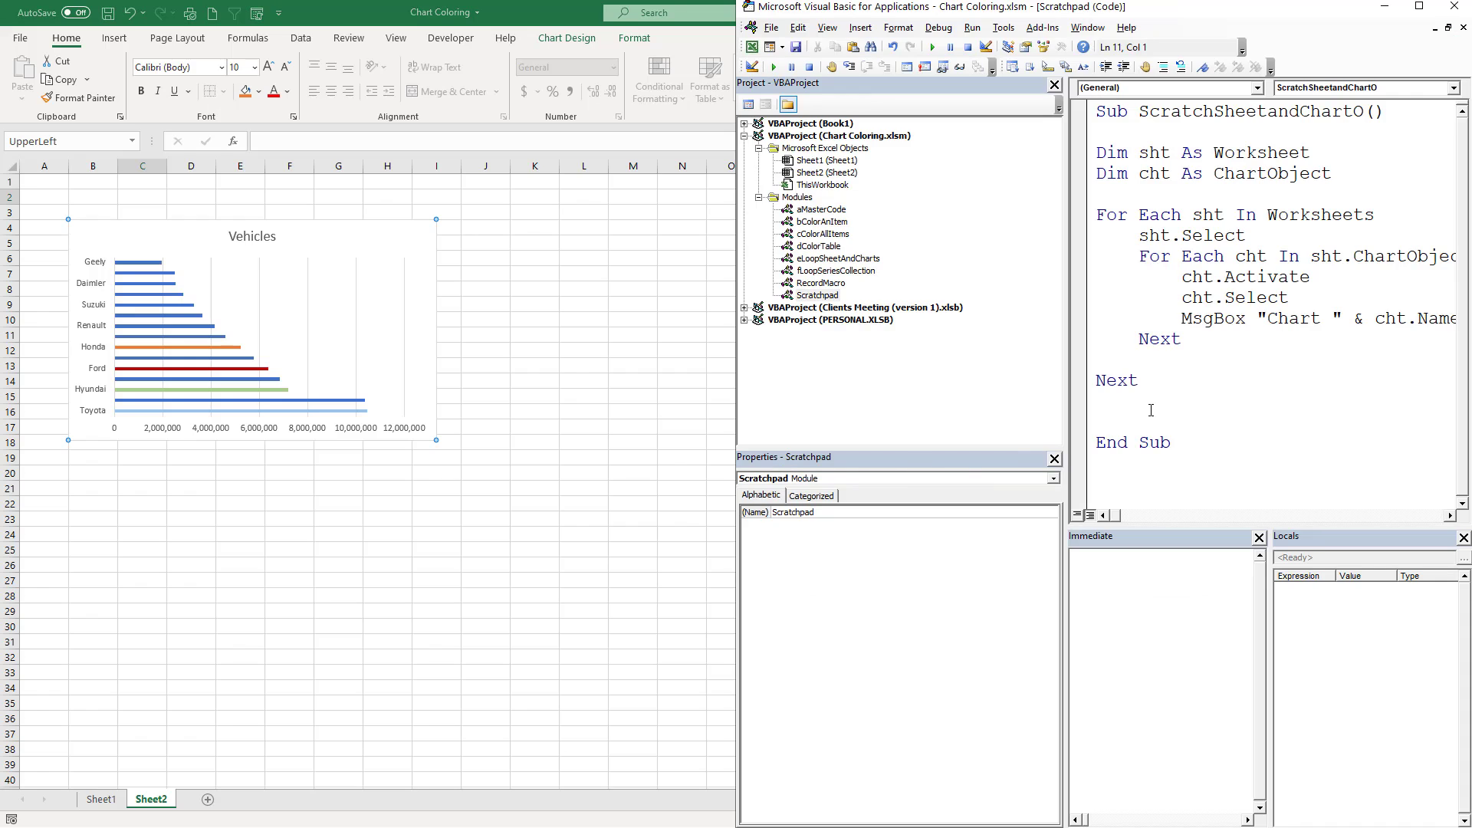